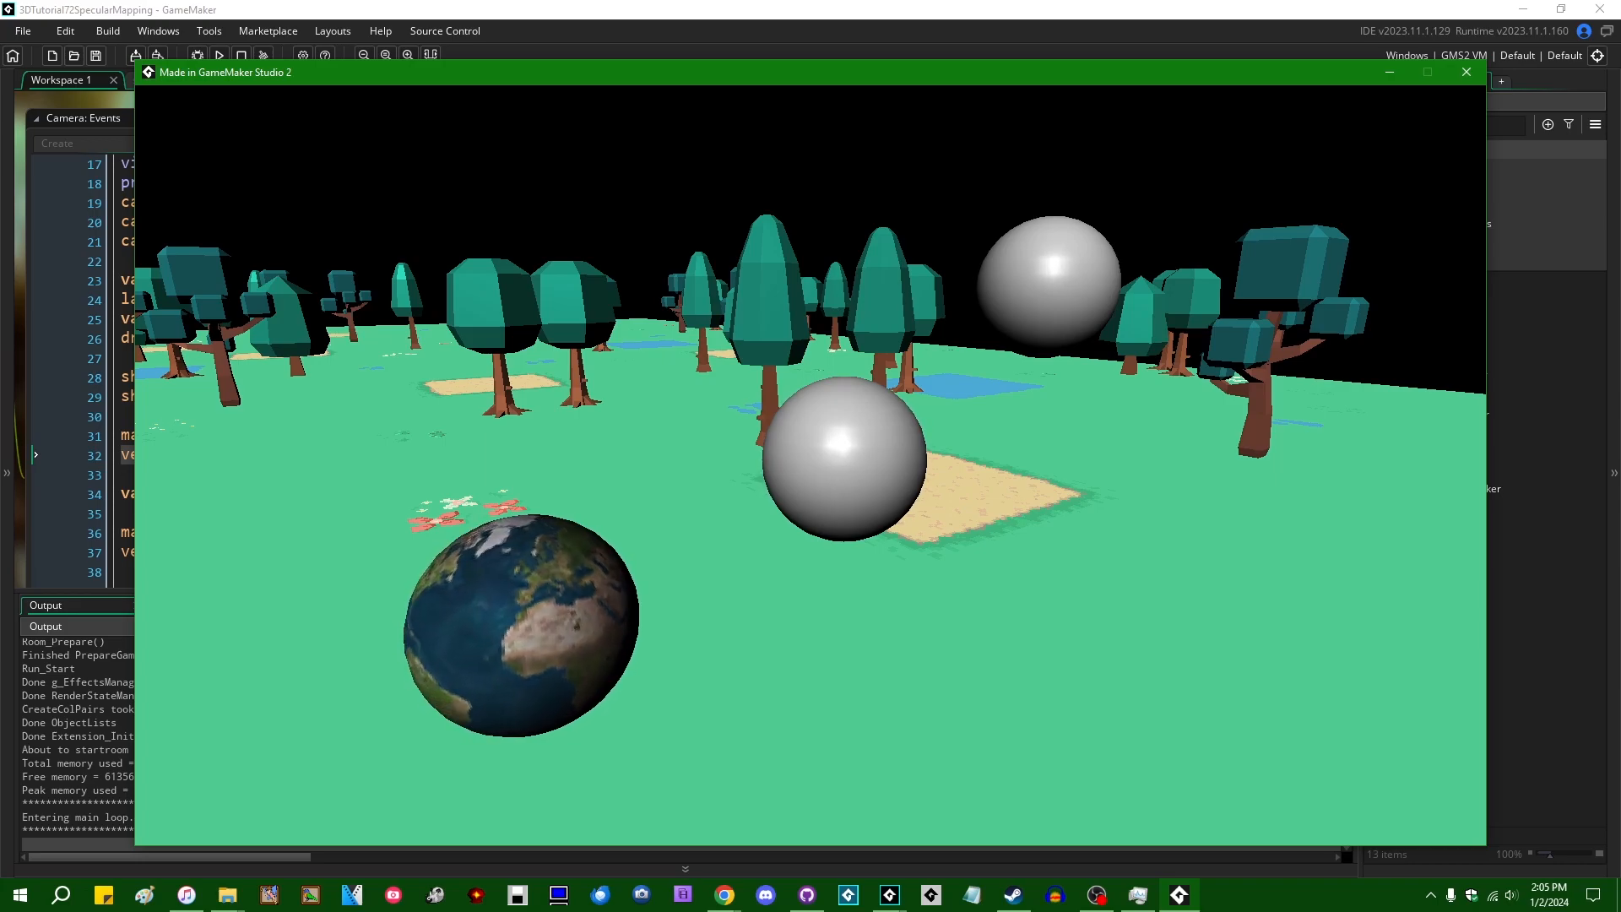
Step: Close the game and rewrite line 29 so specular_color is added after the ambient-plus-diffuse tint
click(1465, 73)
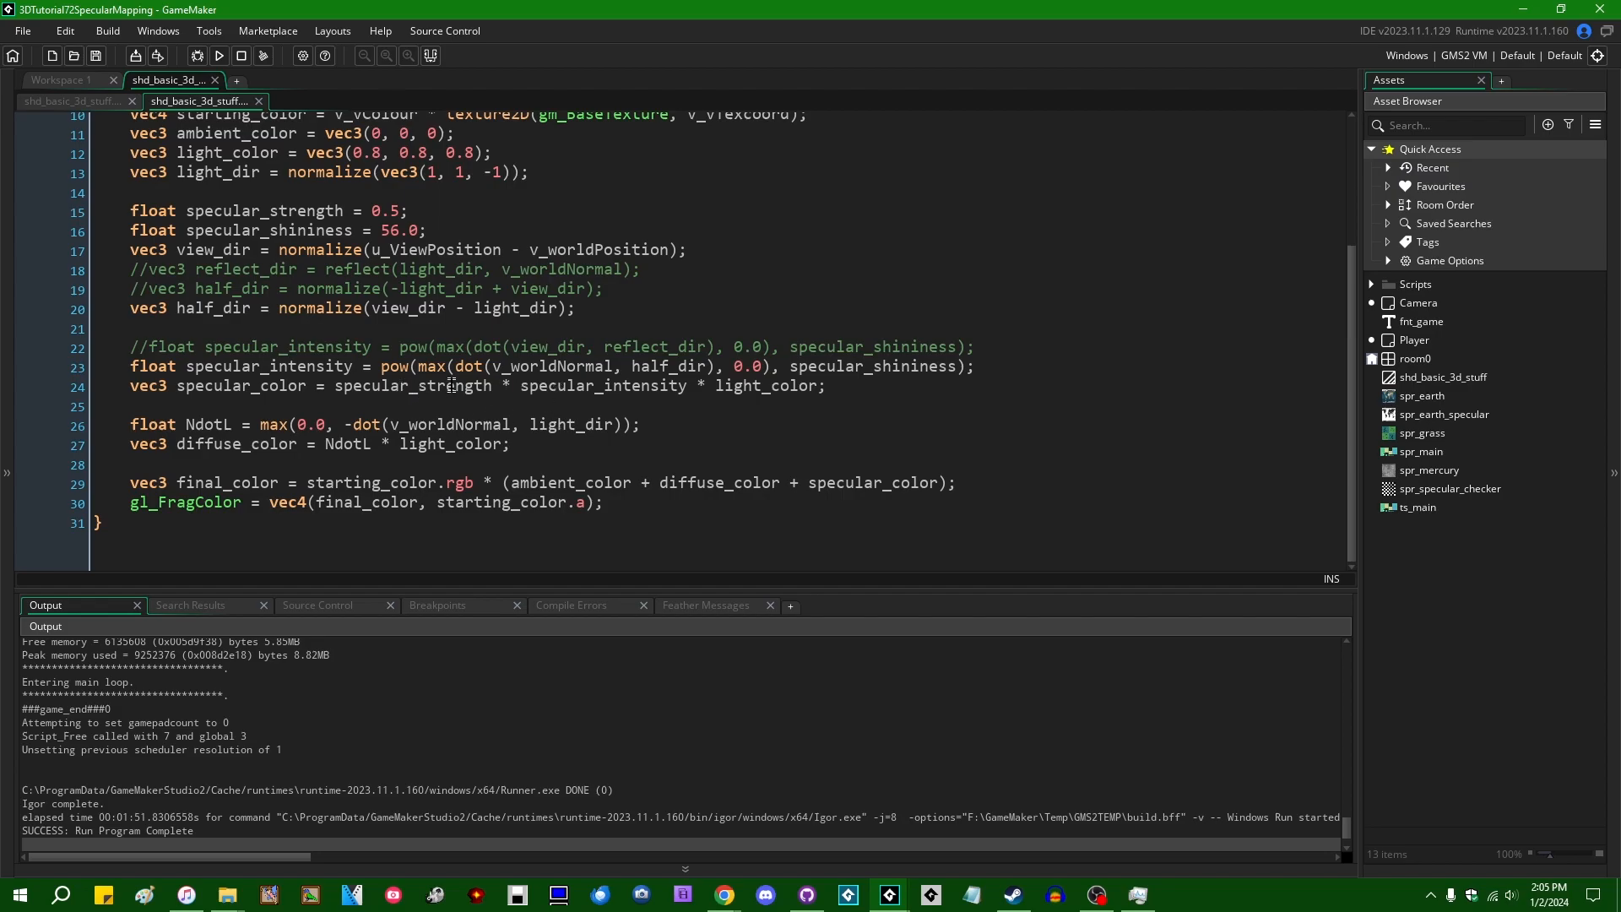
mouse_move(217, 483)
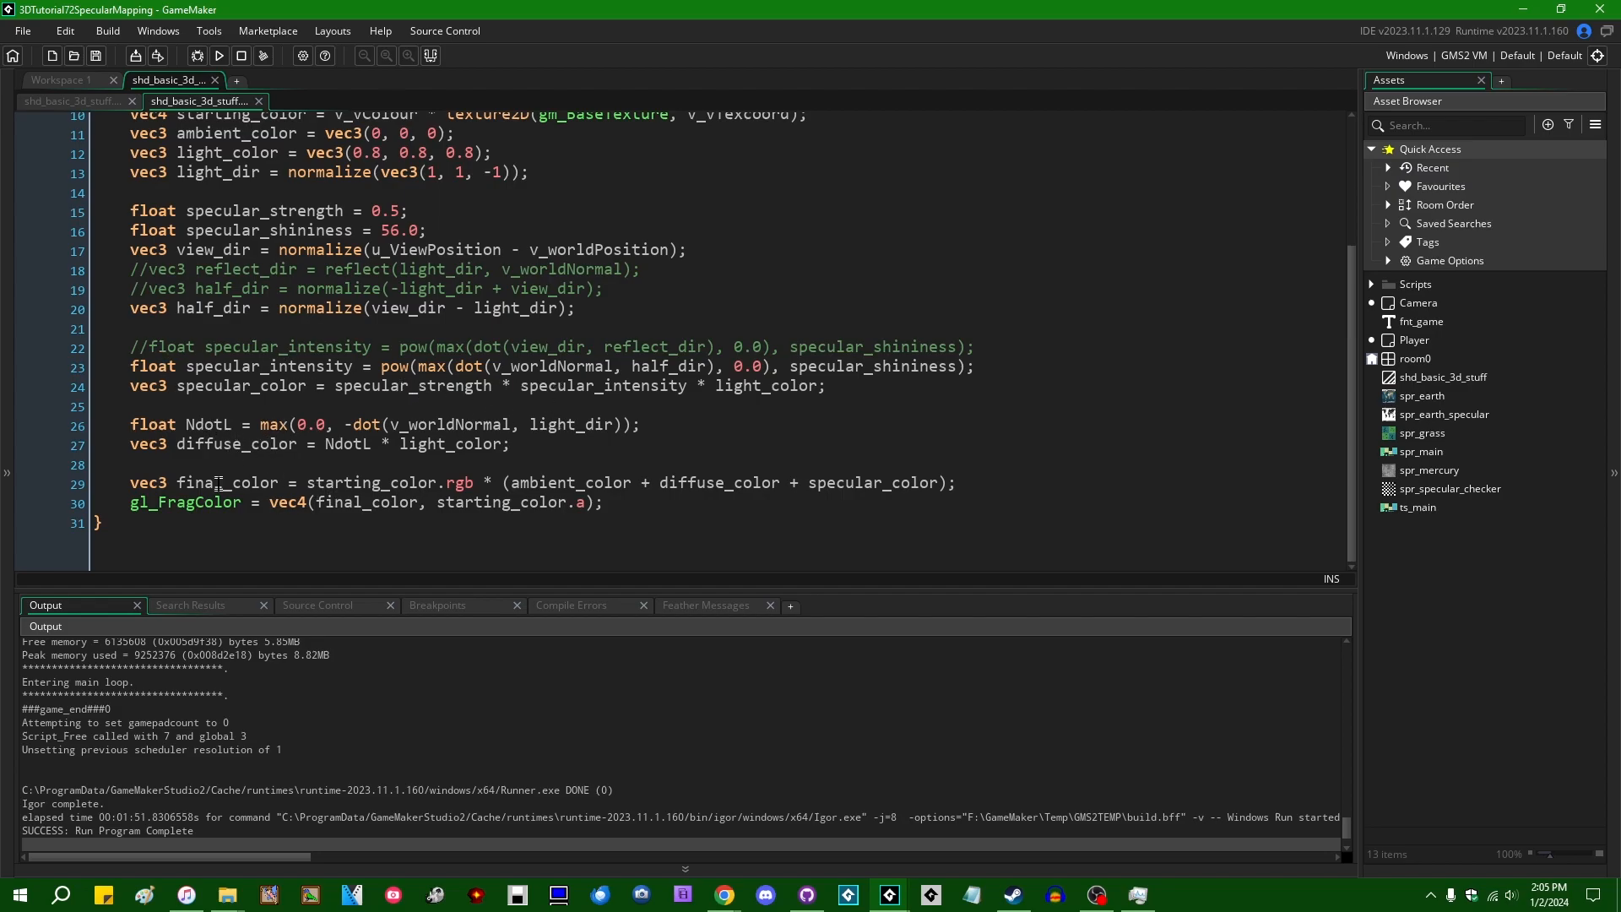
double_click(225, 482)
text())
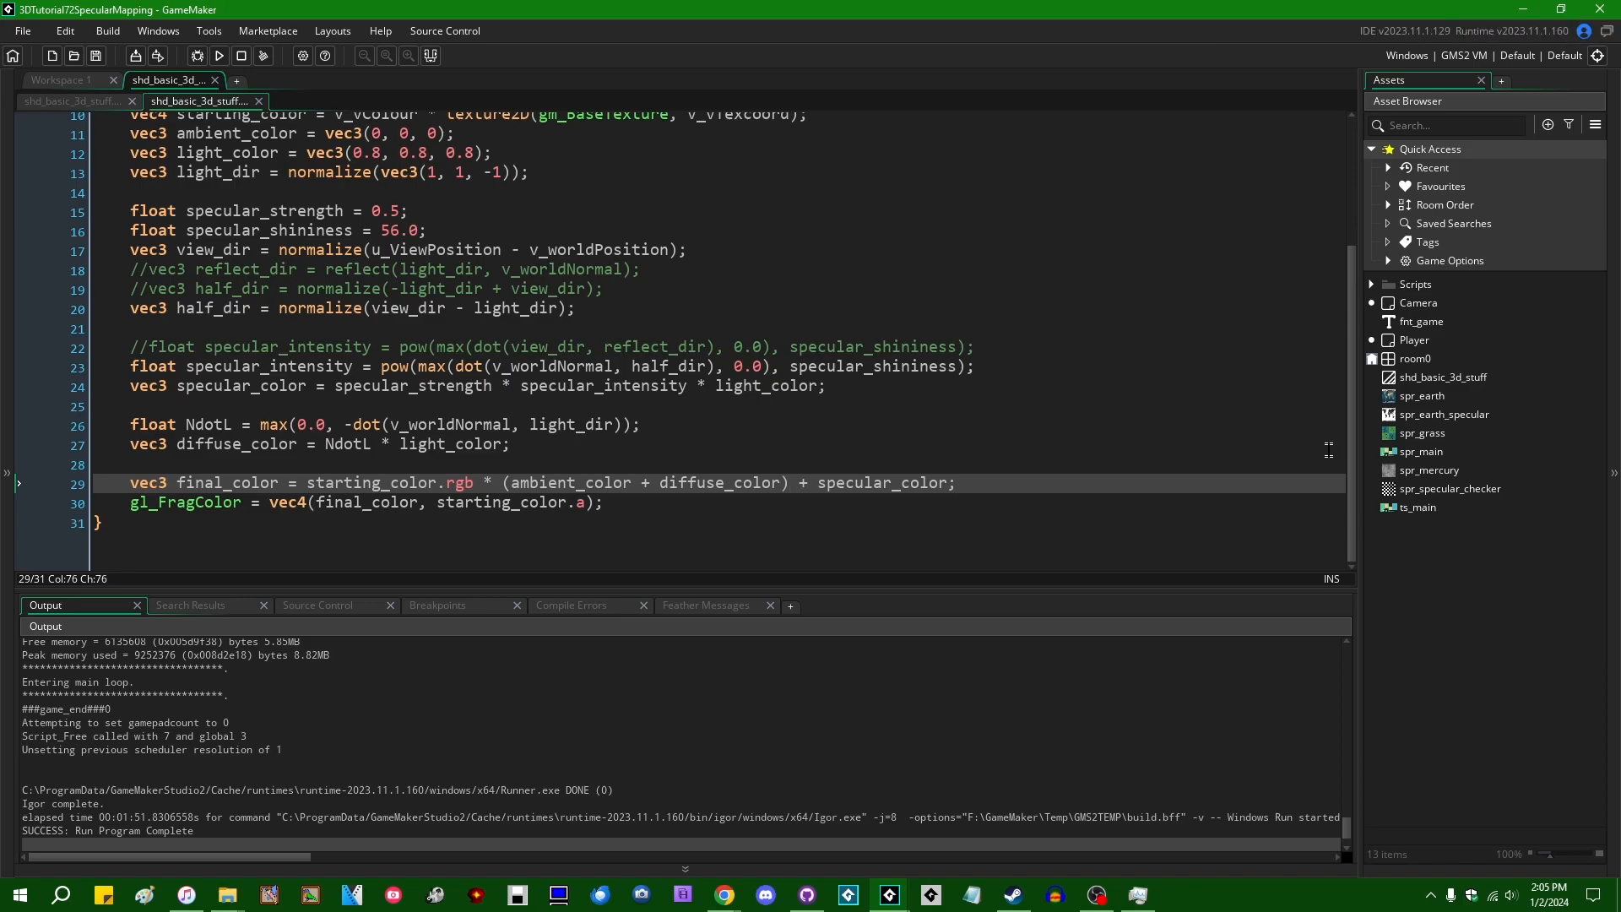
mouse_move(622, 483)
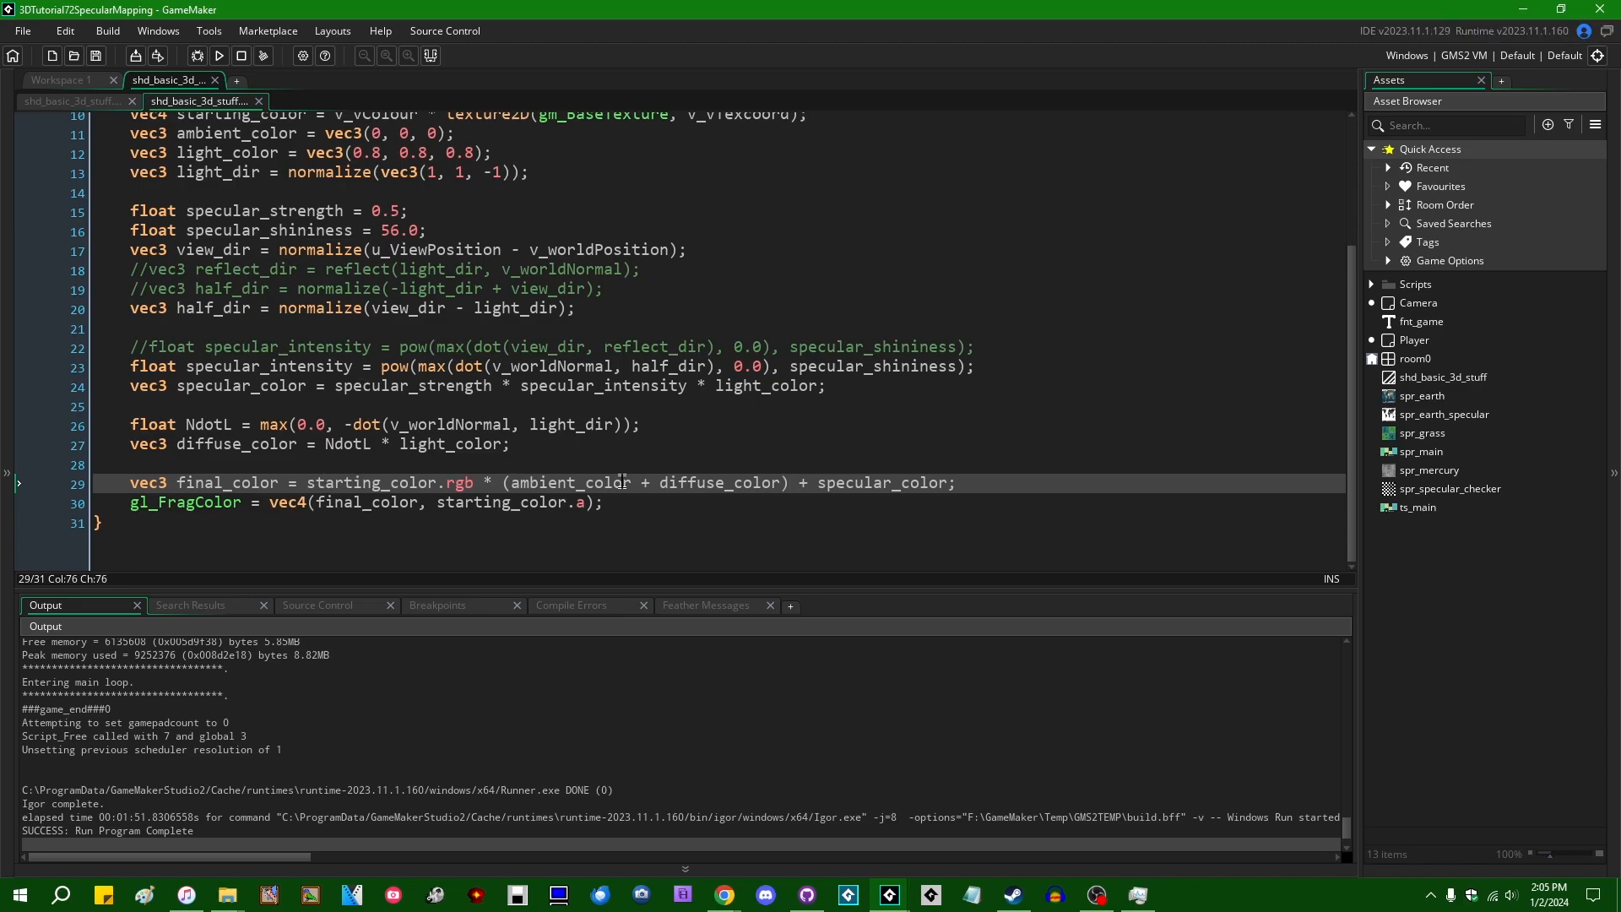
mouse_move(839, 479)
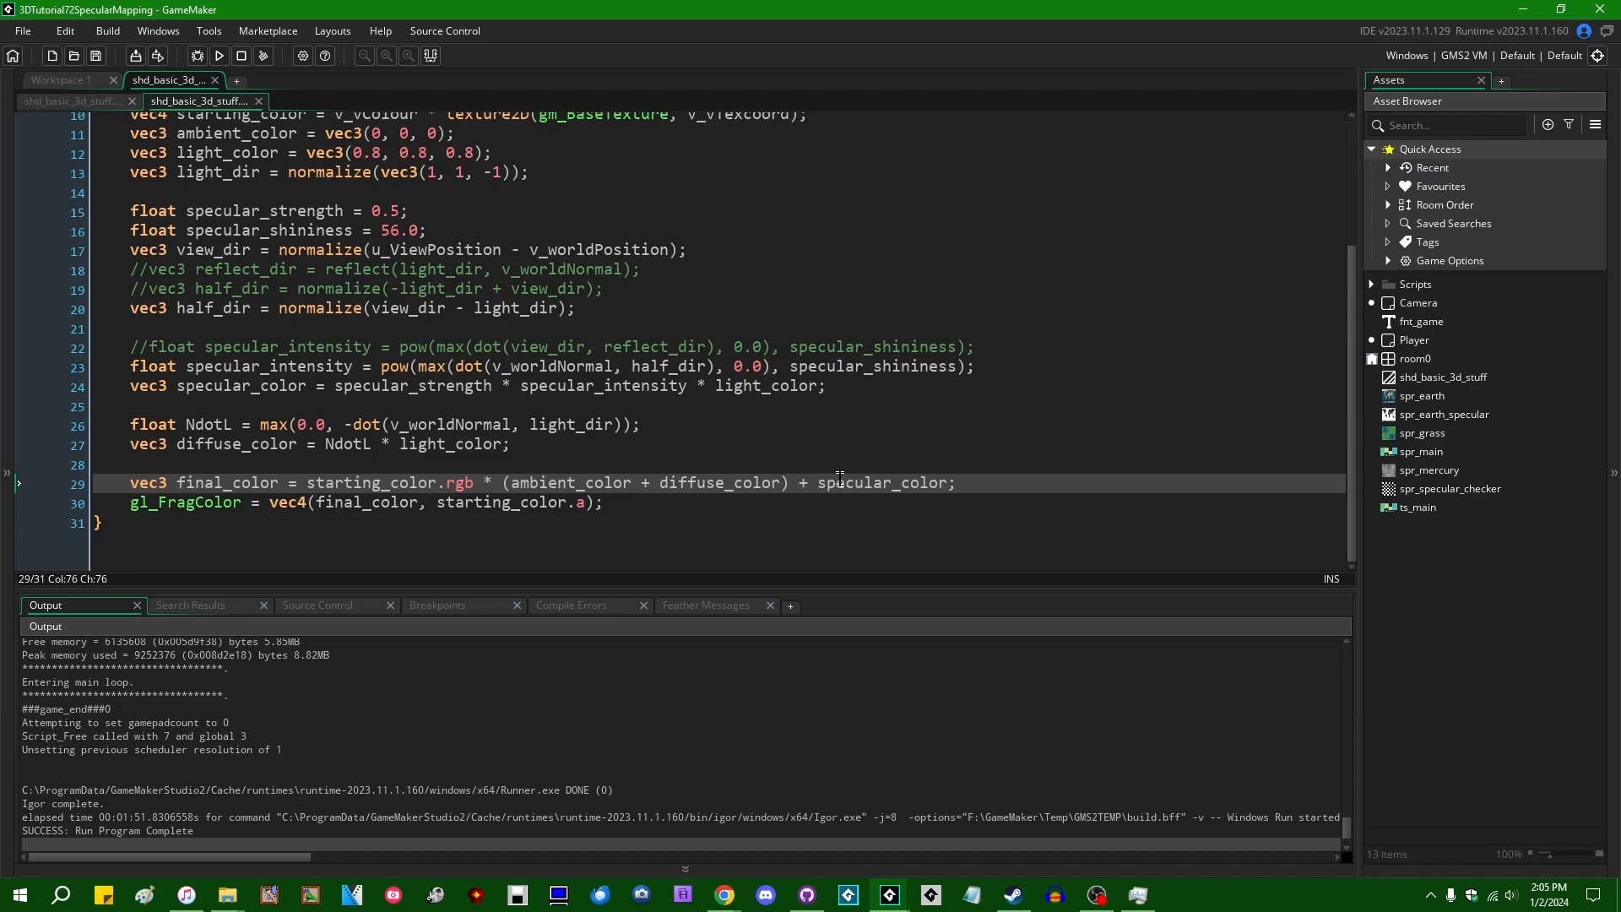
click(603, 503)
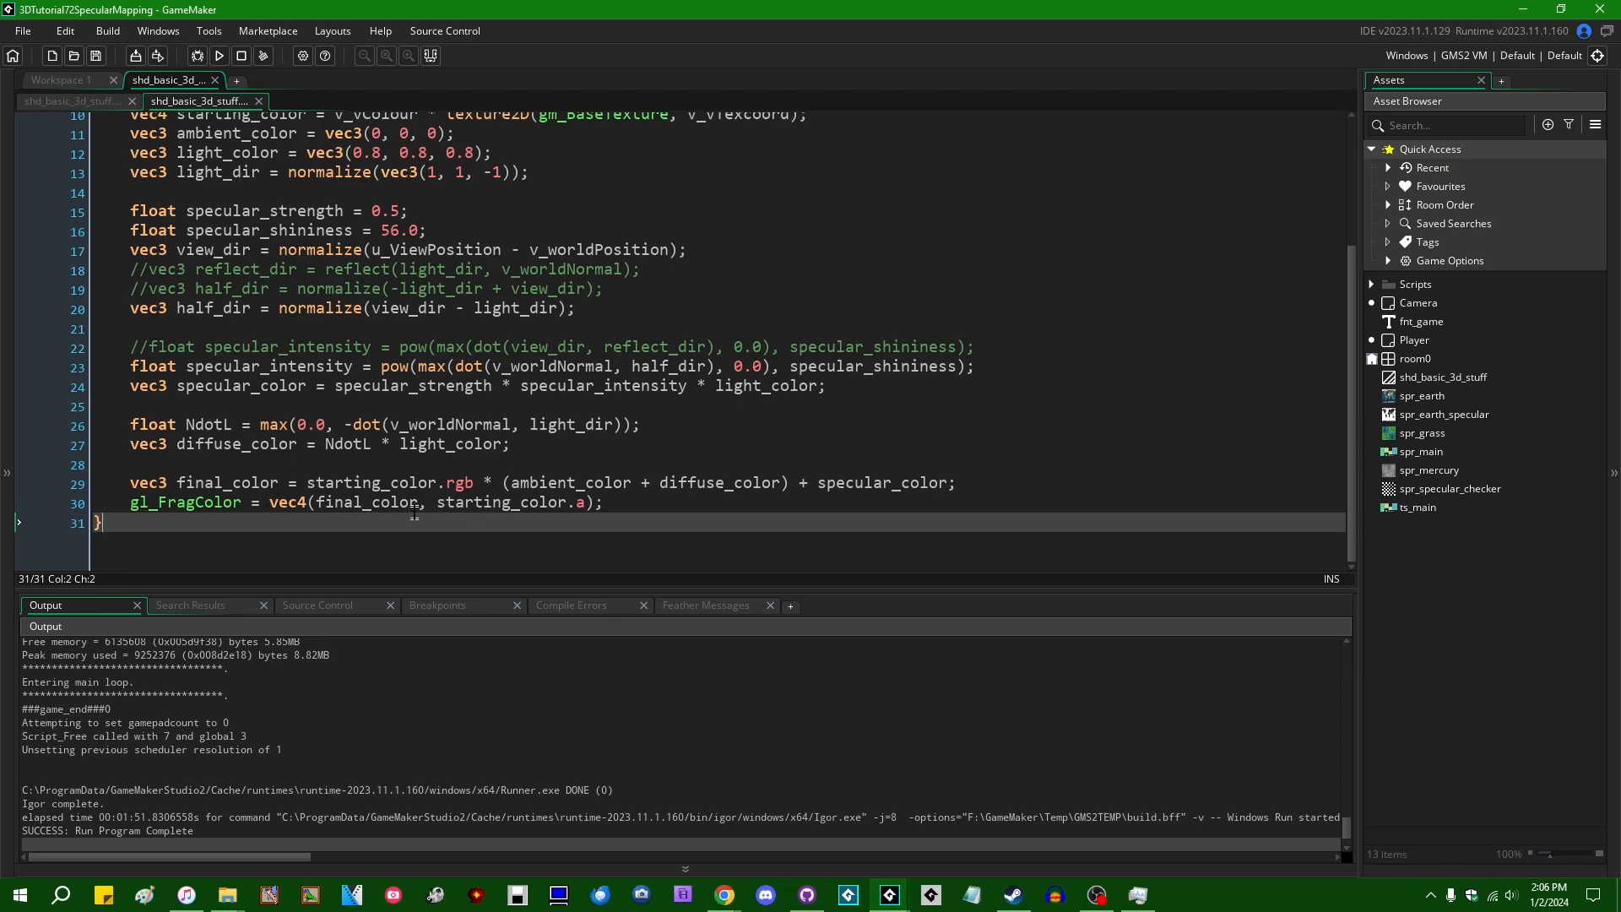
mouse_move(673, 516)
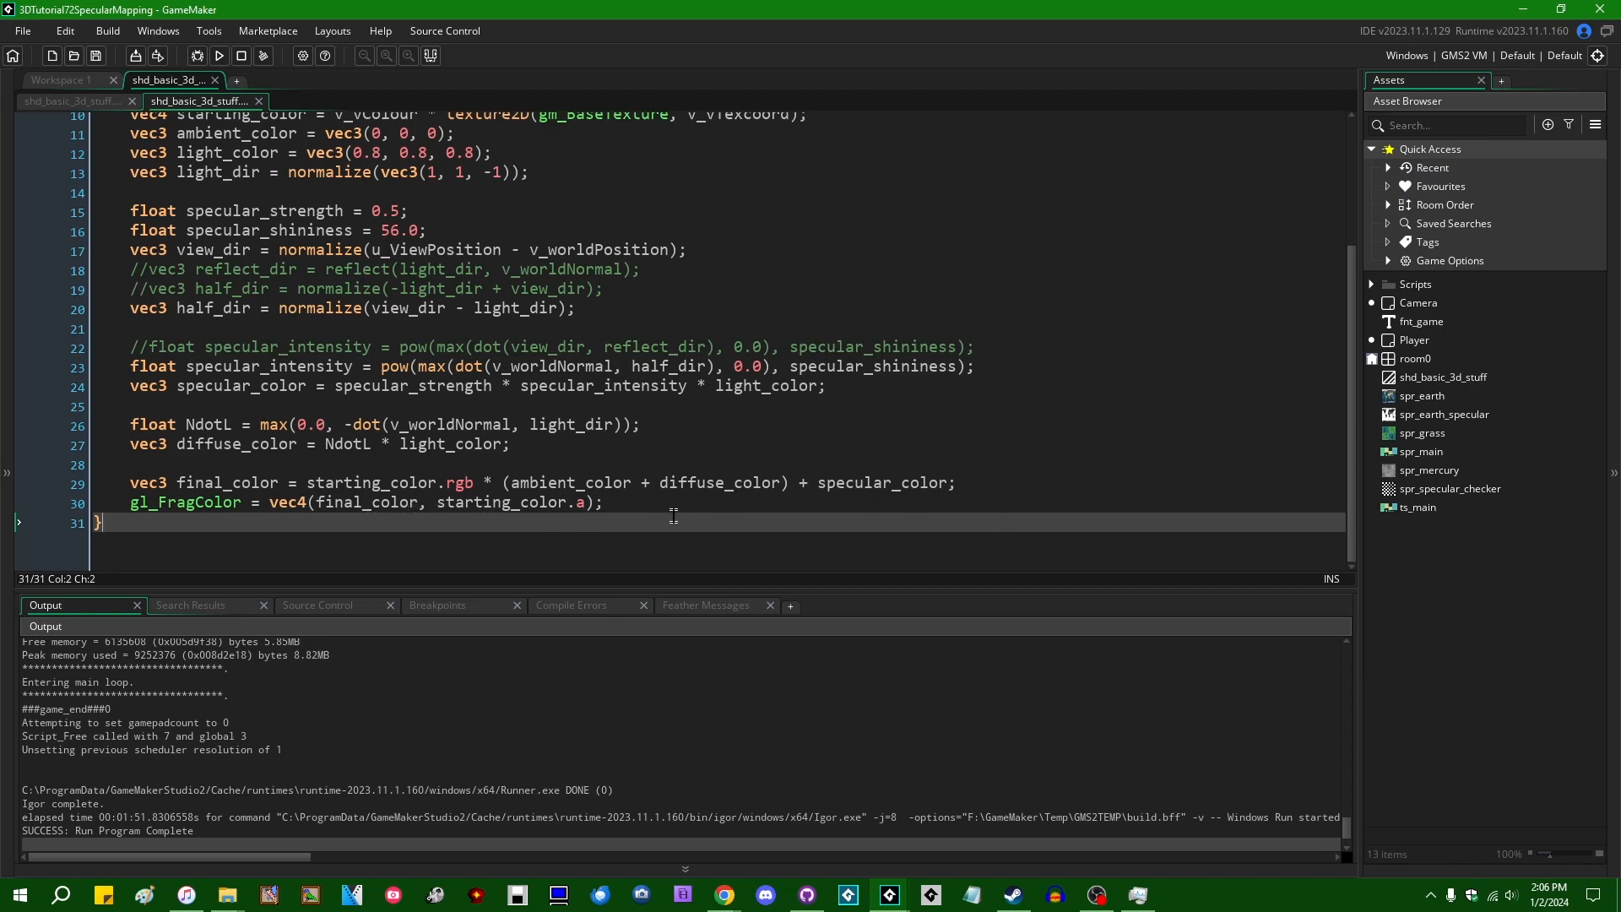
click(506, 443)
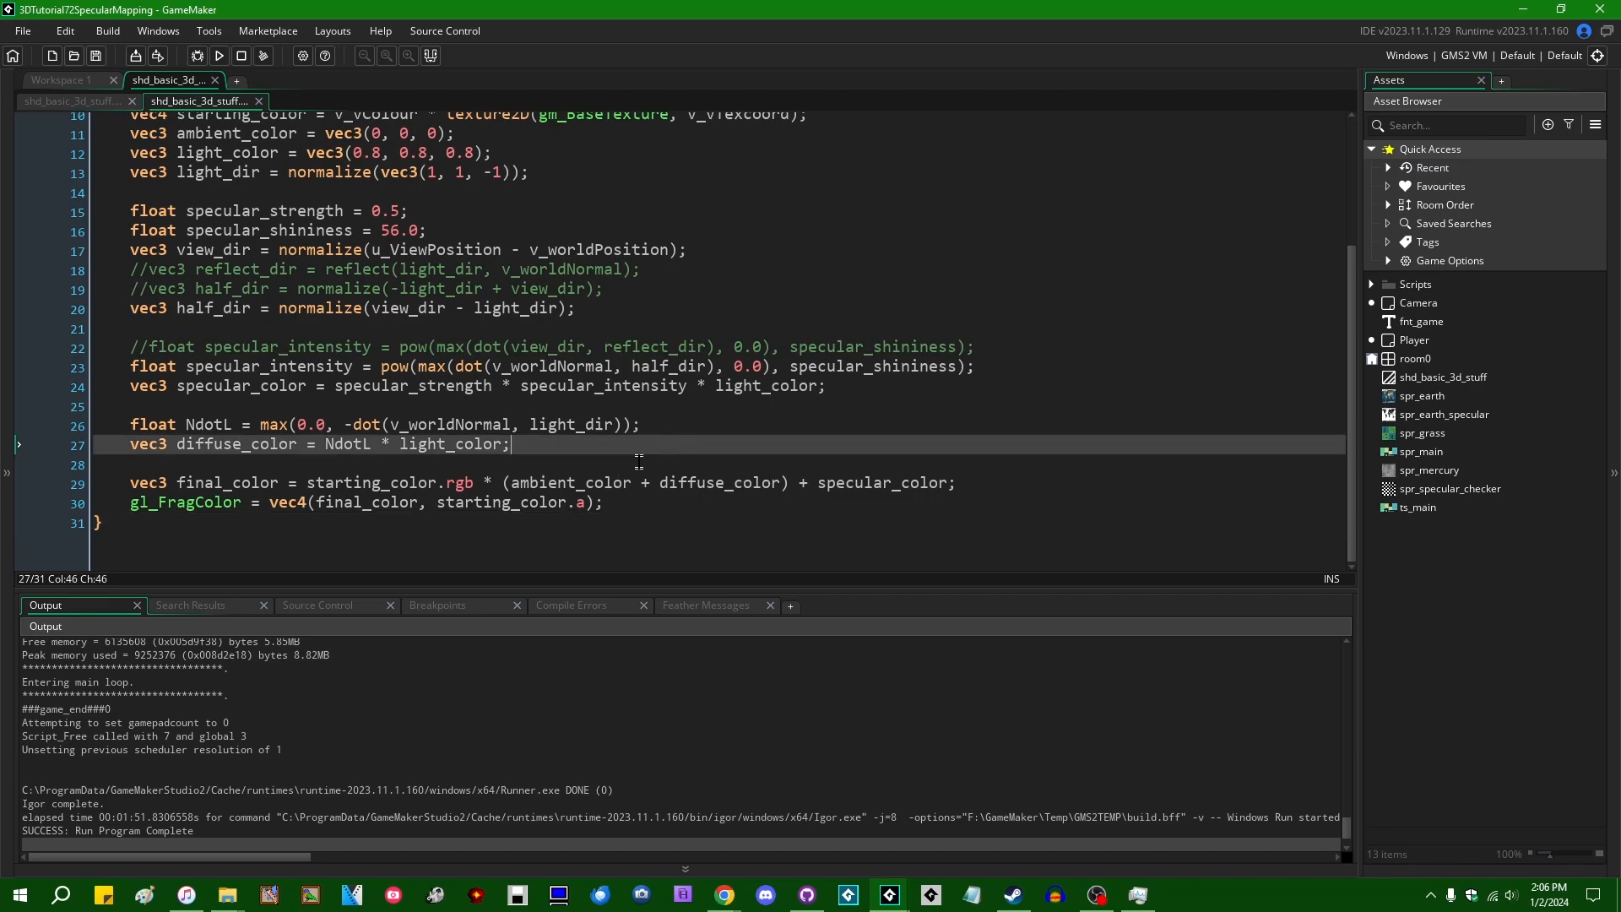
click(103, 522)
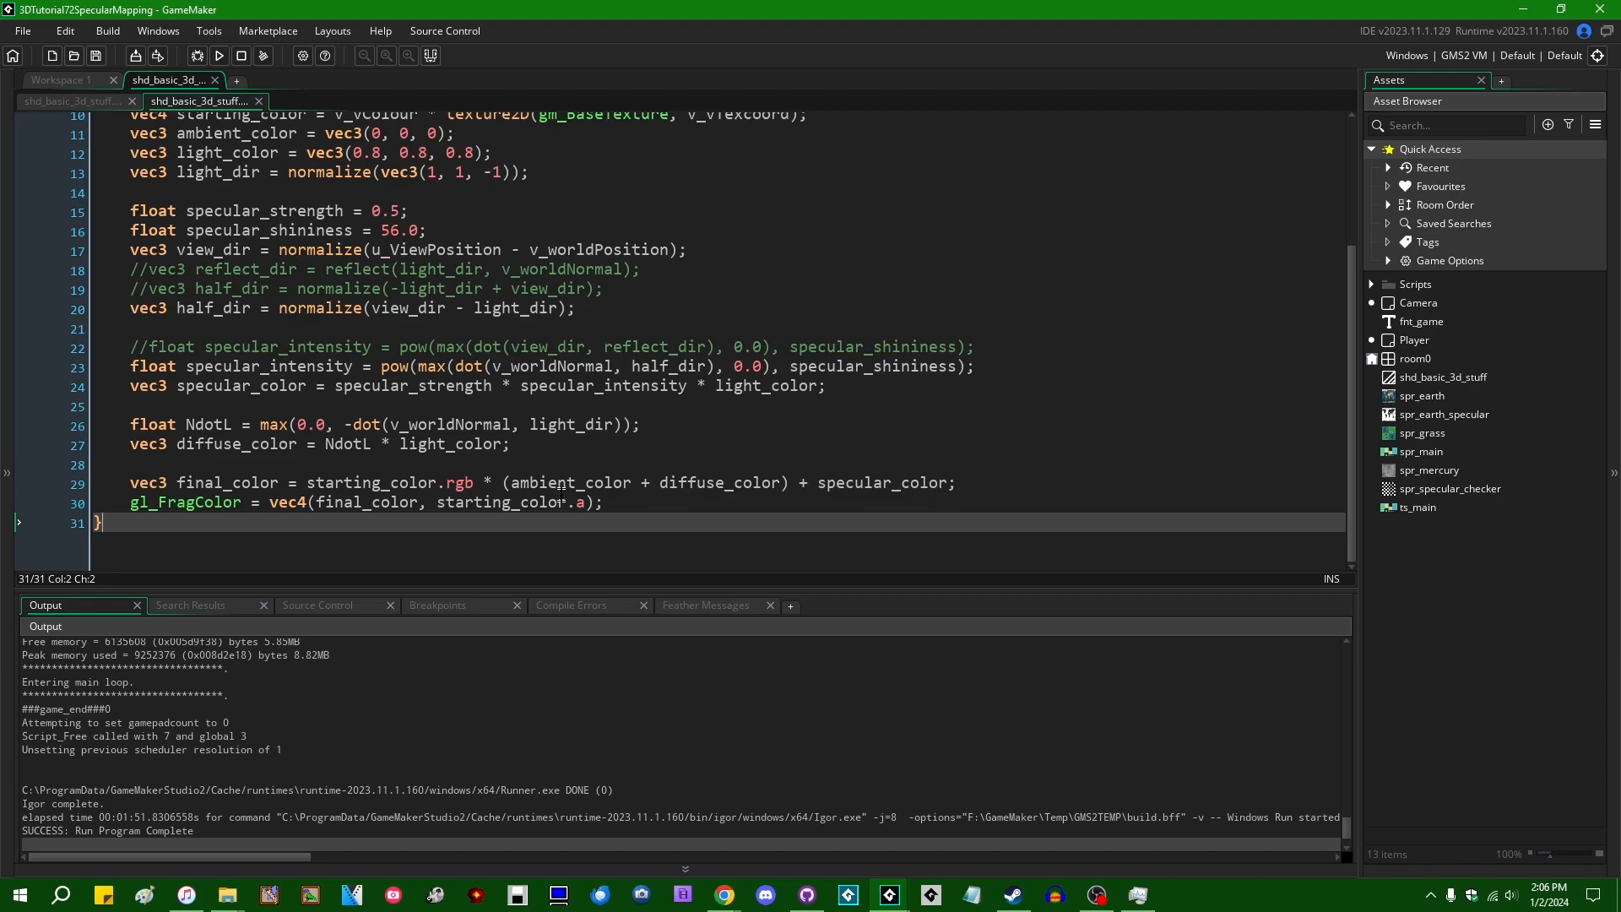
Step: Build and run the game to view the earth and grey spheres' specular highlights
click(218, 56)
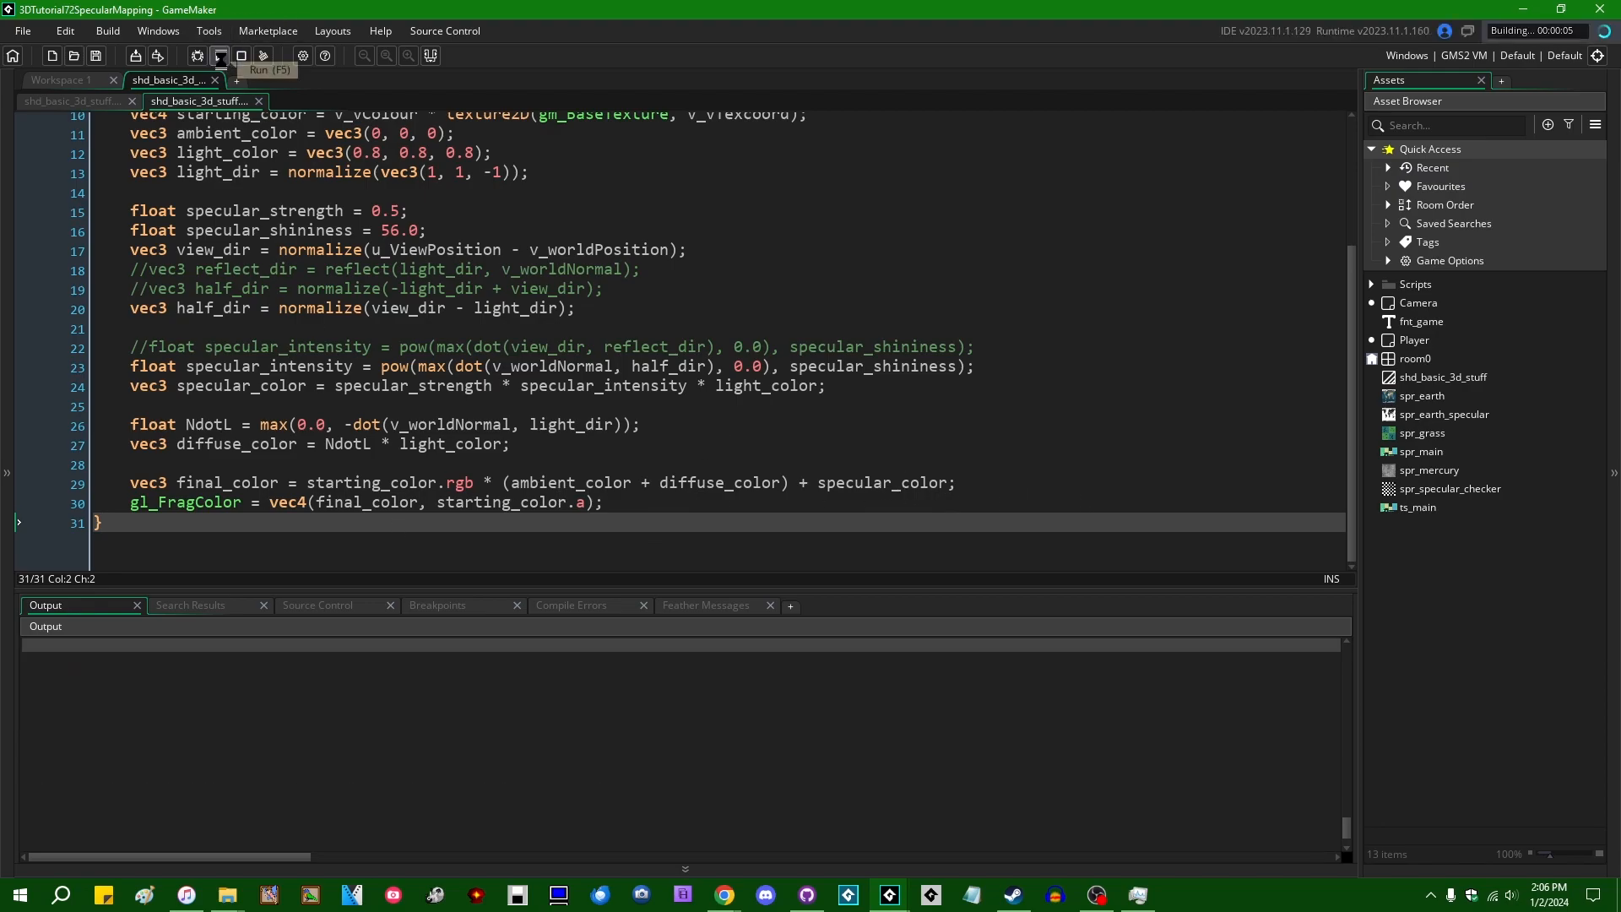
click(218, 55)
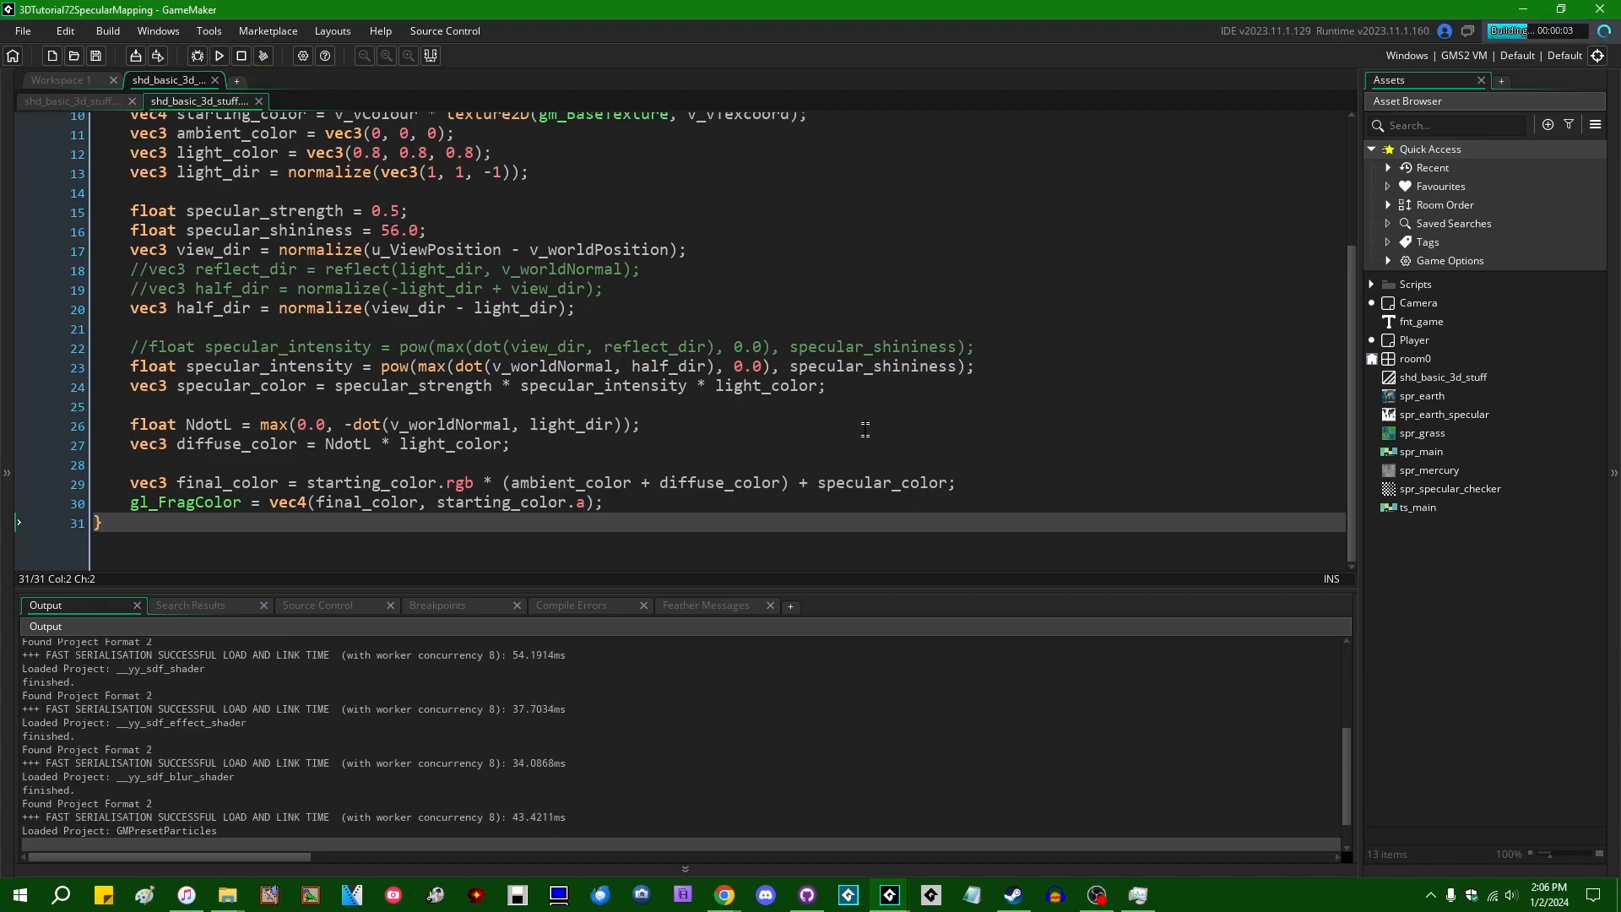
click(217, 56)
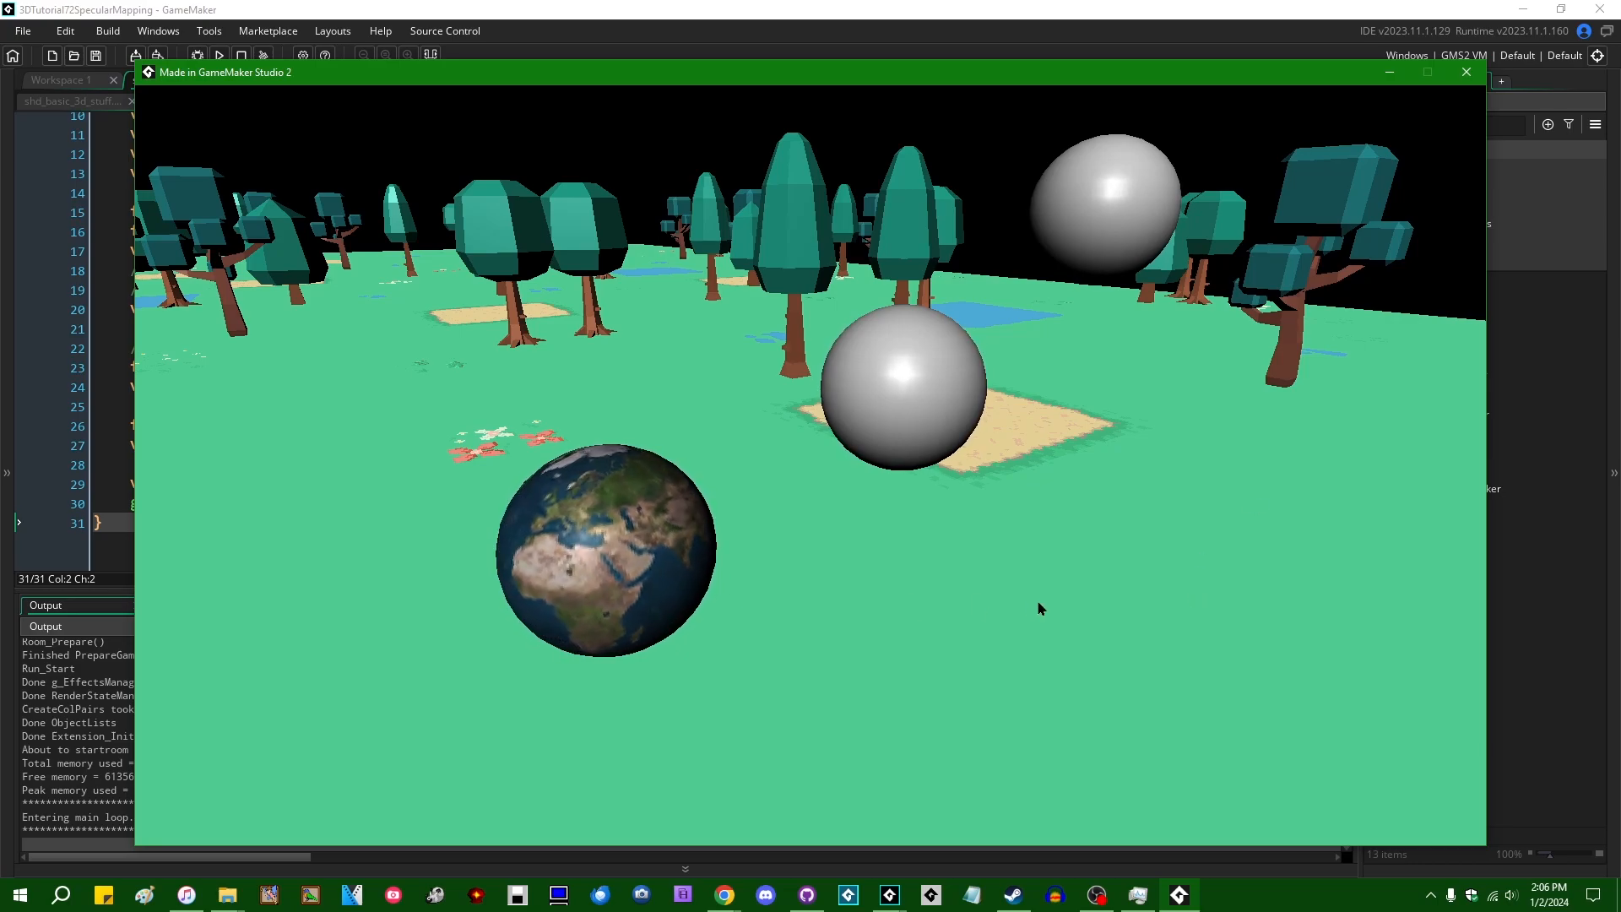
mouse_move(932, 616)
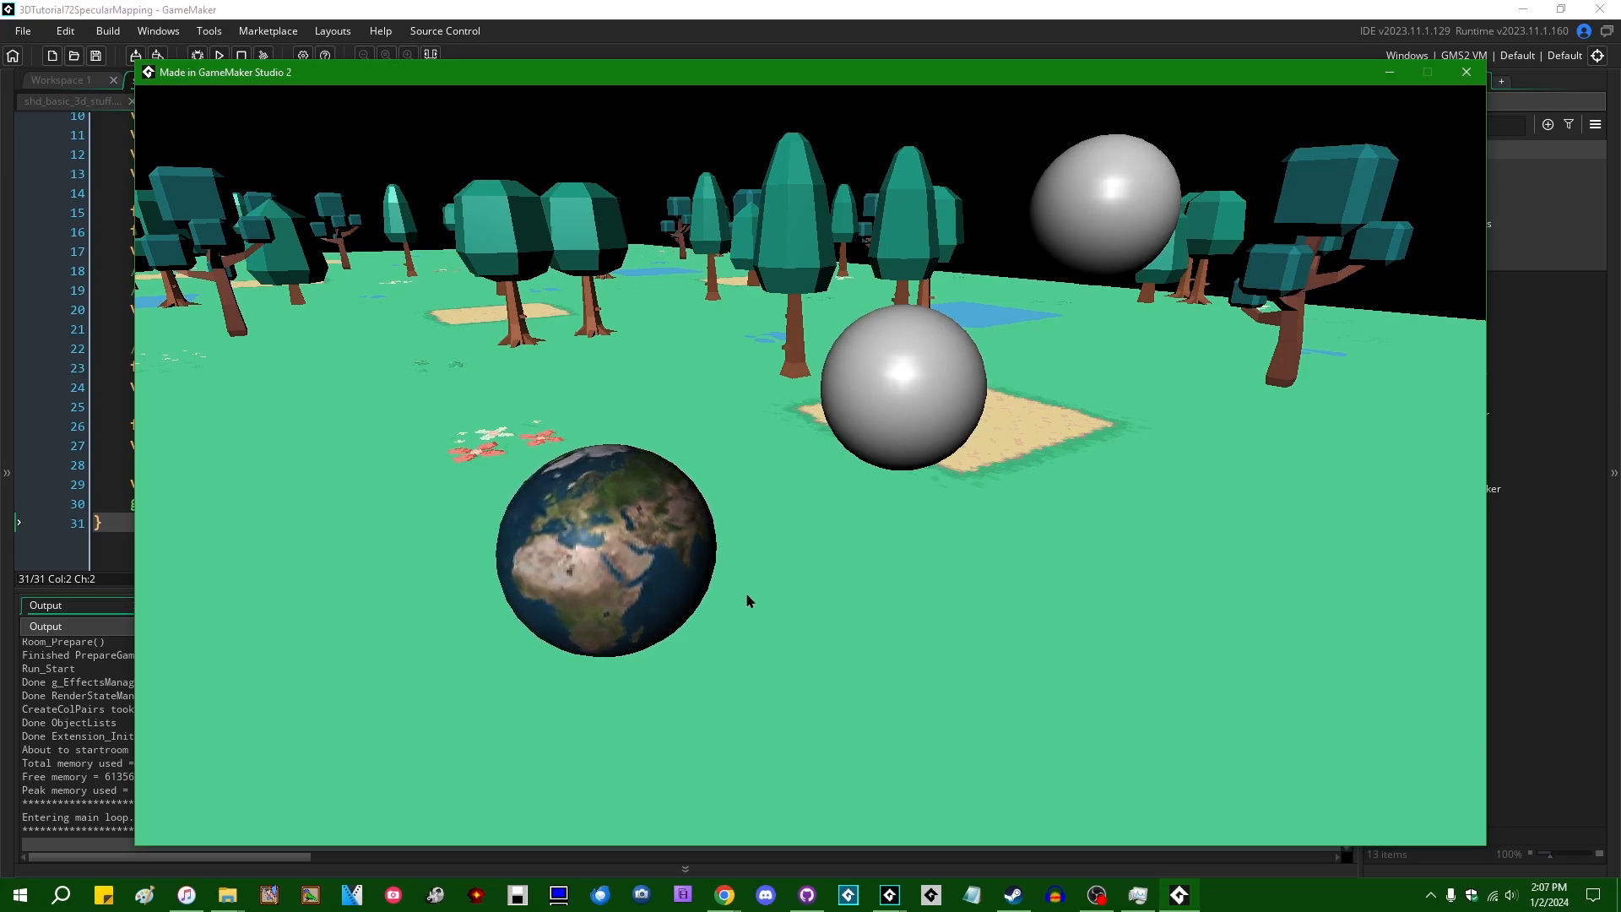
Step: Close the game and replace the second sphere's -1 texture with sprite_get_texture(spr_earth, 0)
click(1465, 71)
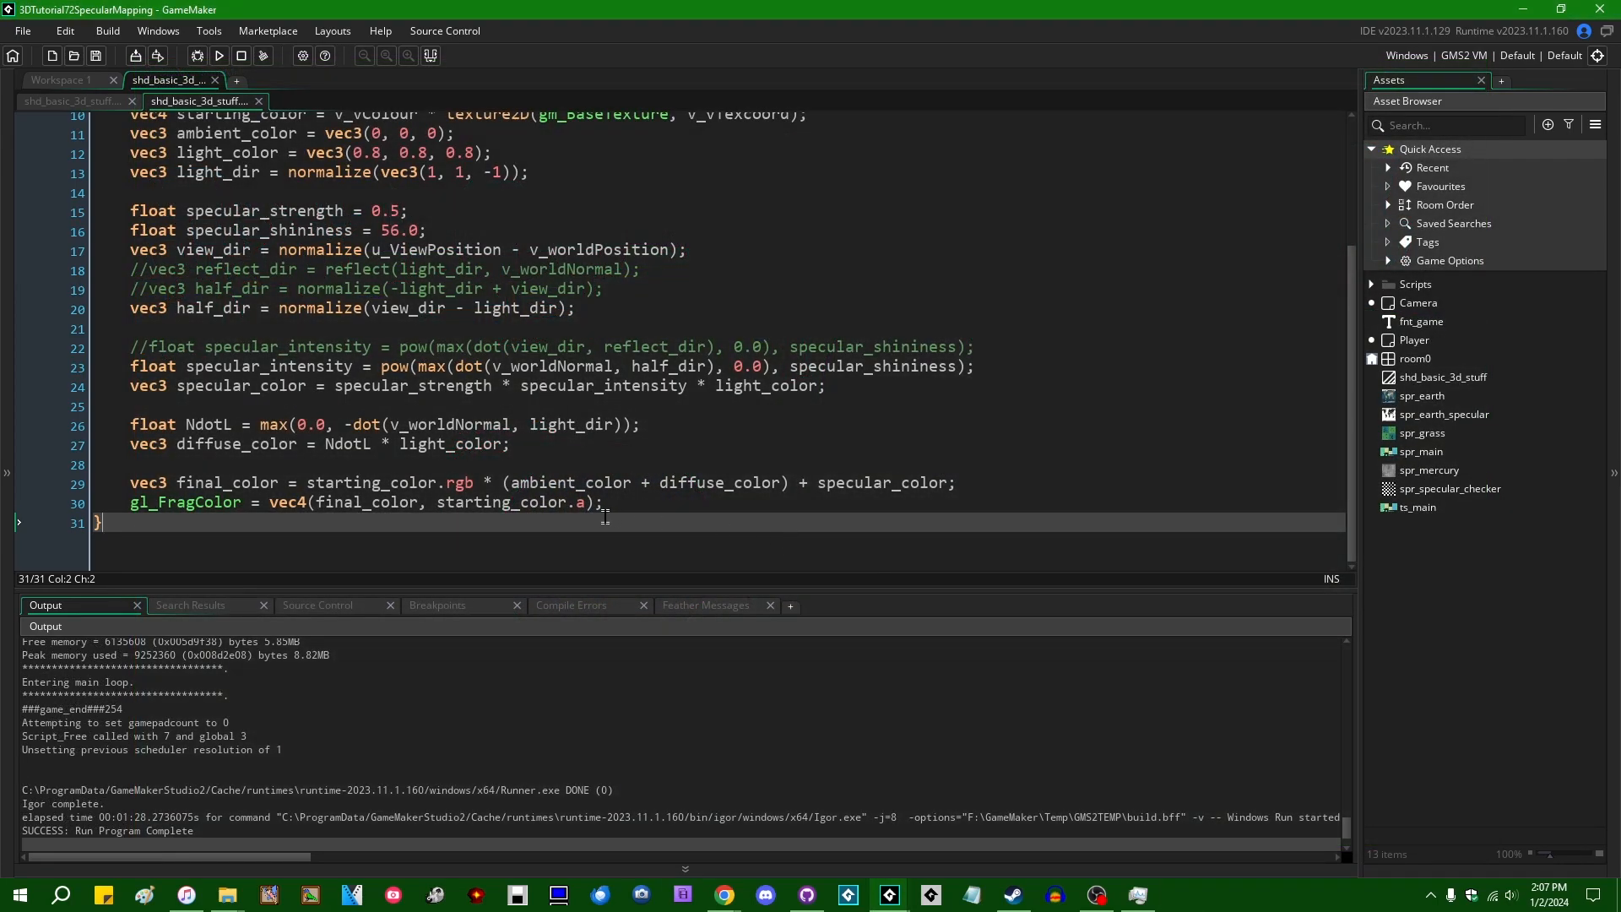
scroll(up, 3)
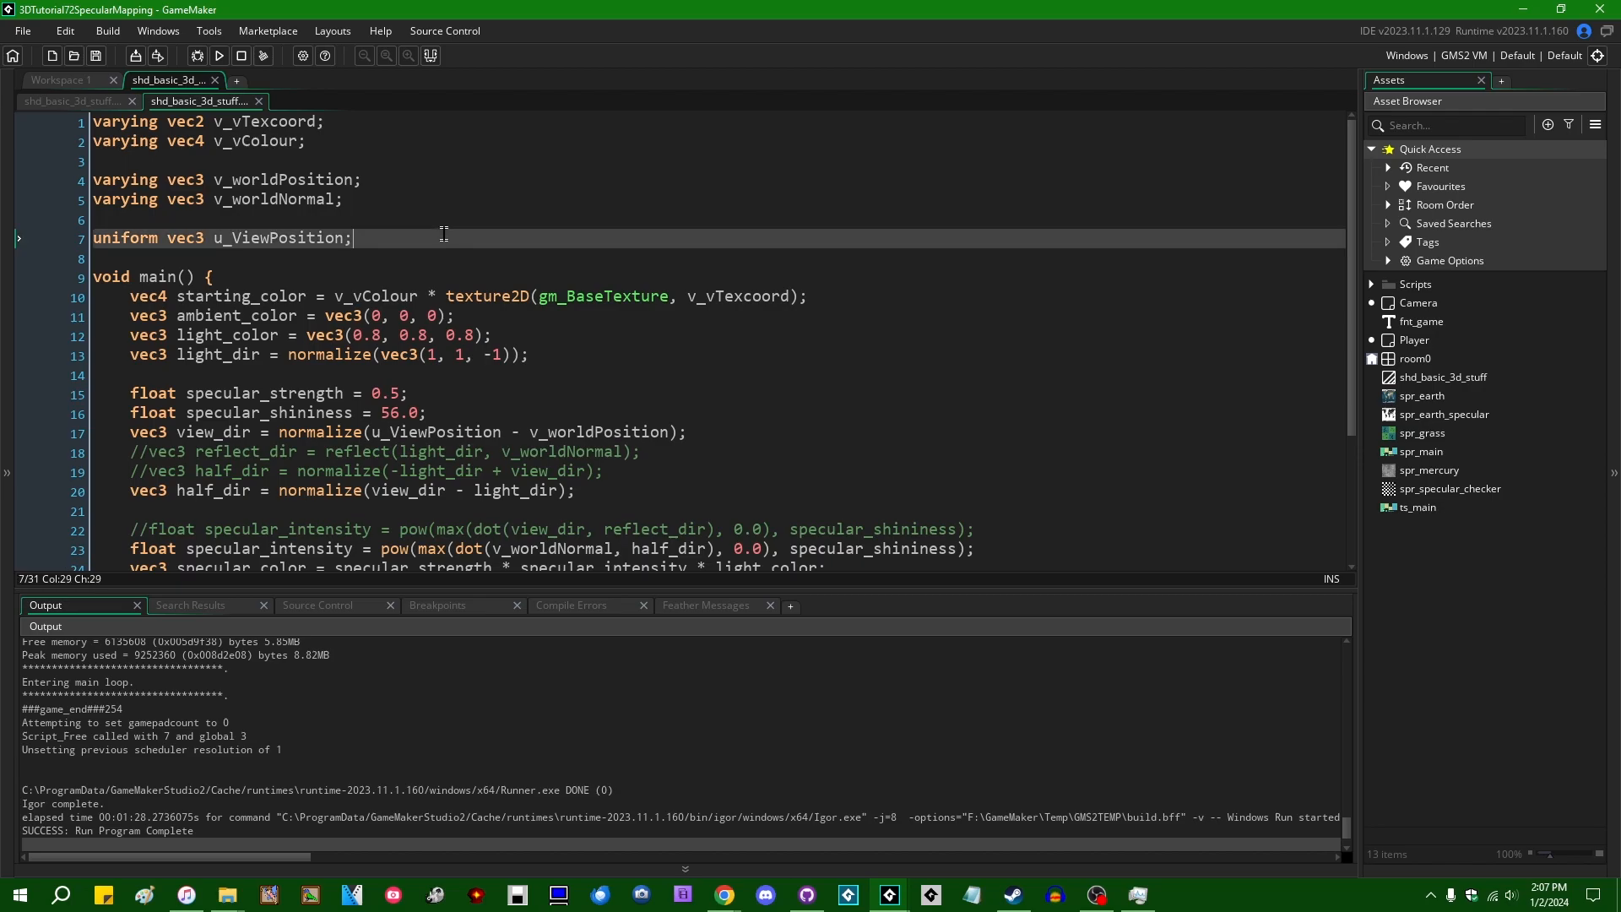
mouse_move(533, 286)
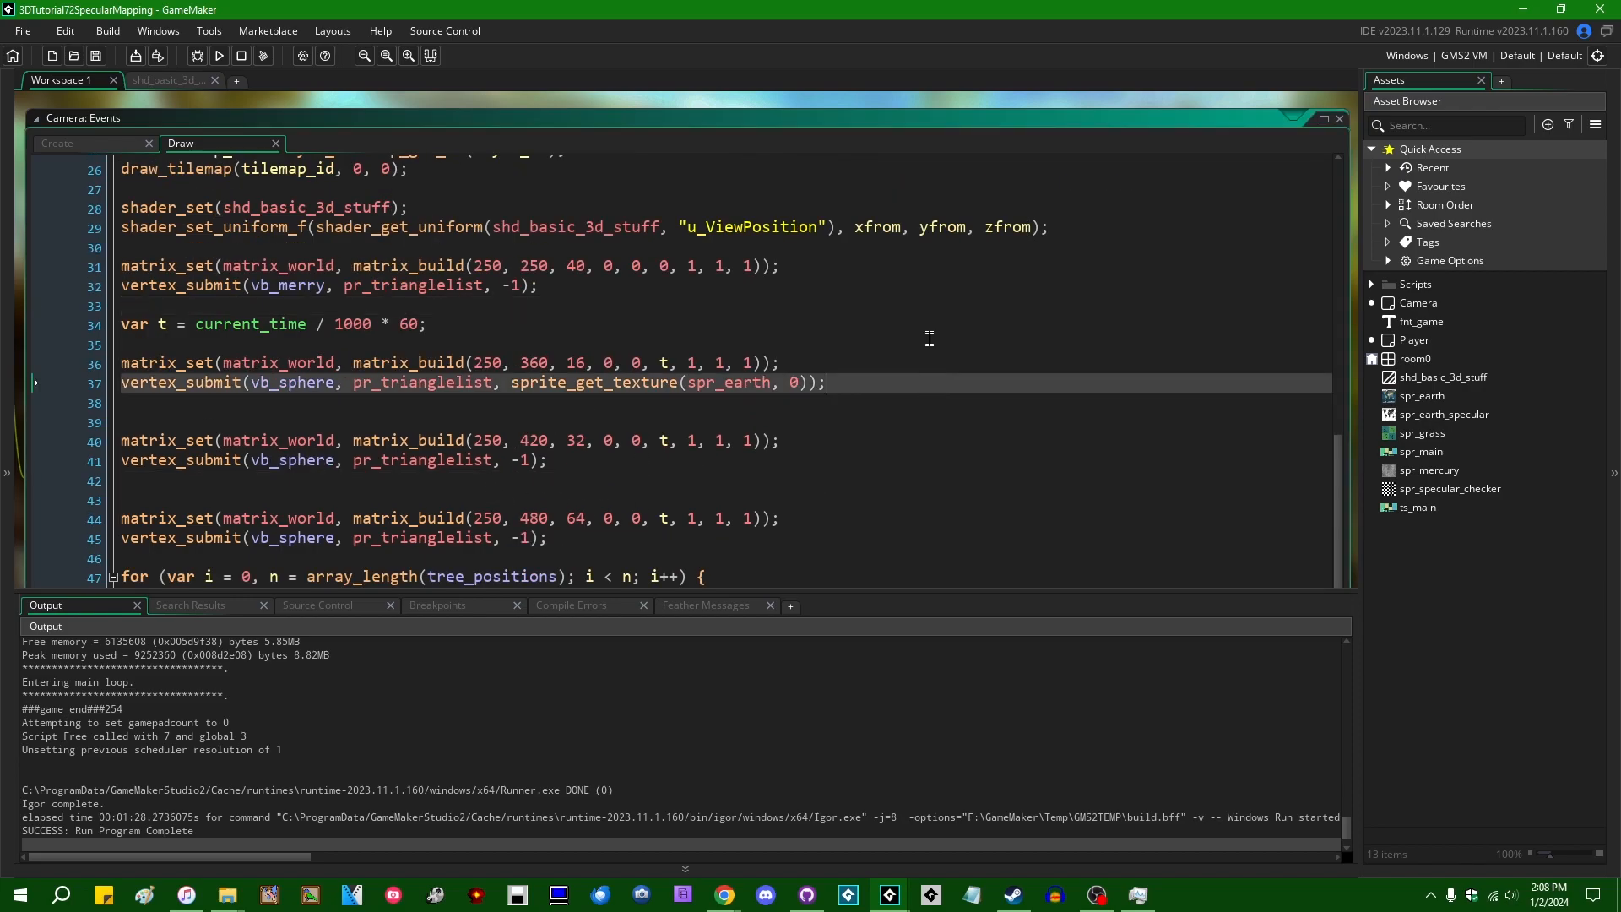
text(sprite_get_texture(spr_earth, 0))
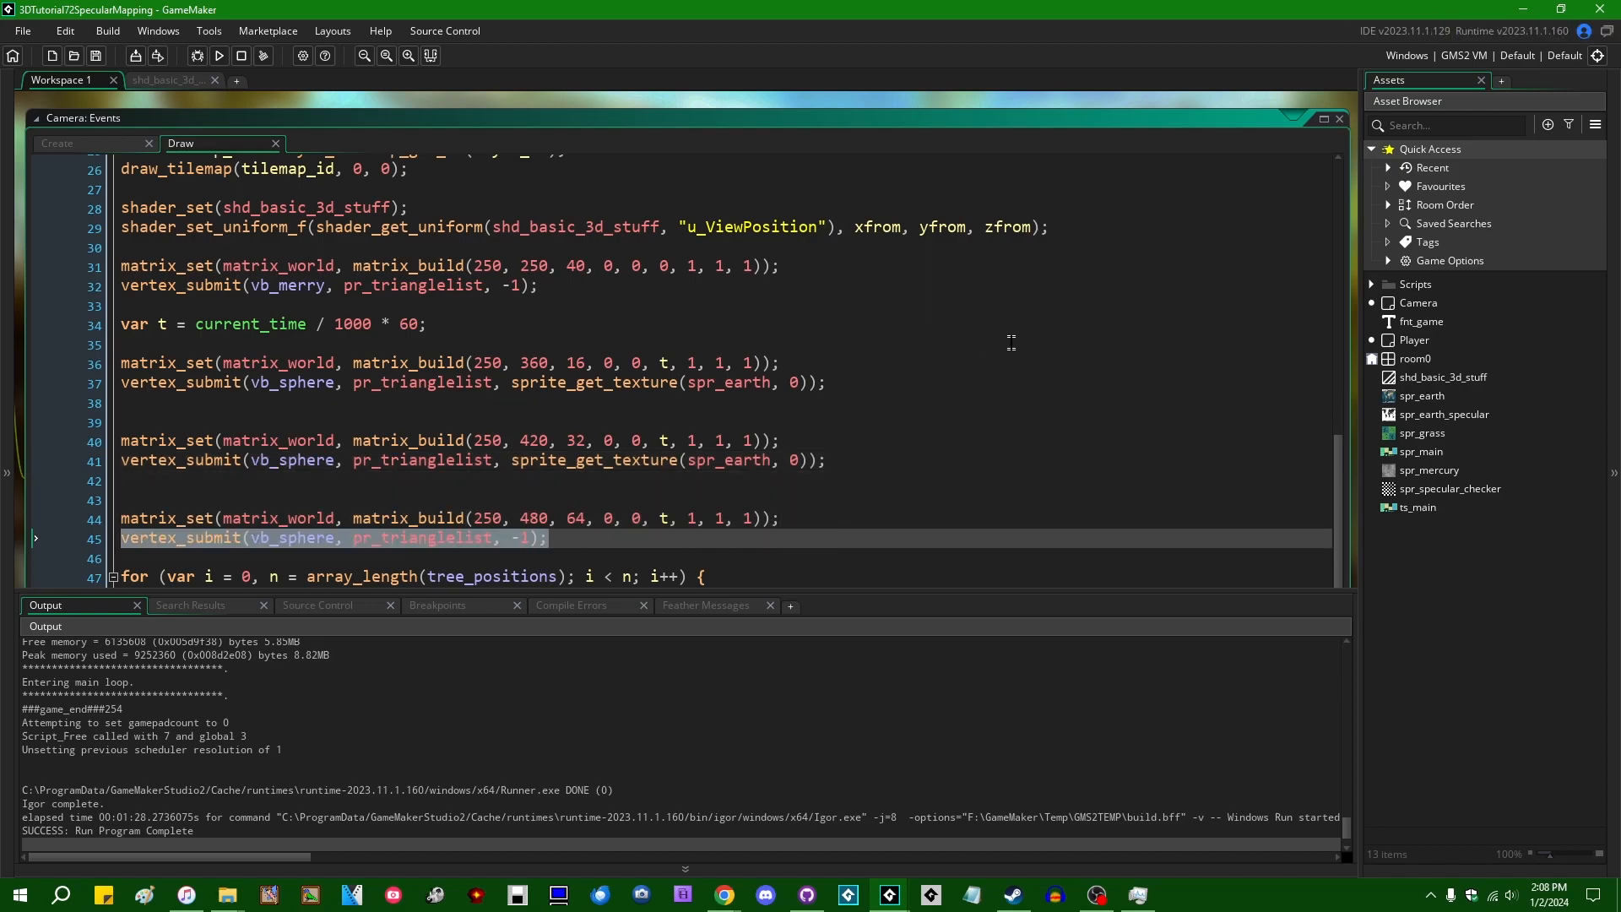
mouse_move(165, 80)
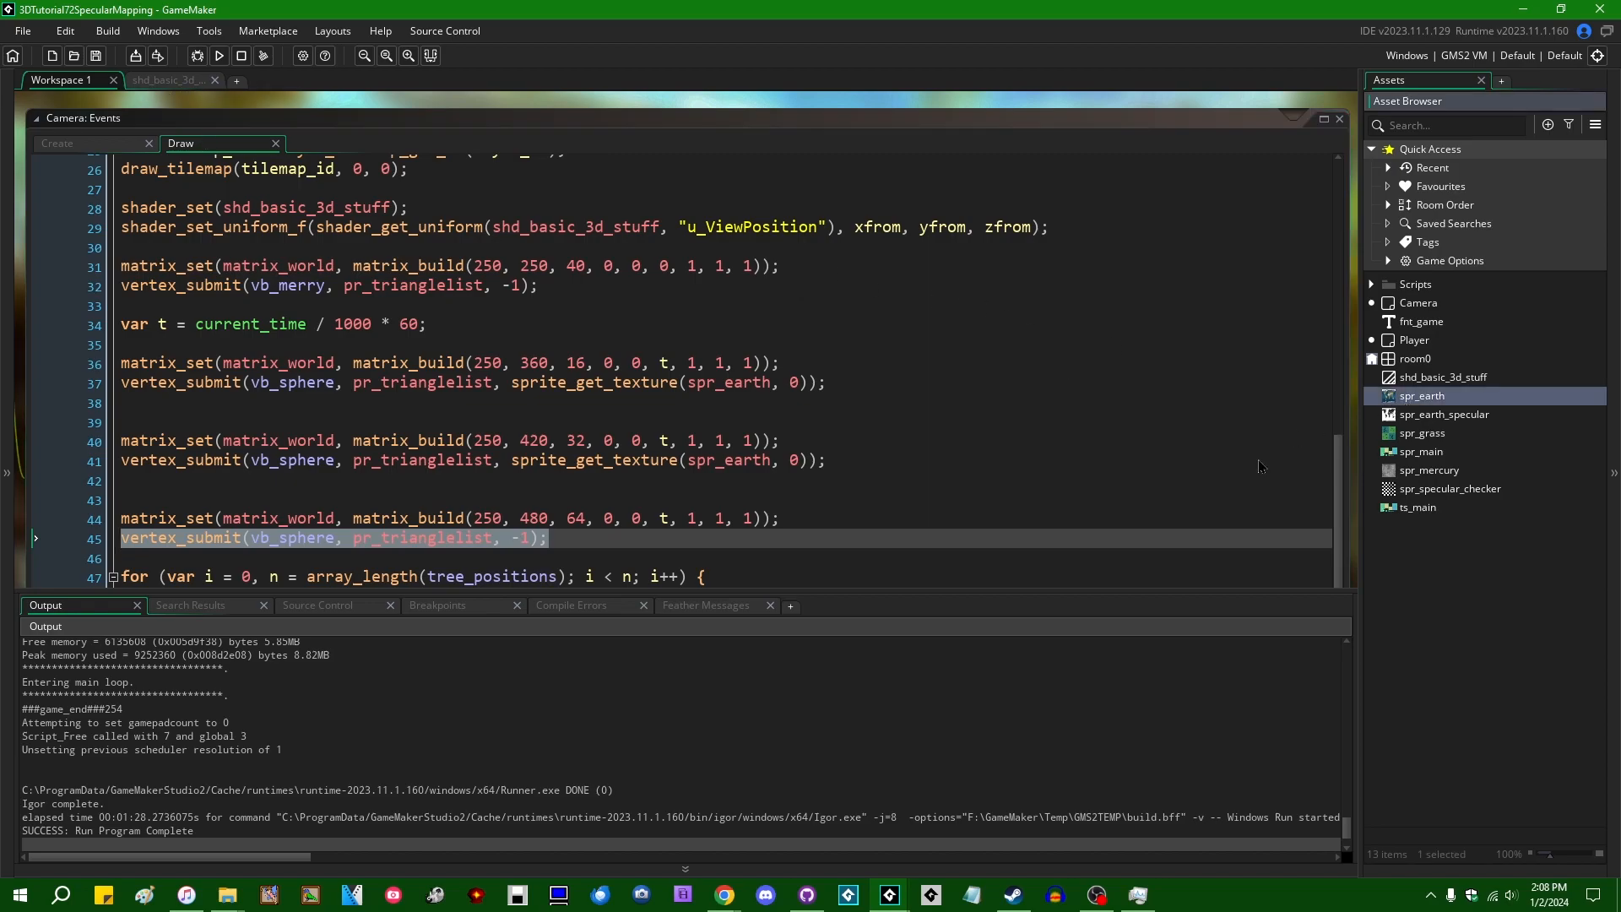
Step: View the 256×256 spr_earth world map sprite, then bring the Camera object back into view
double_click(1422, 395)
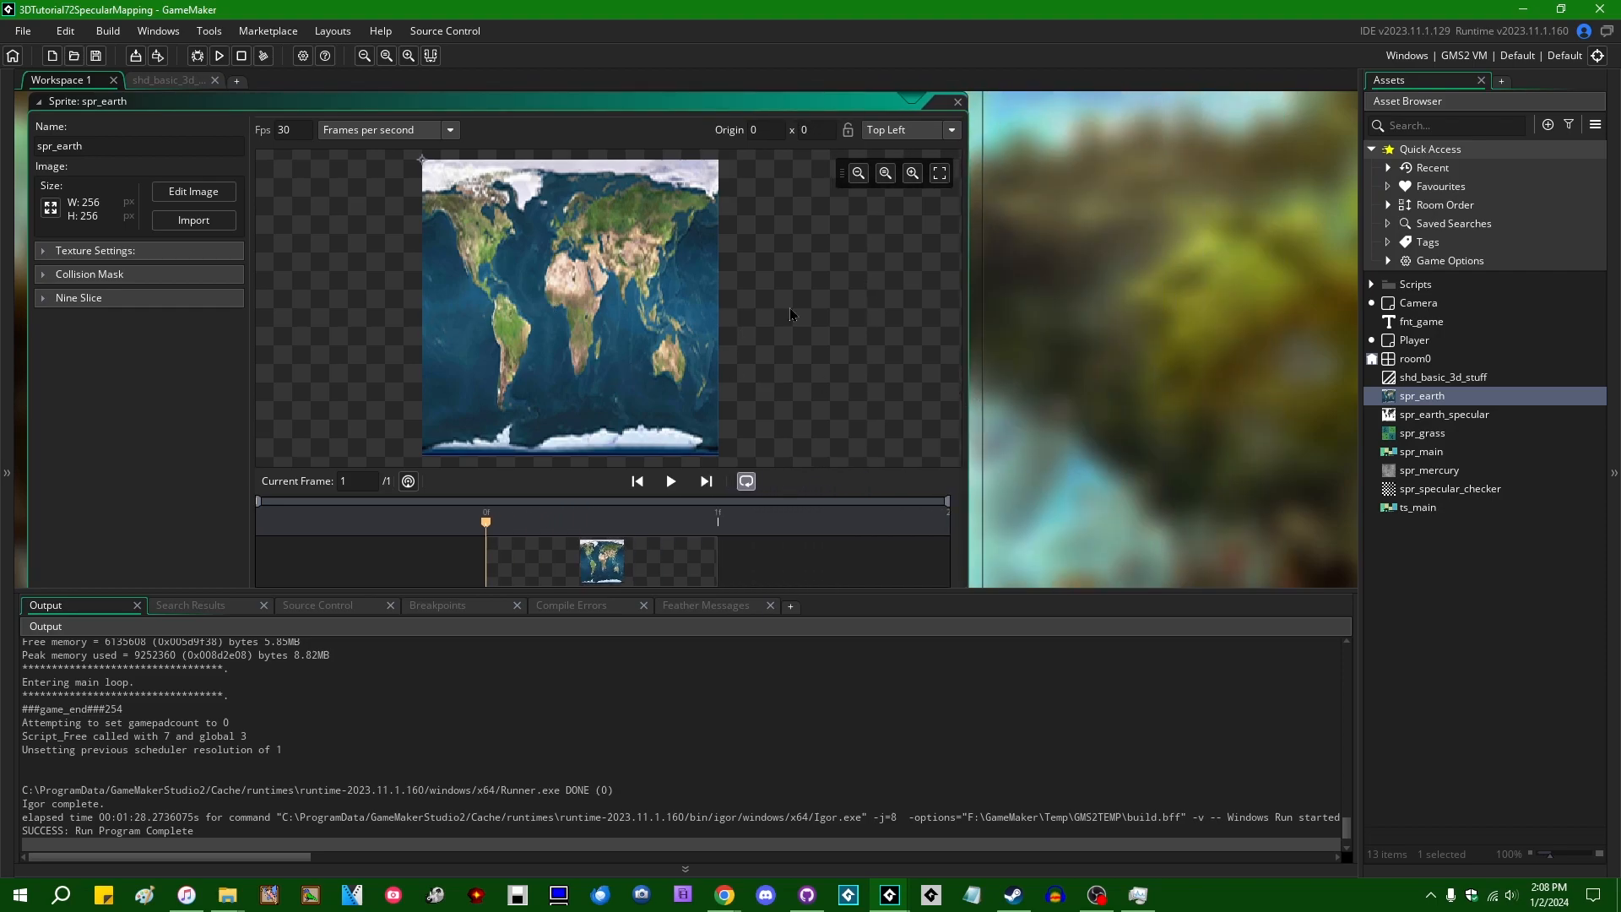
drag(496, 100, 497, 152)
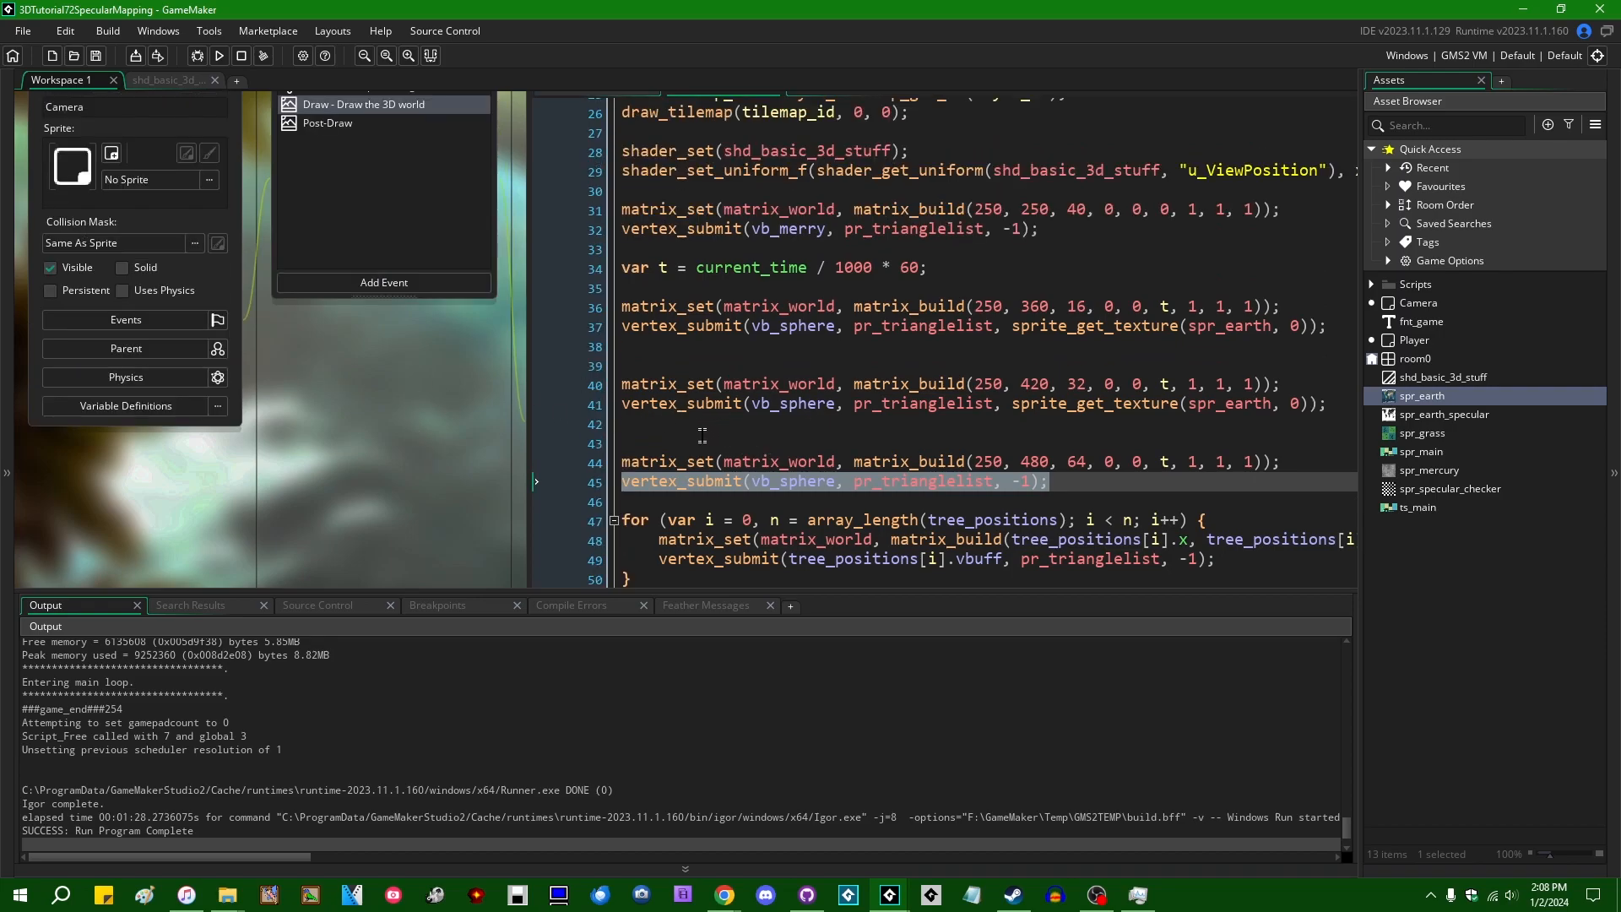
mouse_move(318, 517)
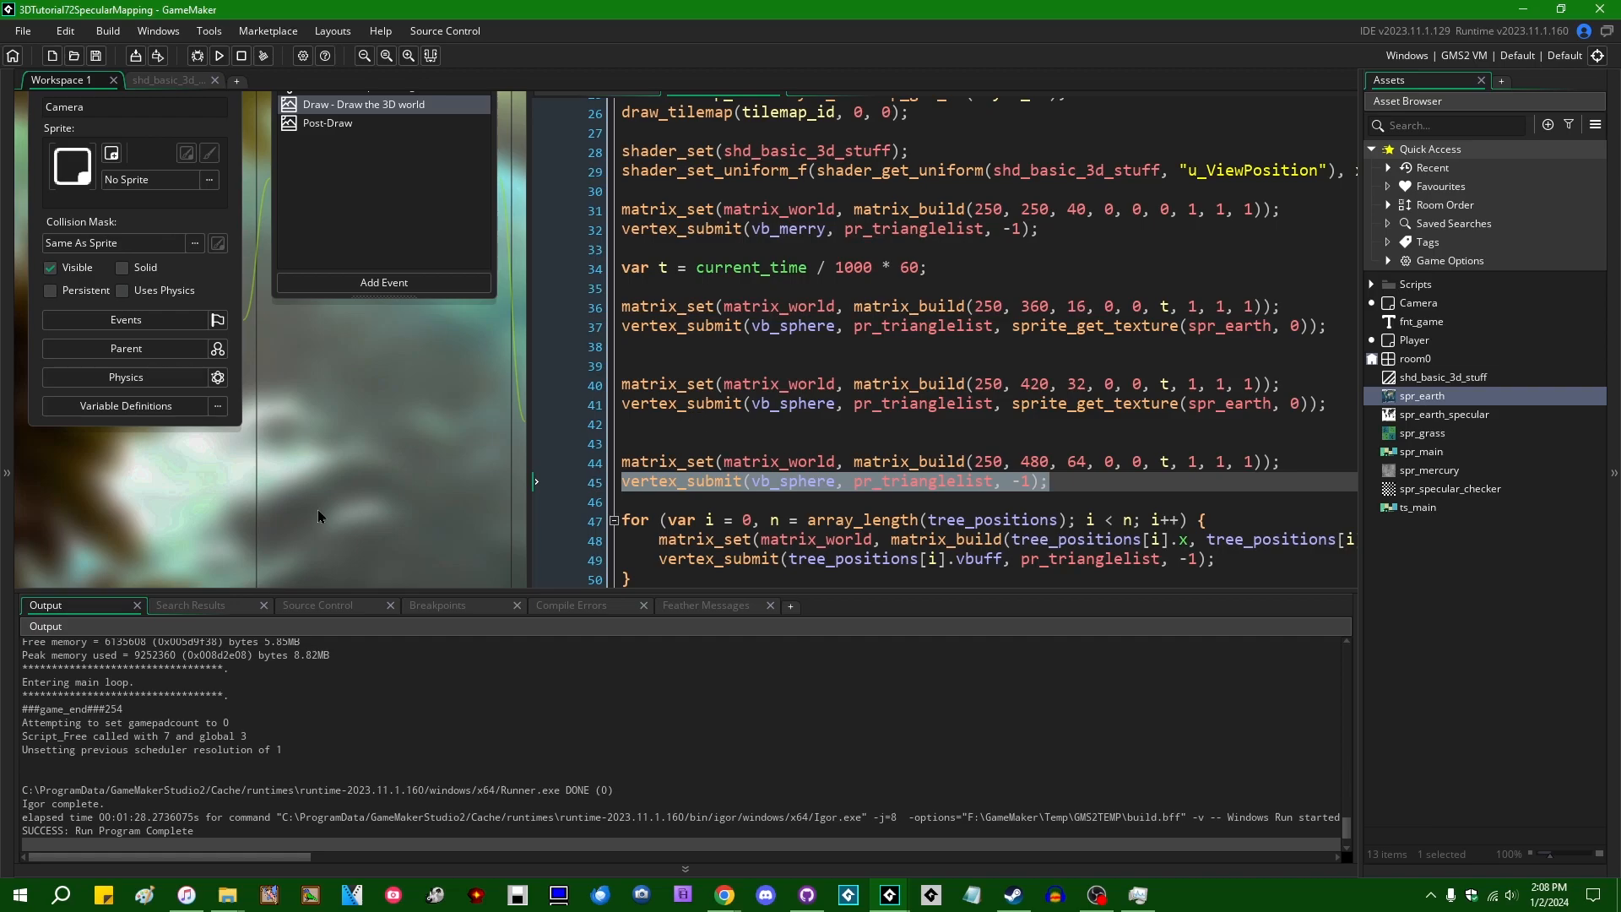
mouse_move(584, 471)
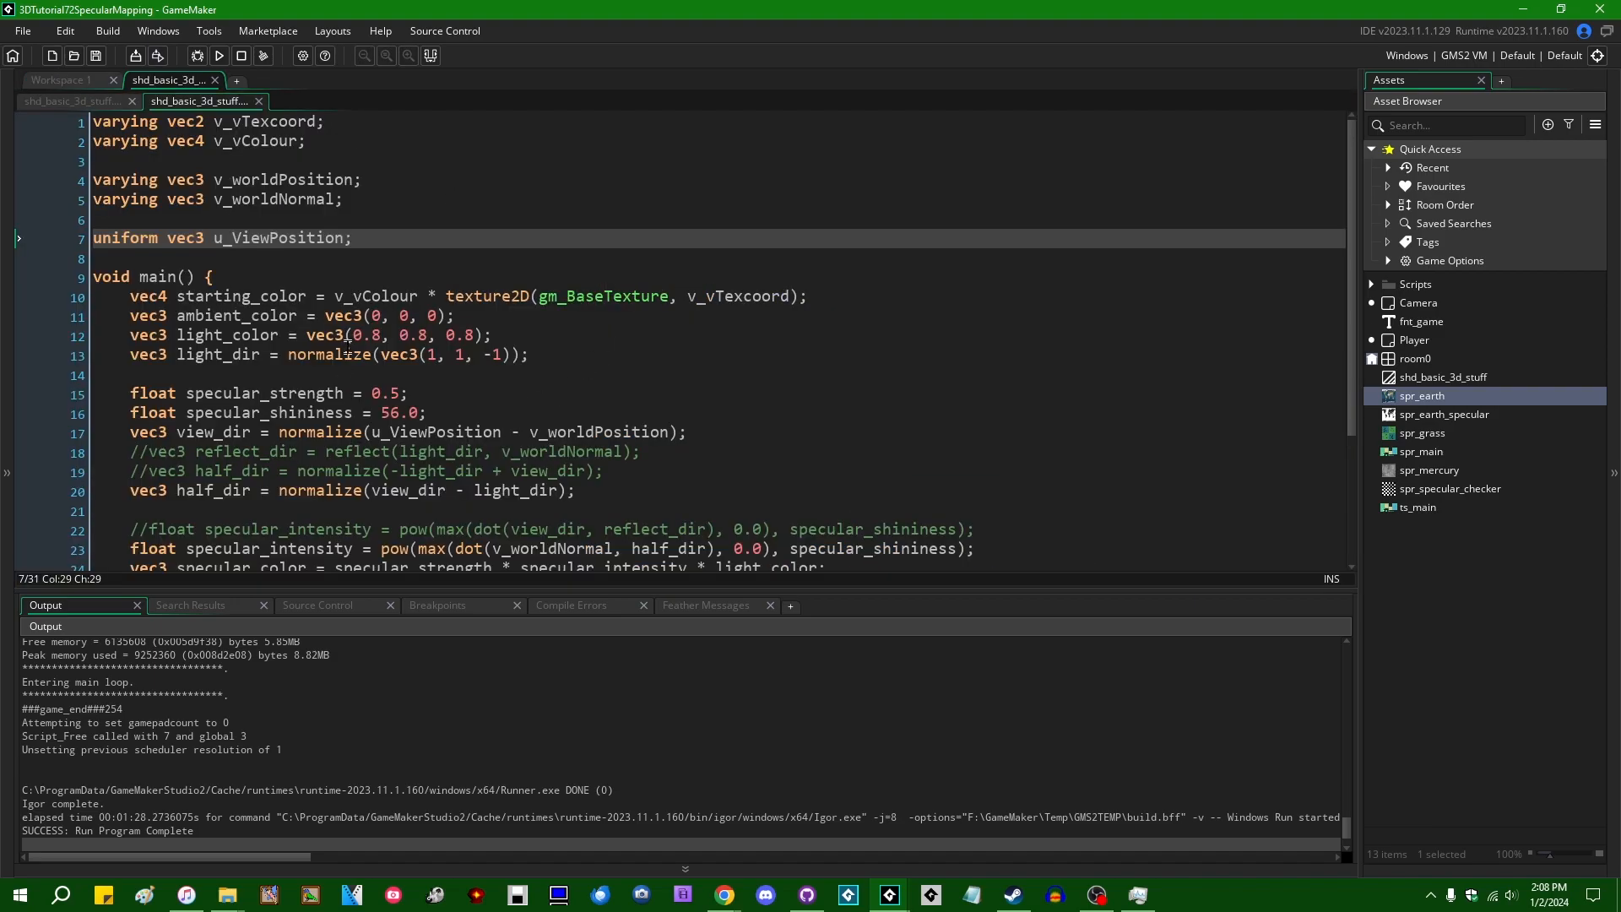
Step: Declare a new uniform sampler2D samp_specular below the view position uniform
click(419, 259)
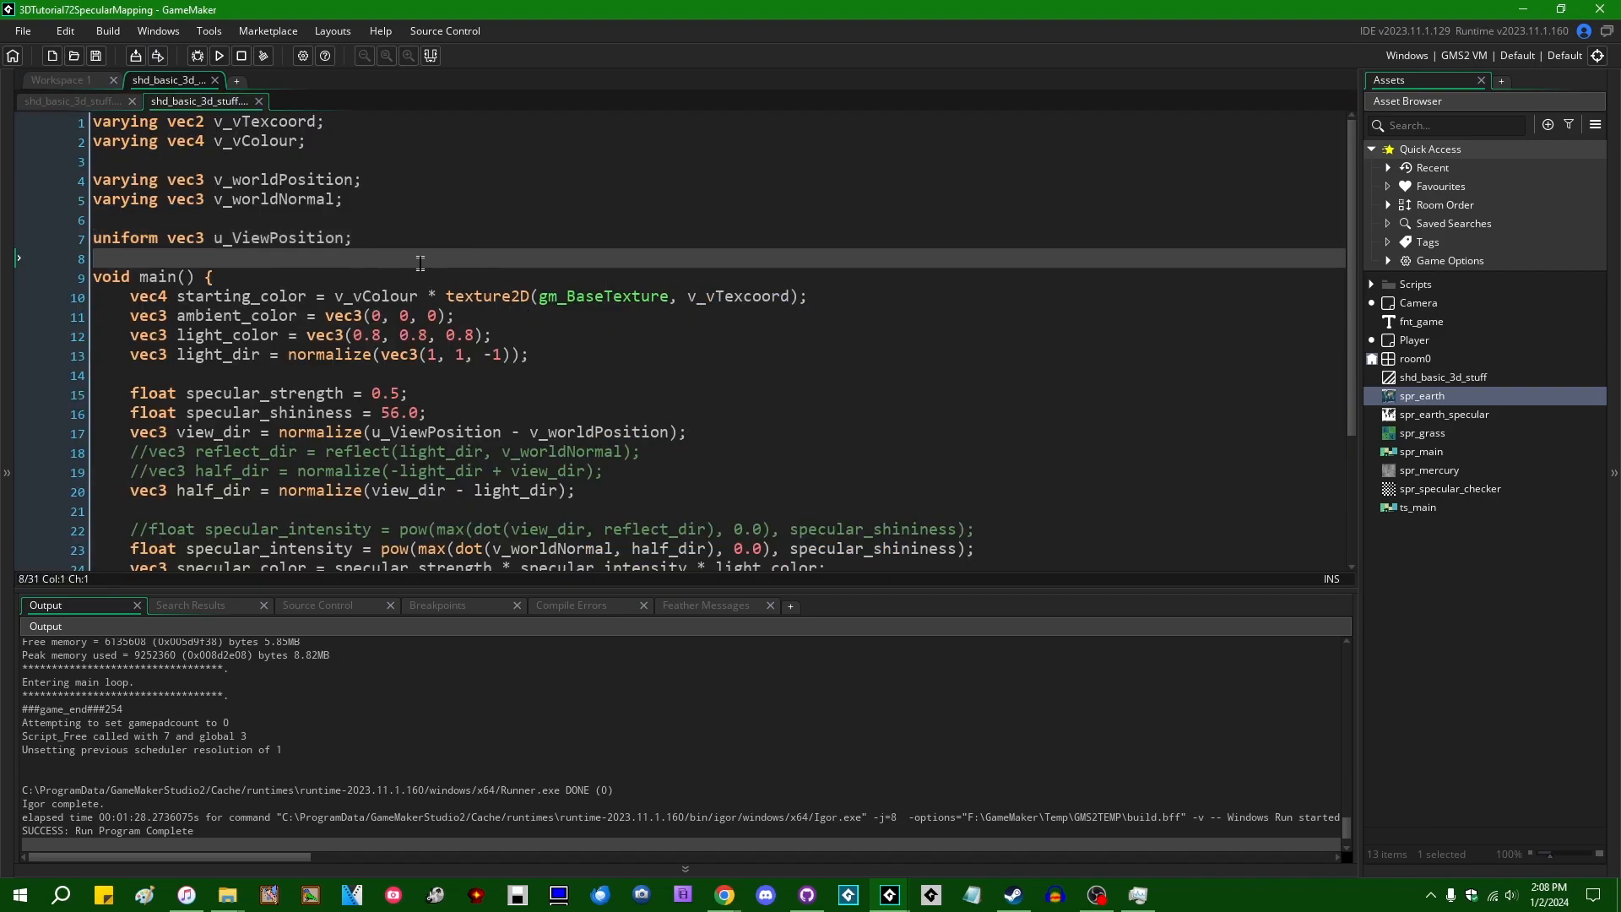
scroll(down, 3)
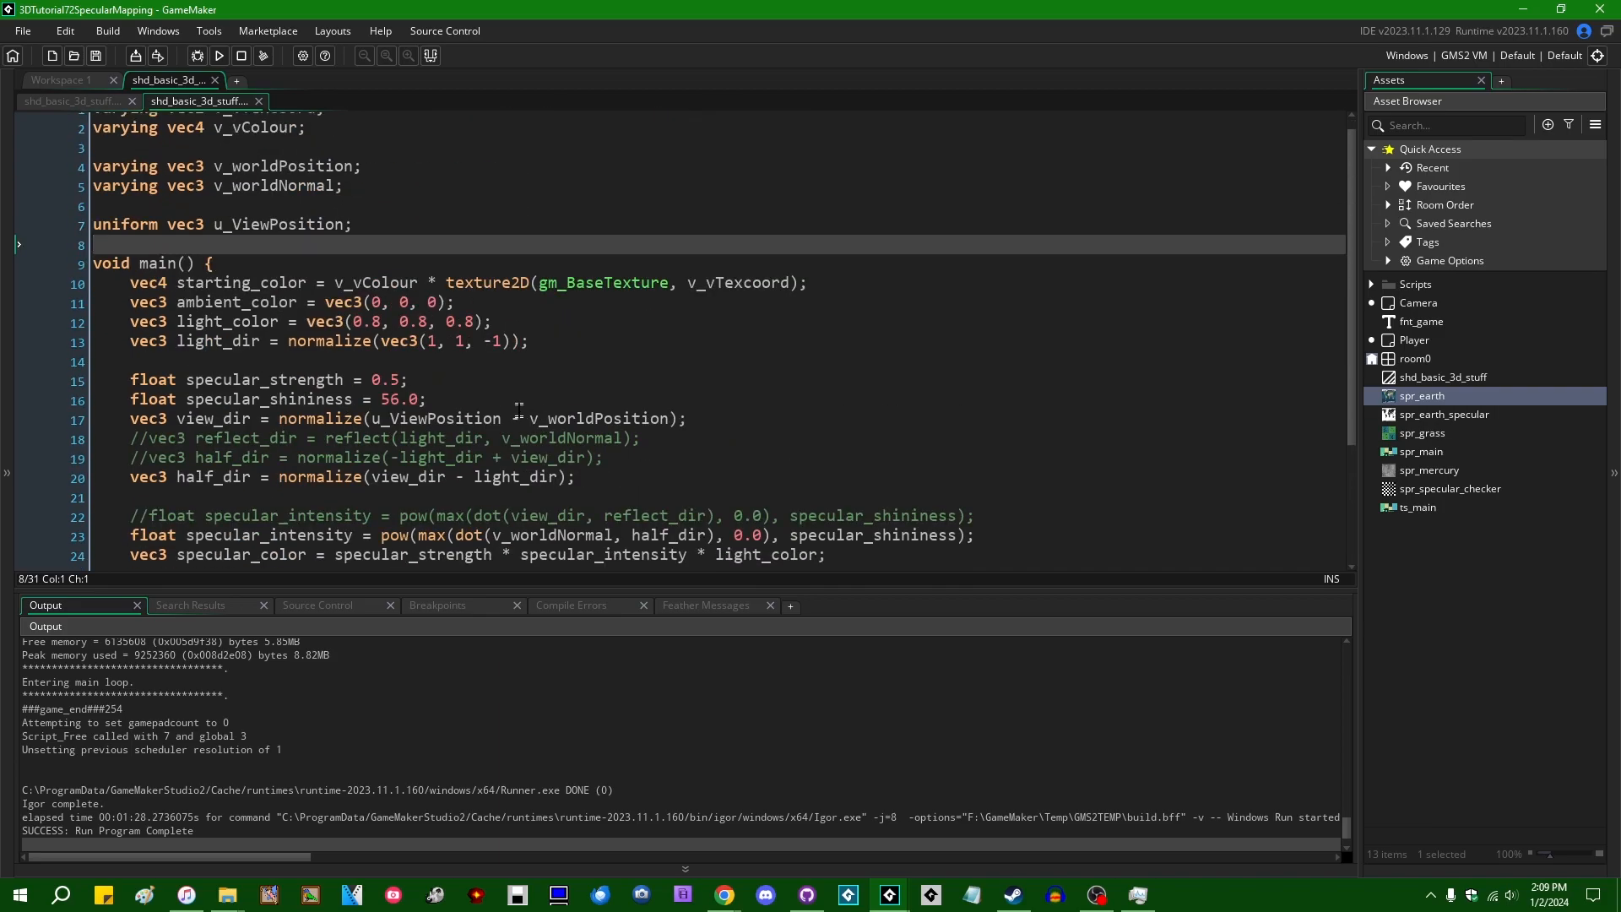
scroll(up, 3)
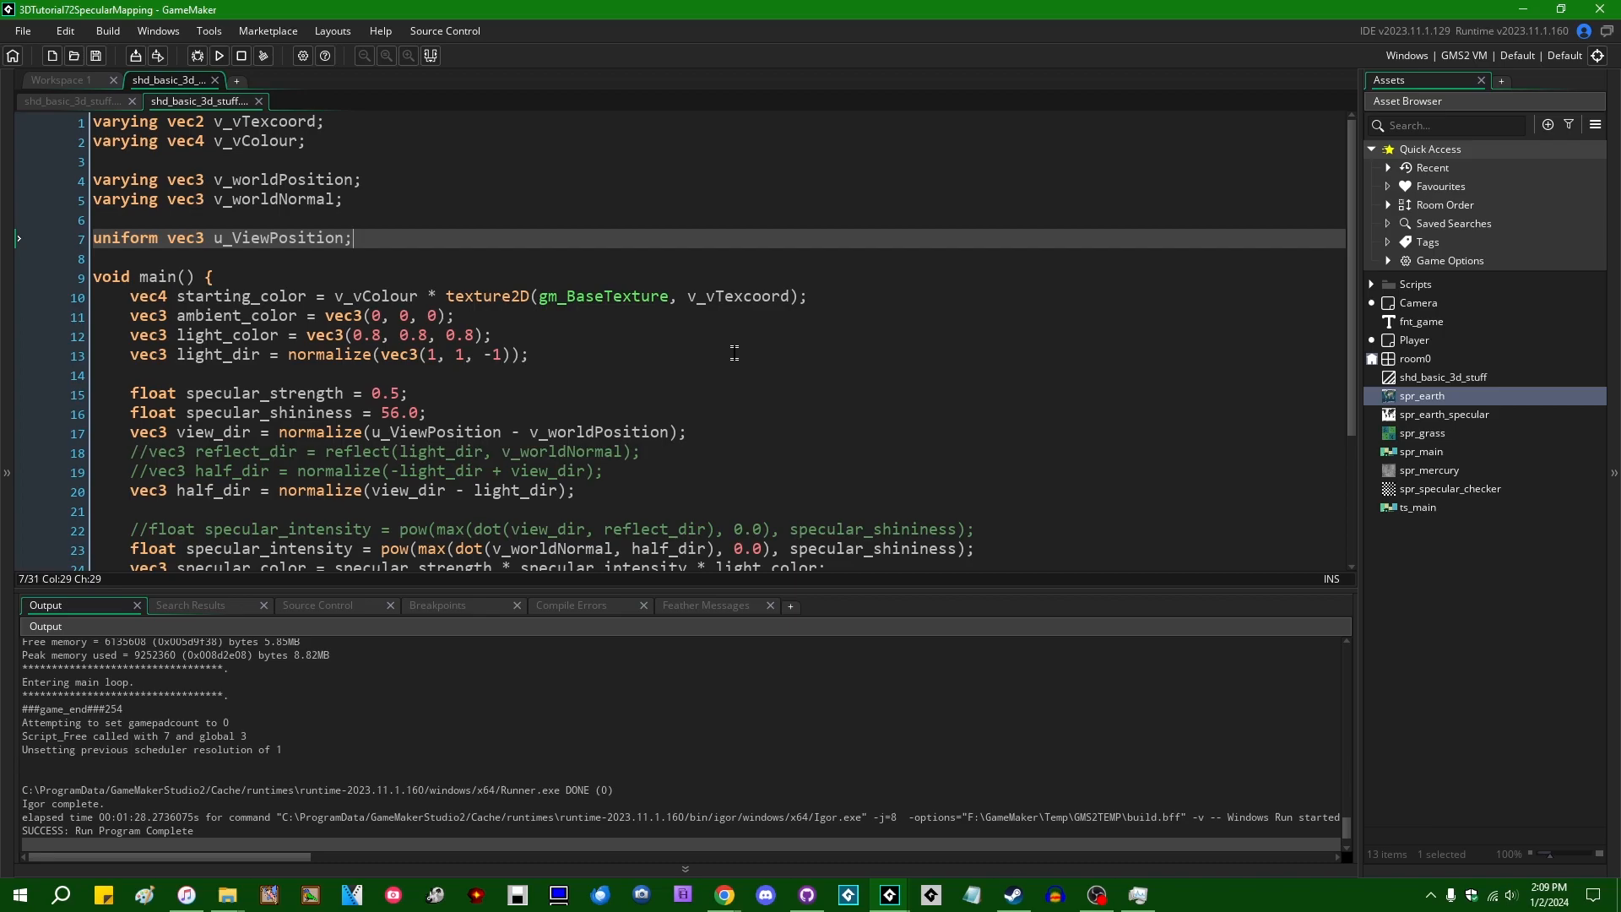
key(Enter)
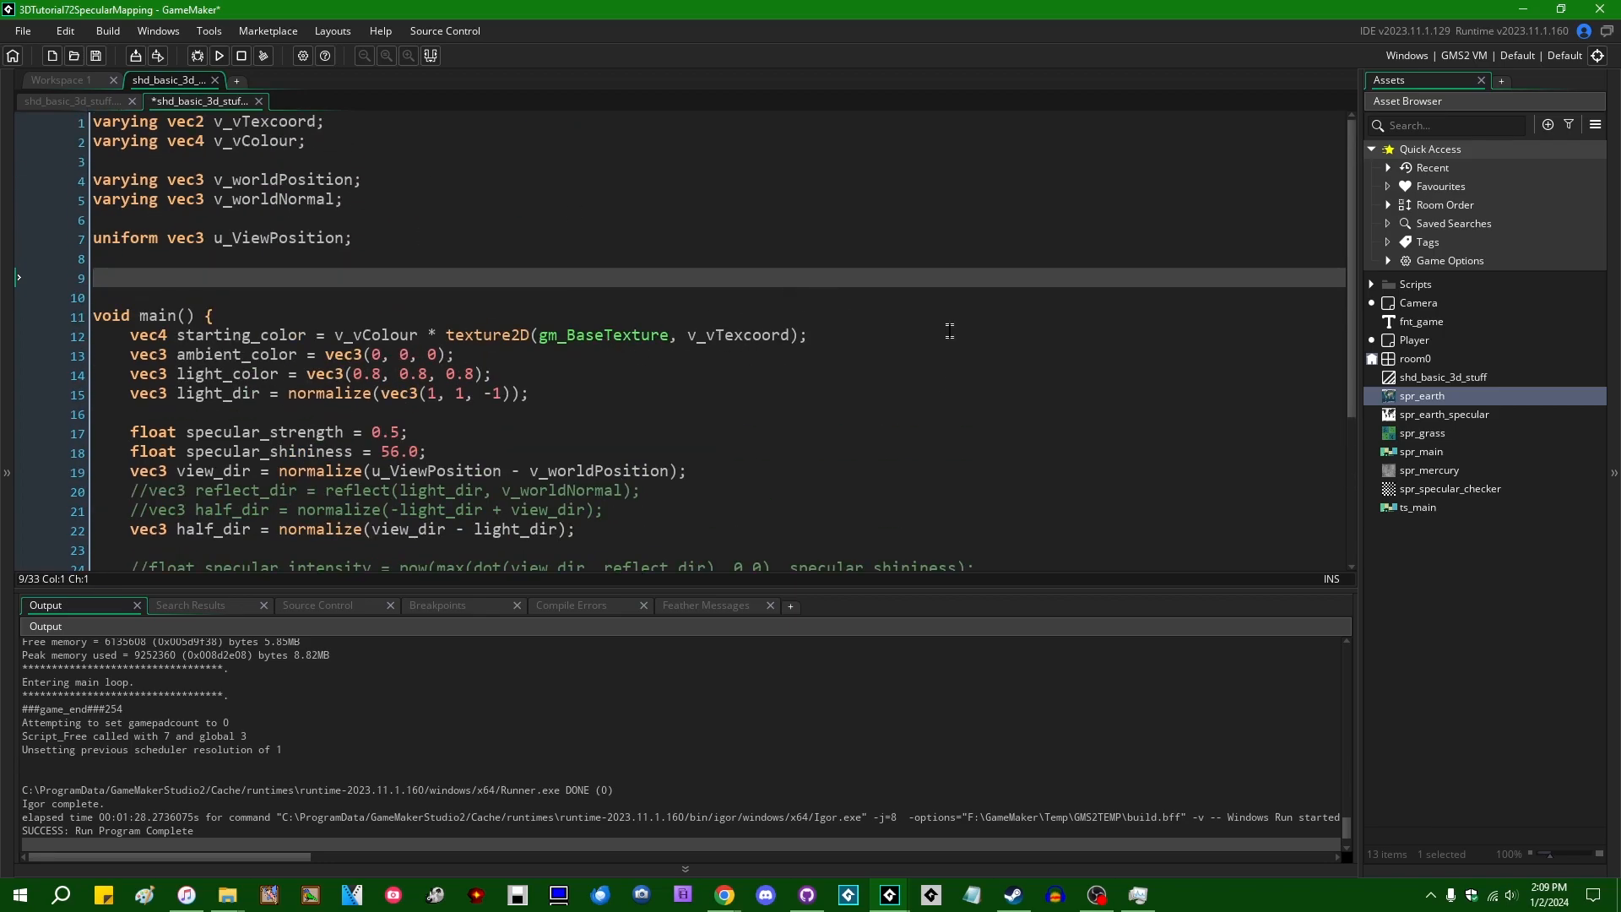
text(uniform sampler2)
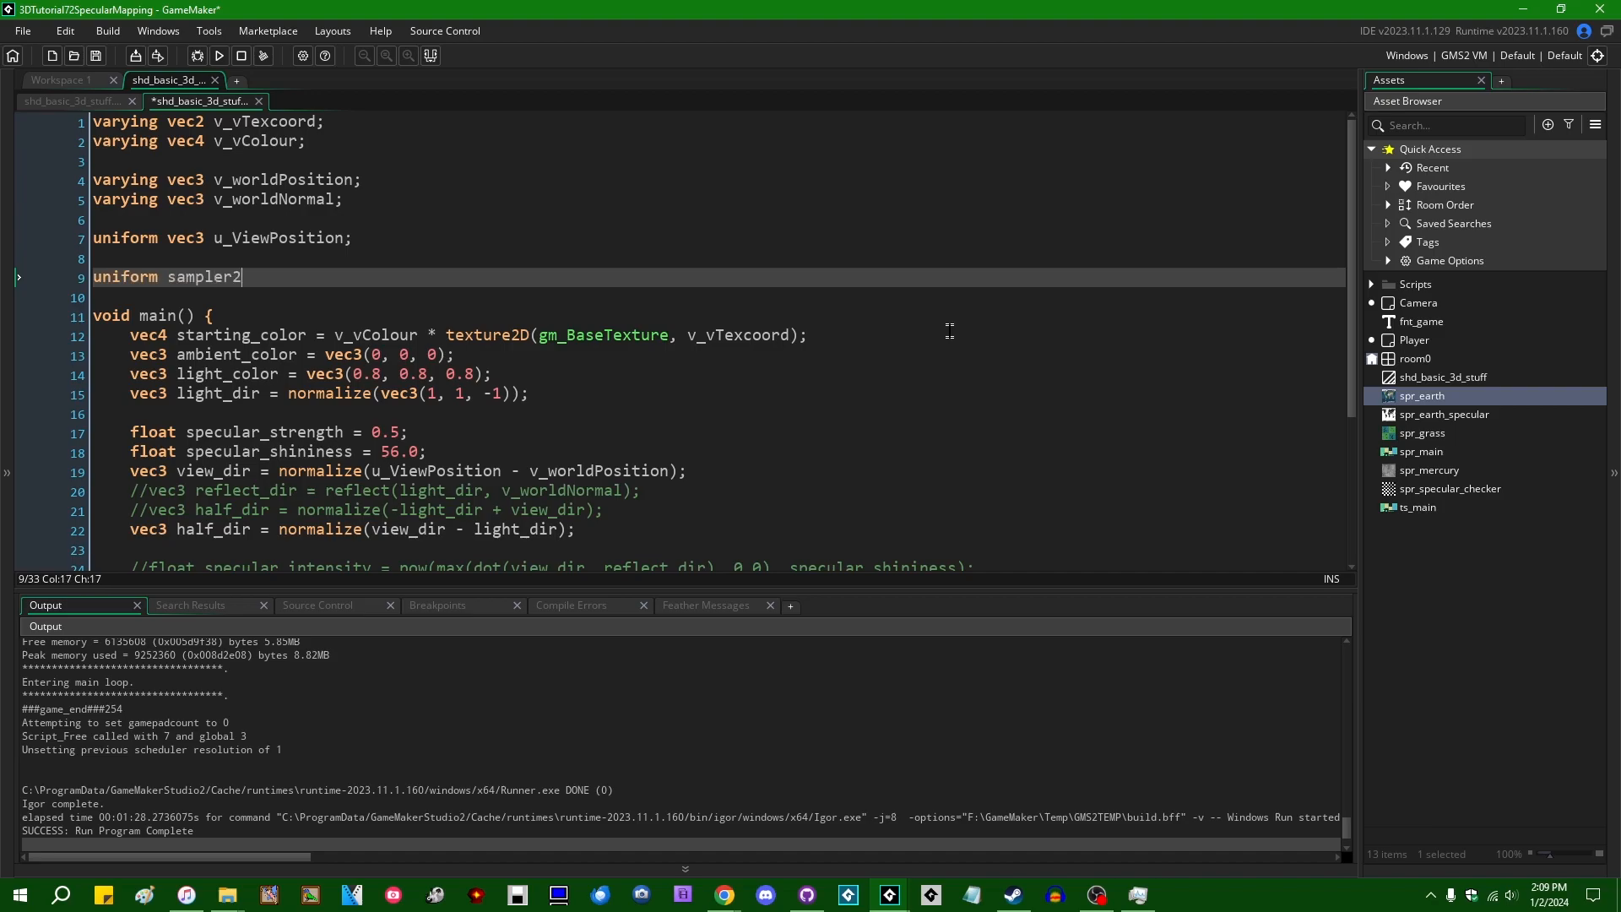
text(D samp_)
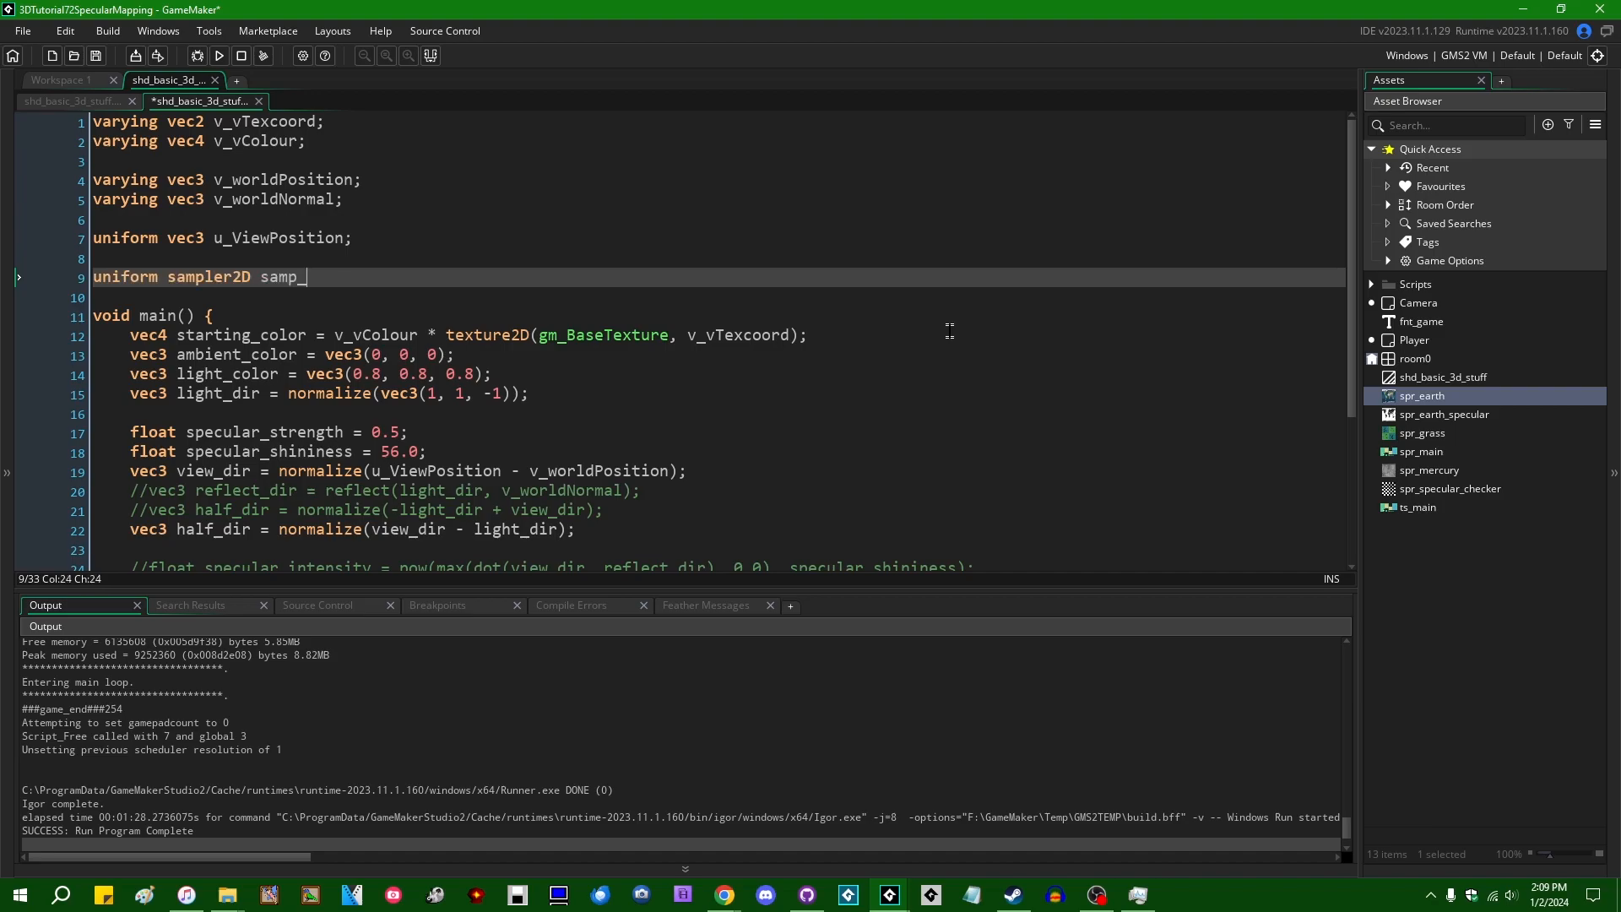
text(specular;)
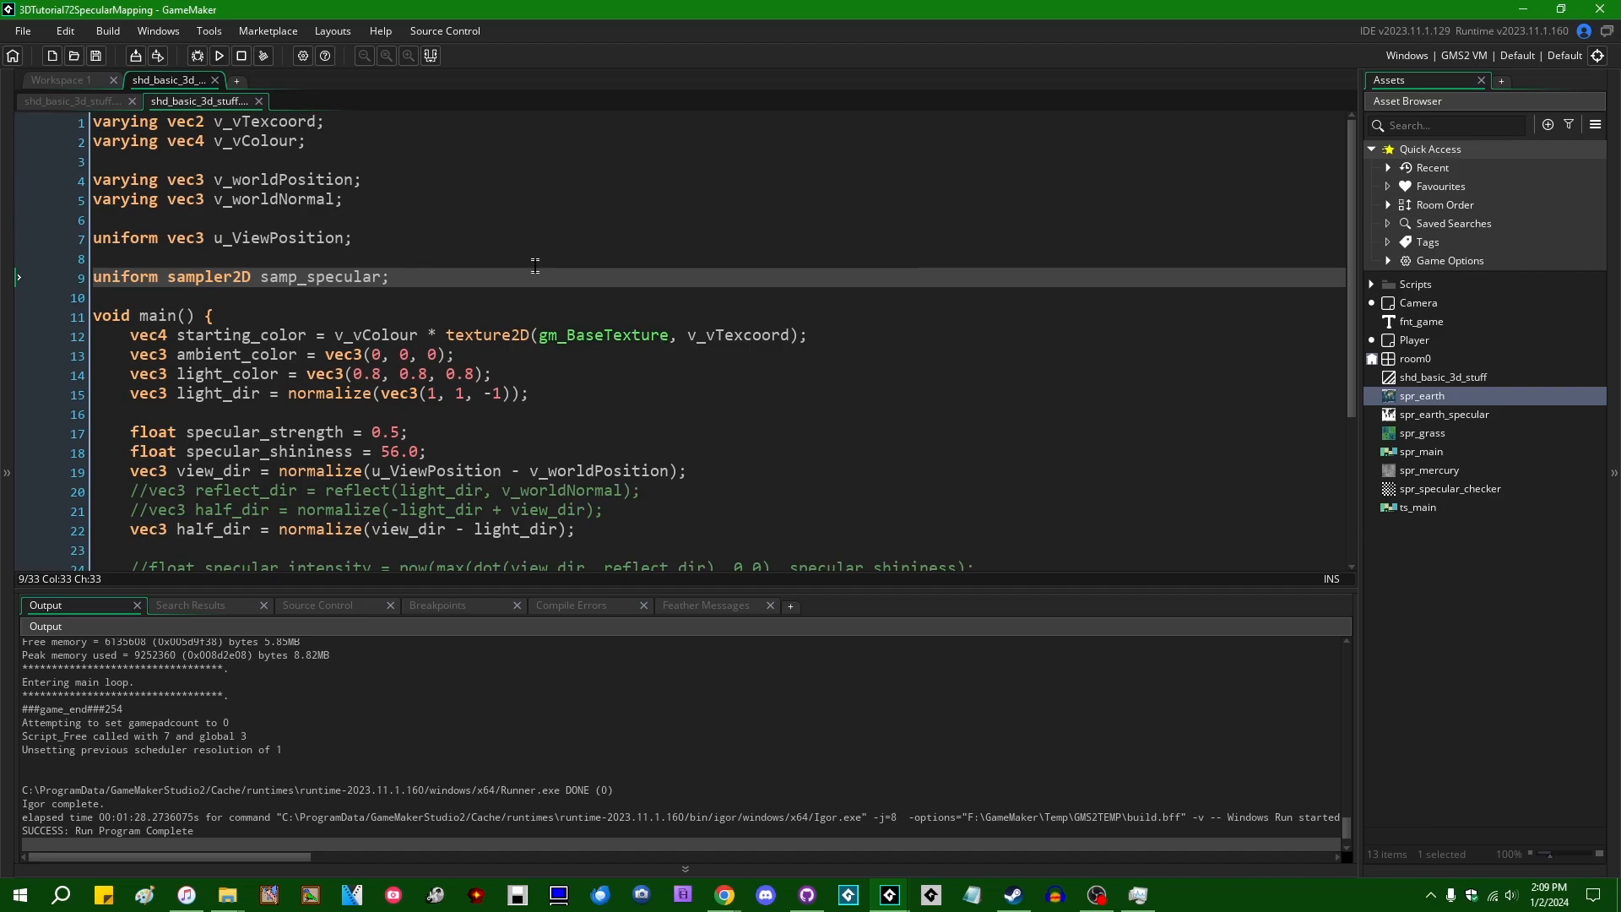
Step: Comment out the fixed 0.5 specular strength and sample samp_specular at v_vTexcoord instead
scroll(down, 3)
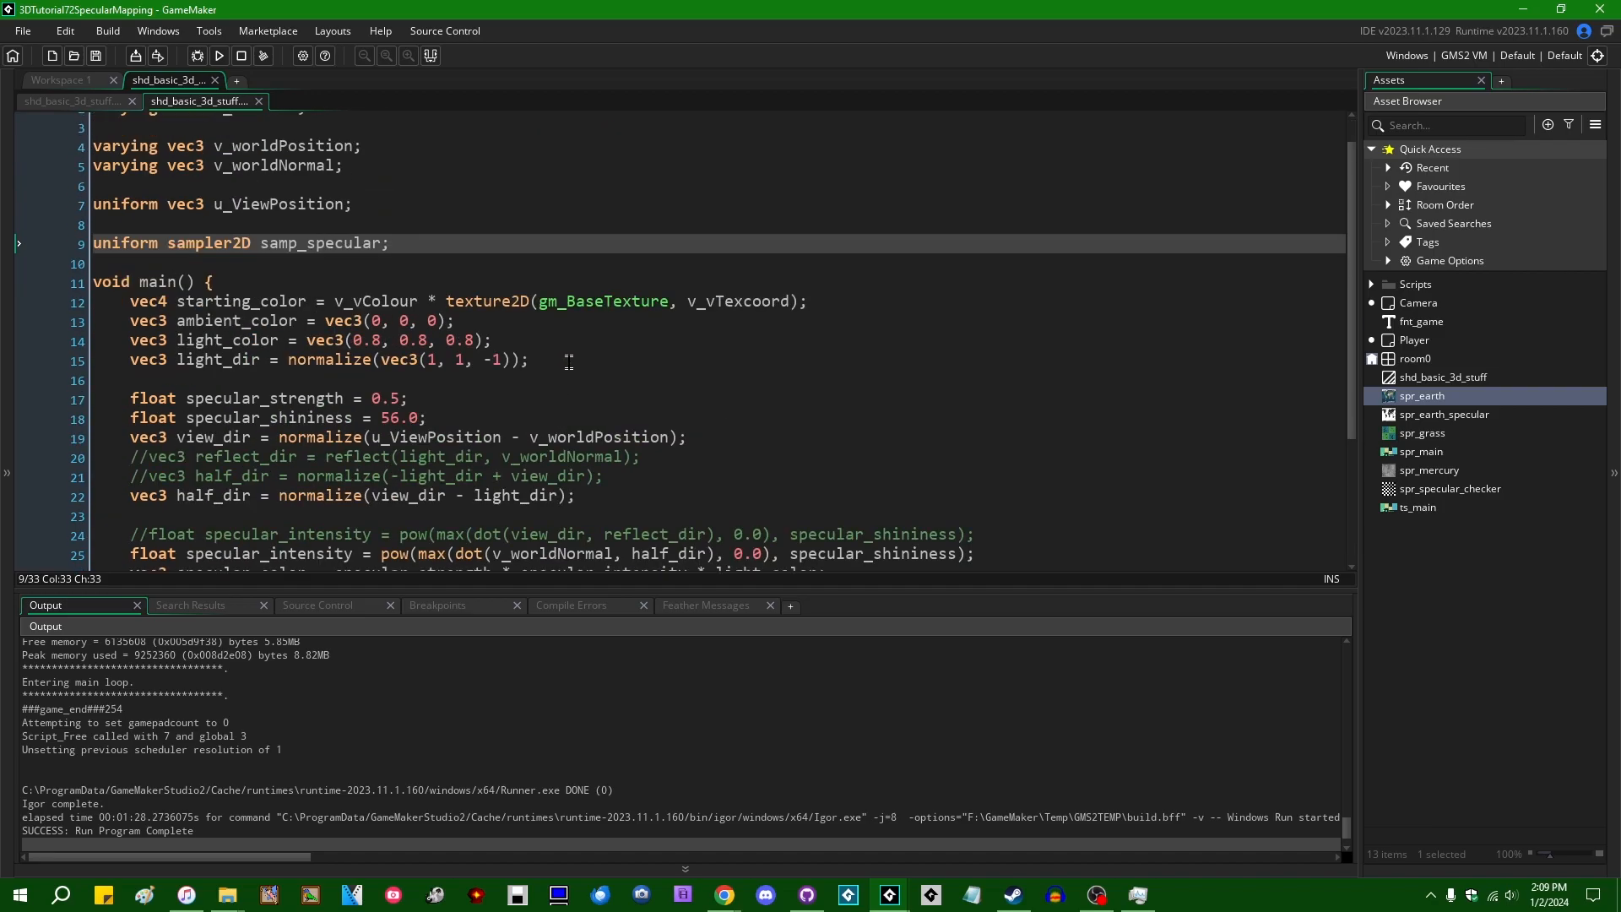
click(269, 397)
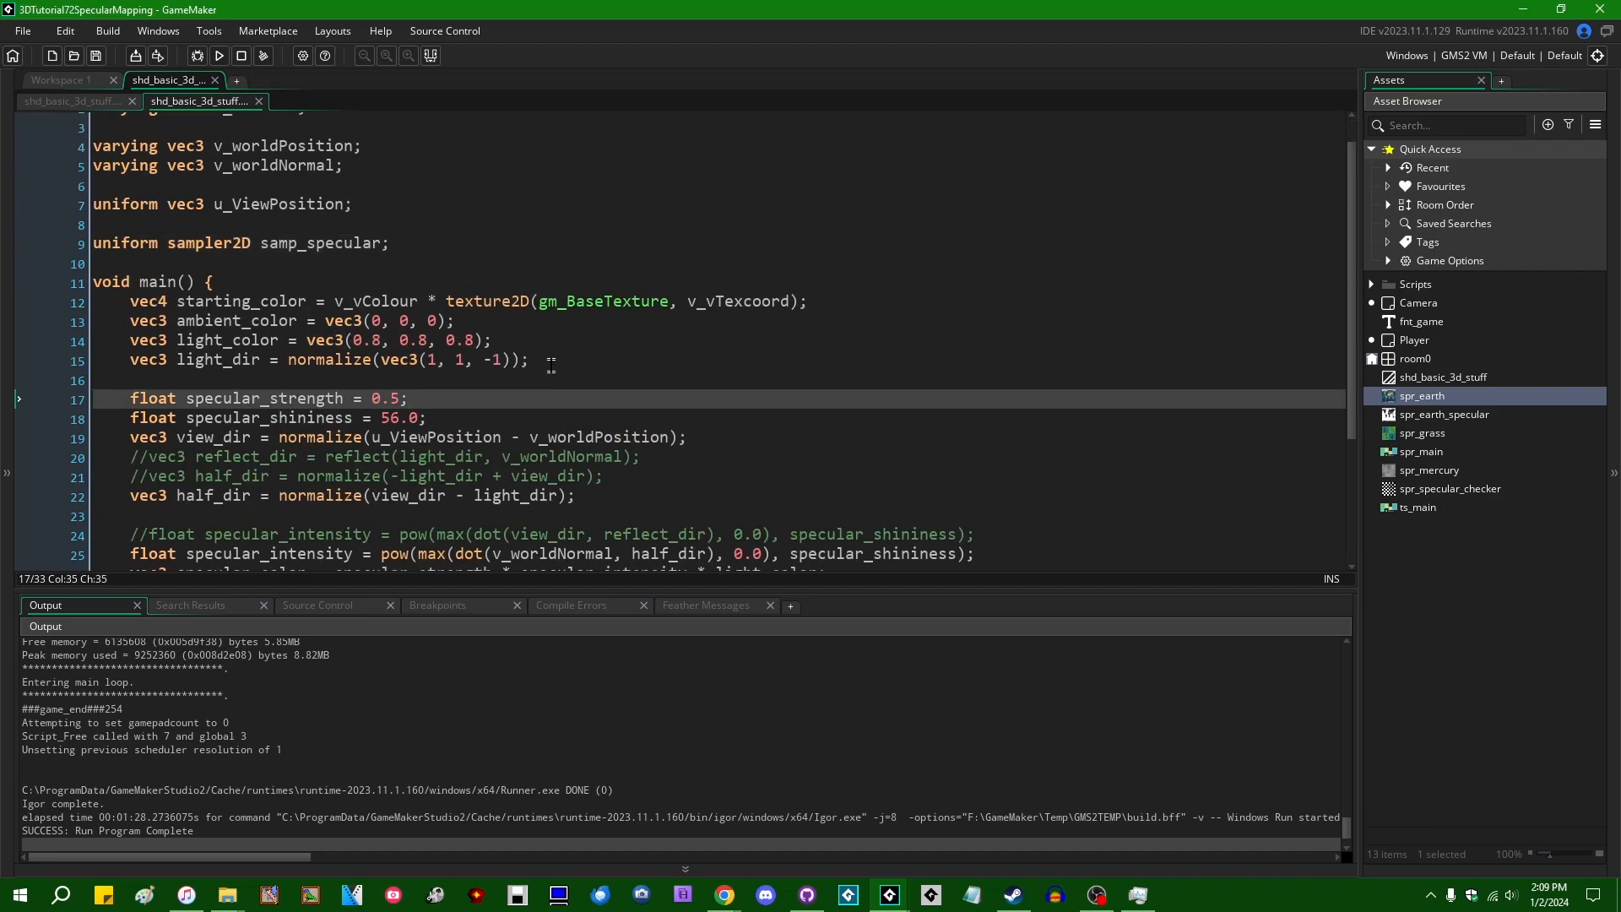
text(//)
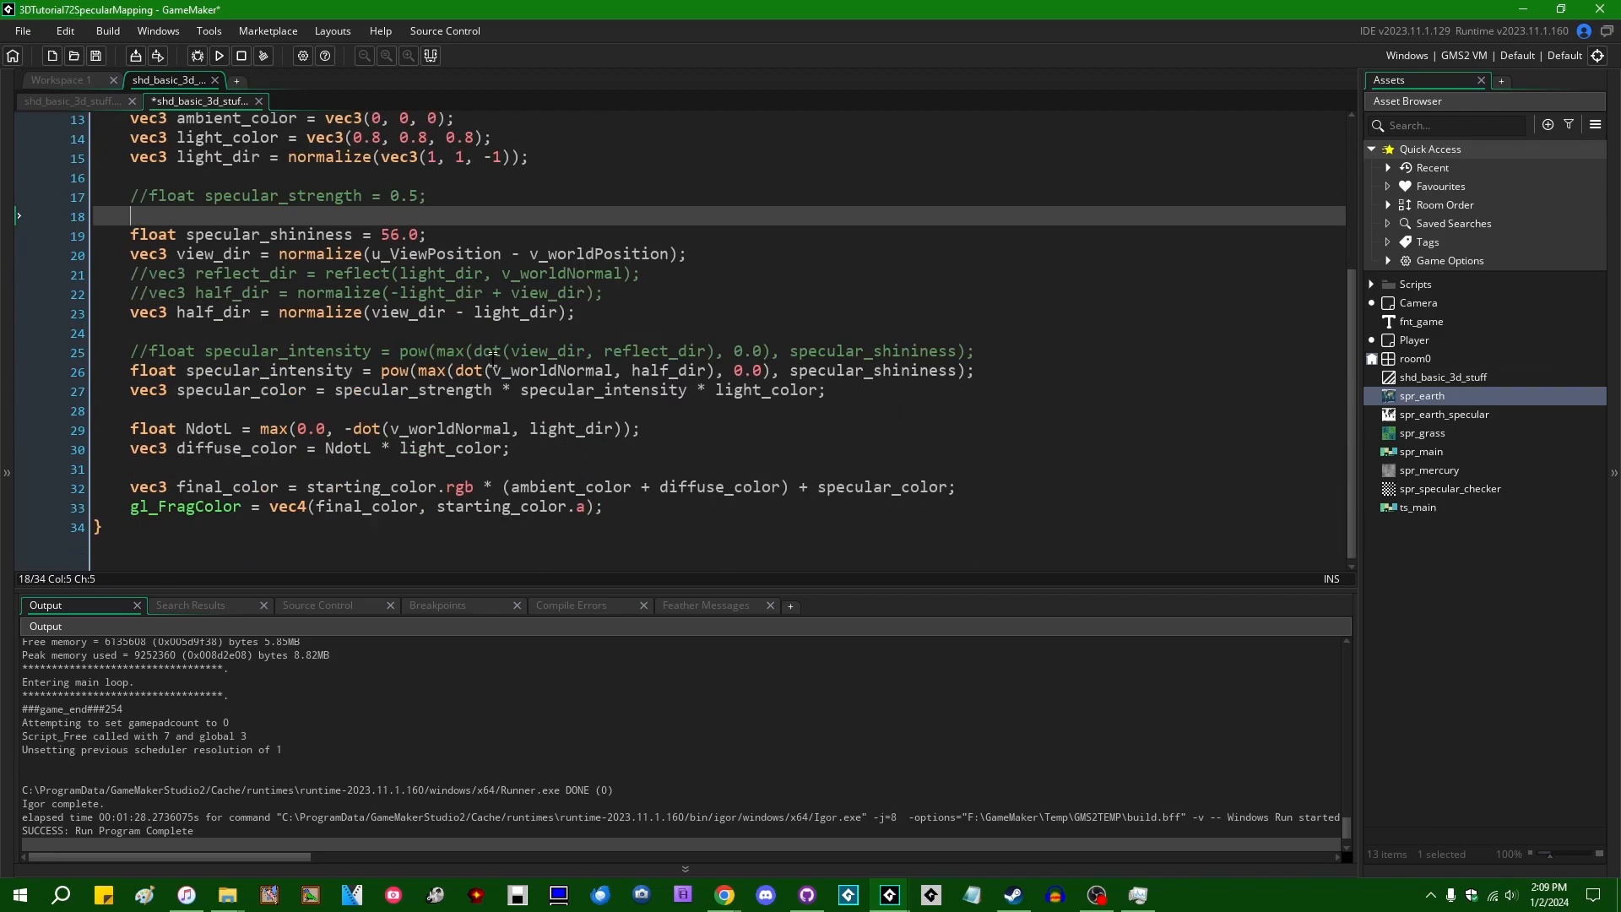
scroll(up, 3)
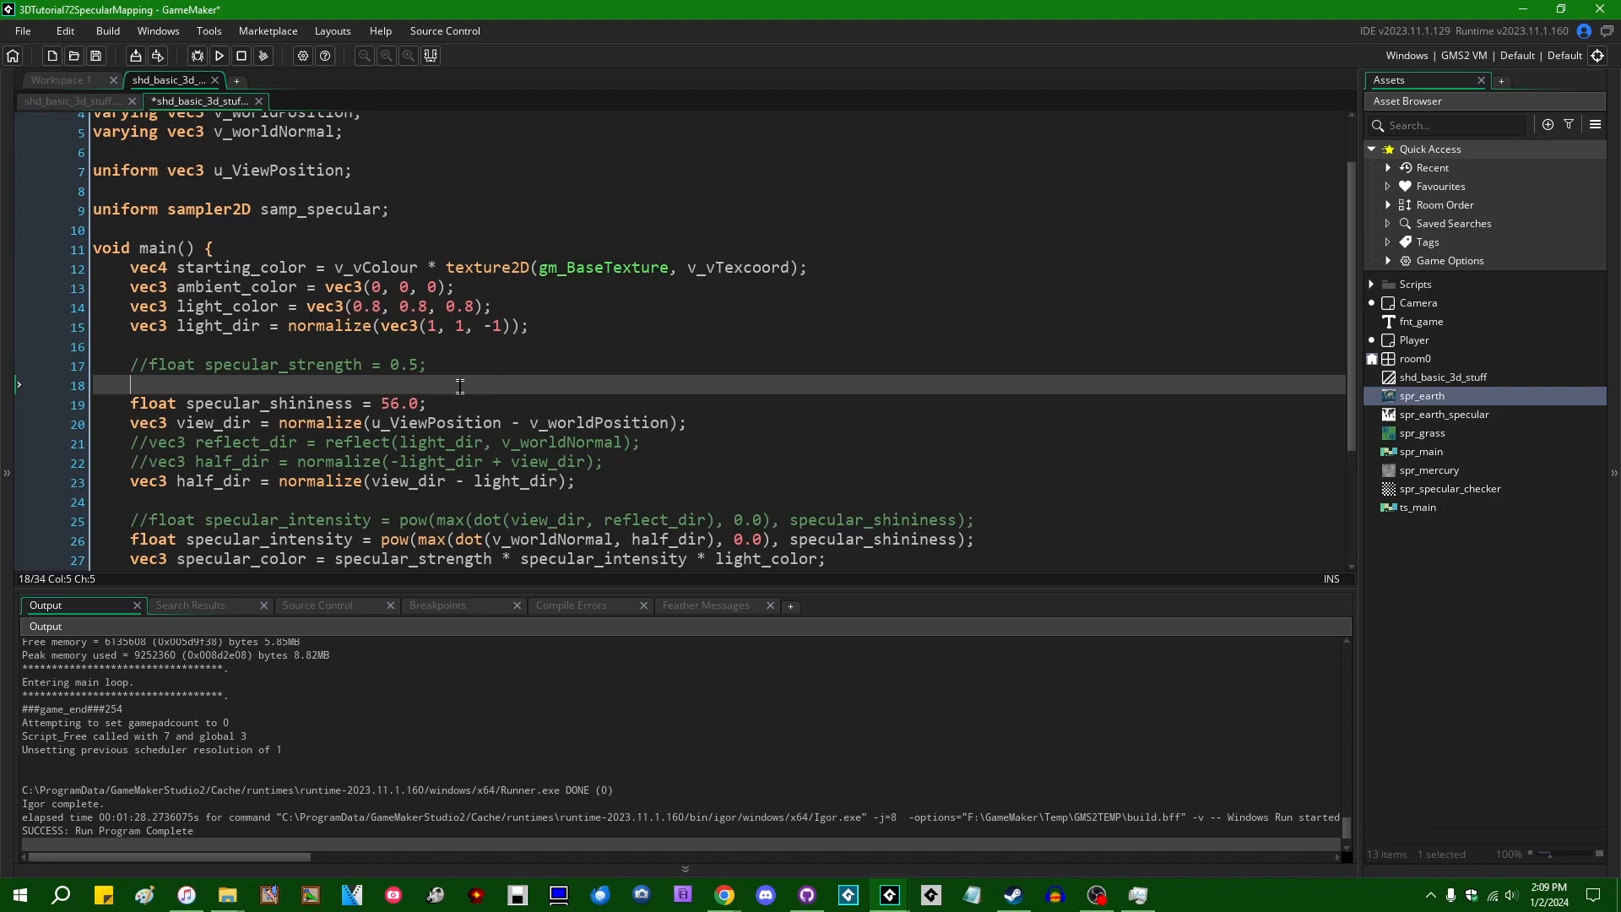
text(float s)
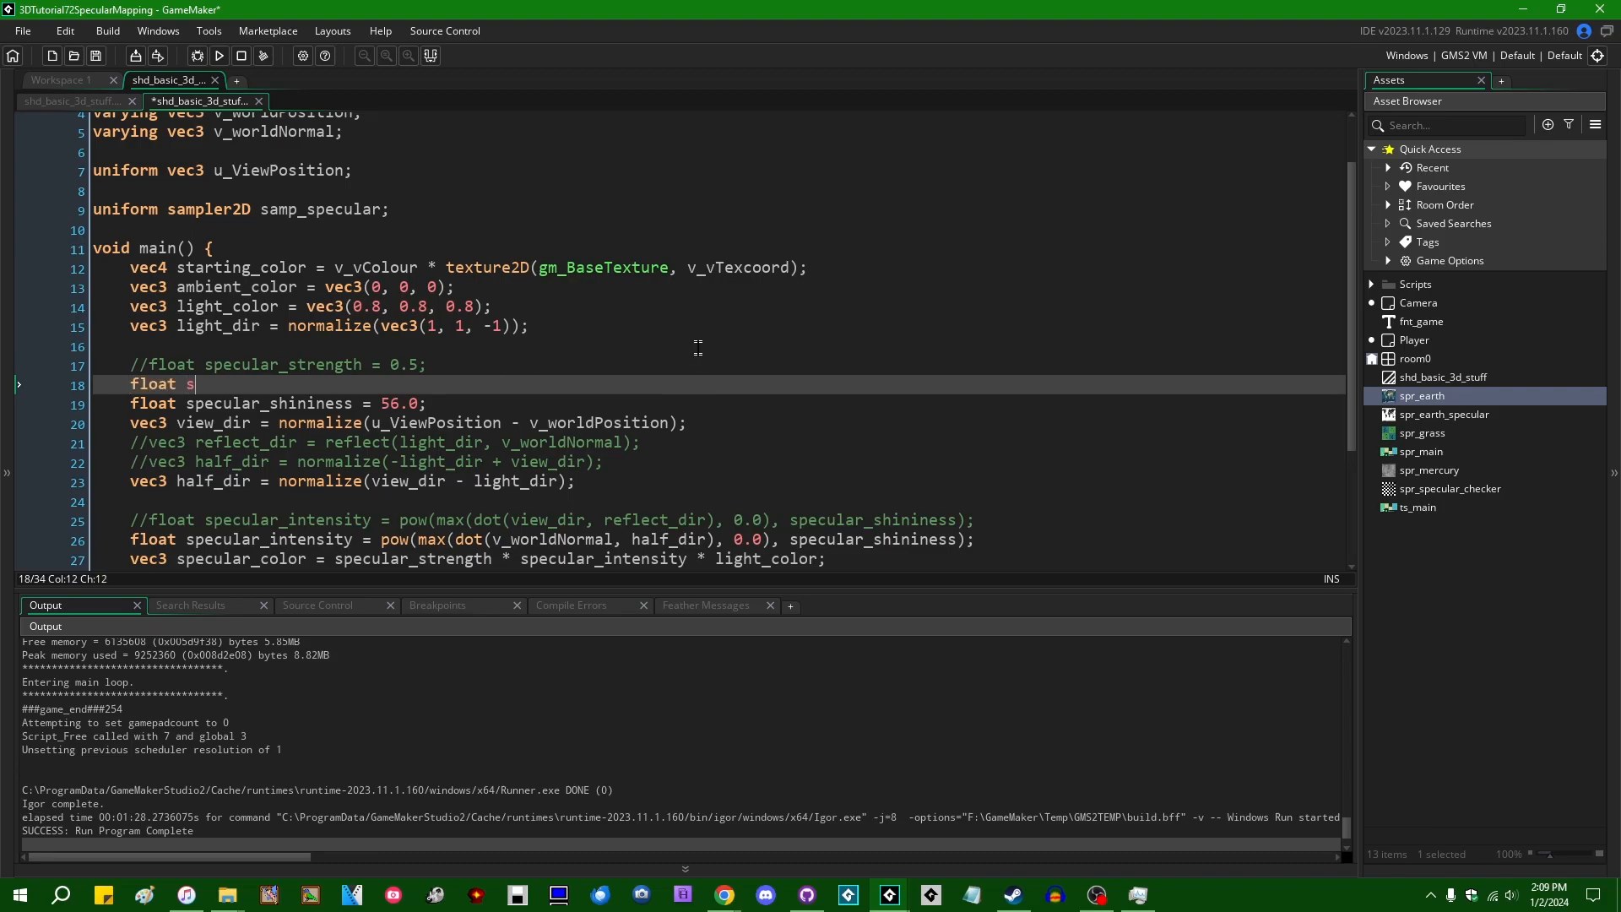
text(pecular_strength = texture2D()
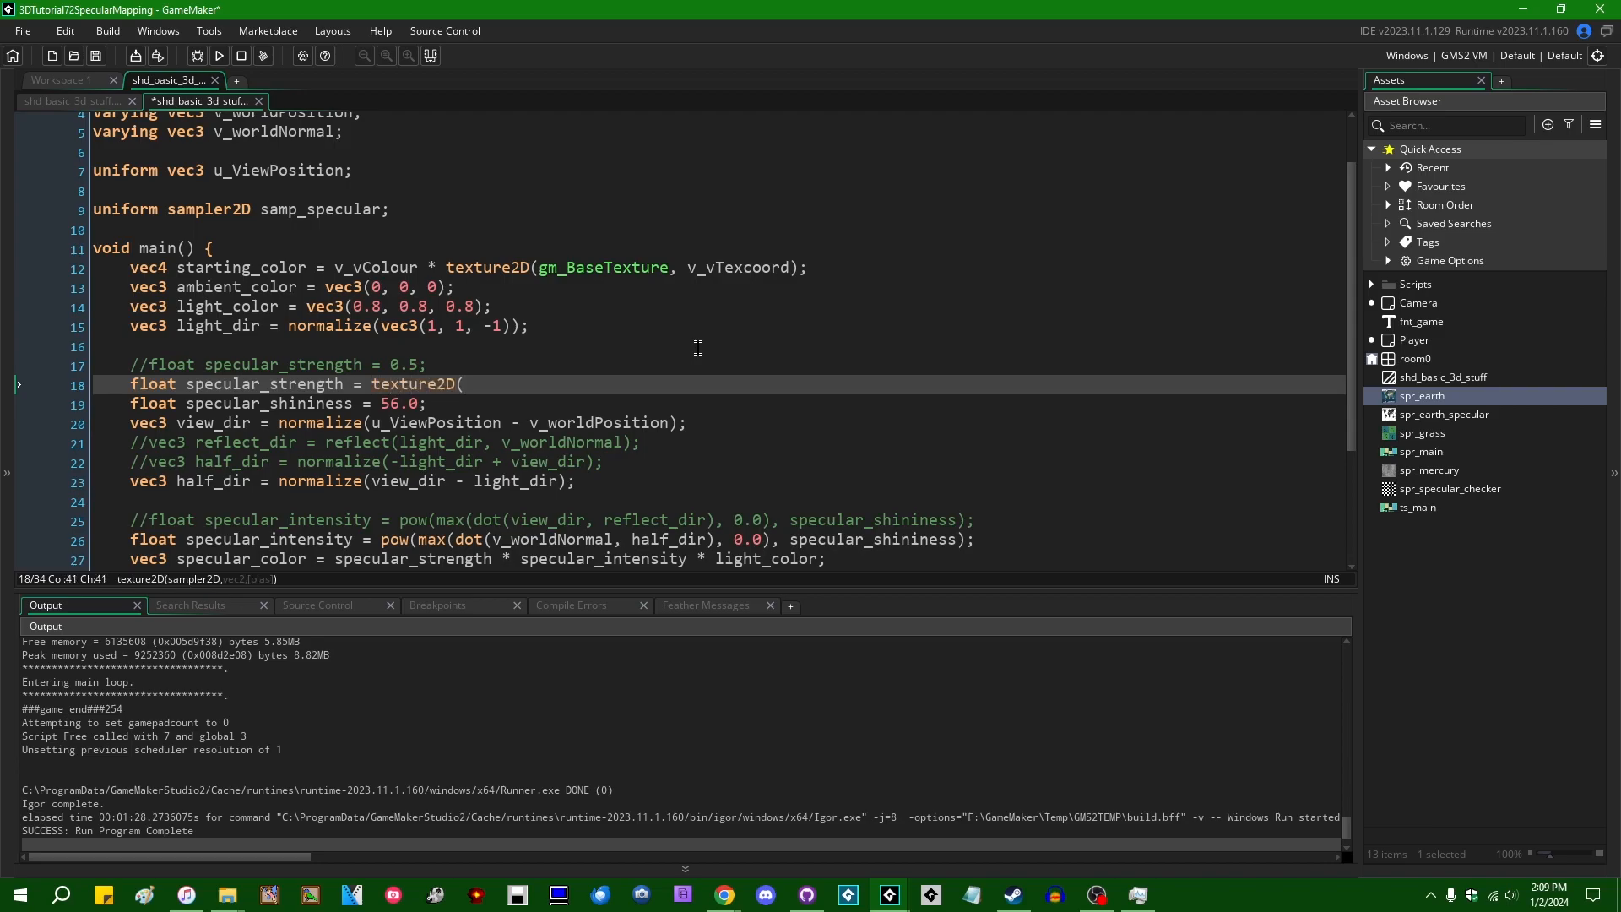
text(samp_spe)
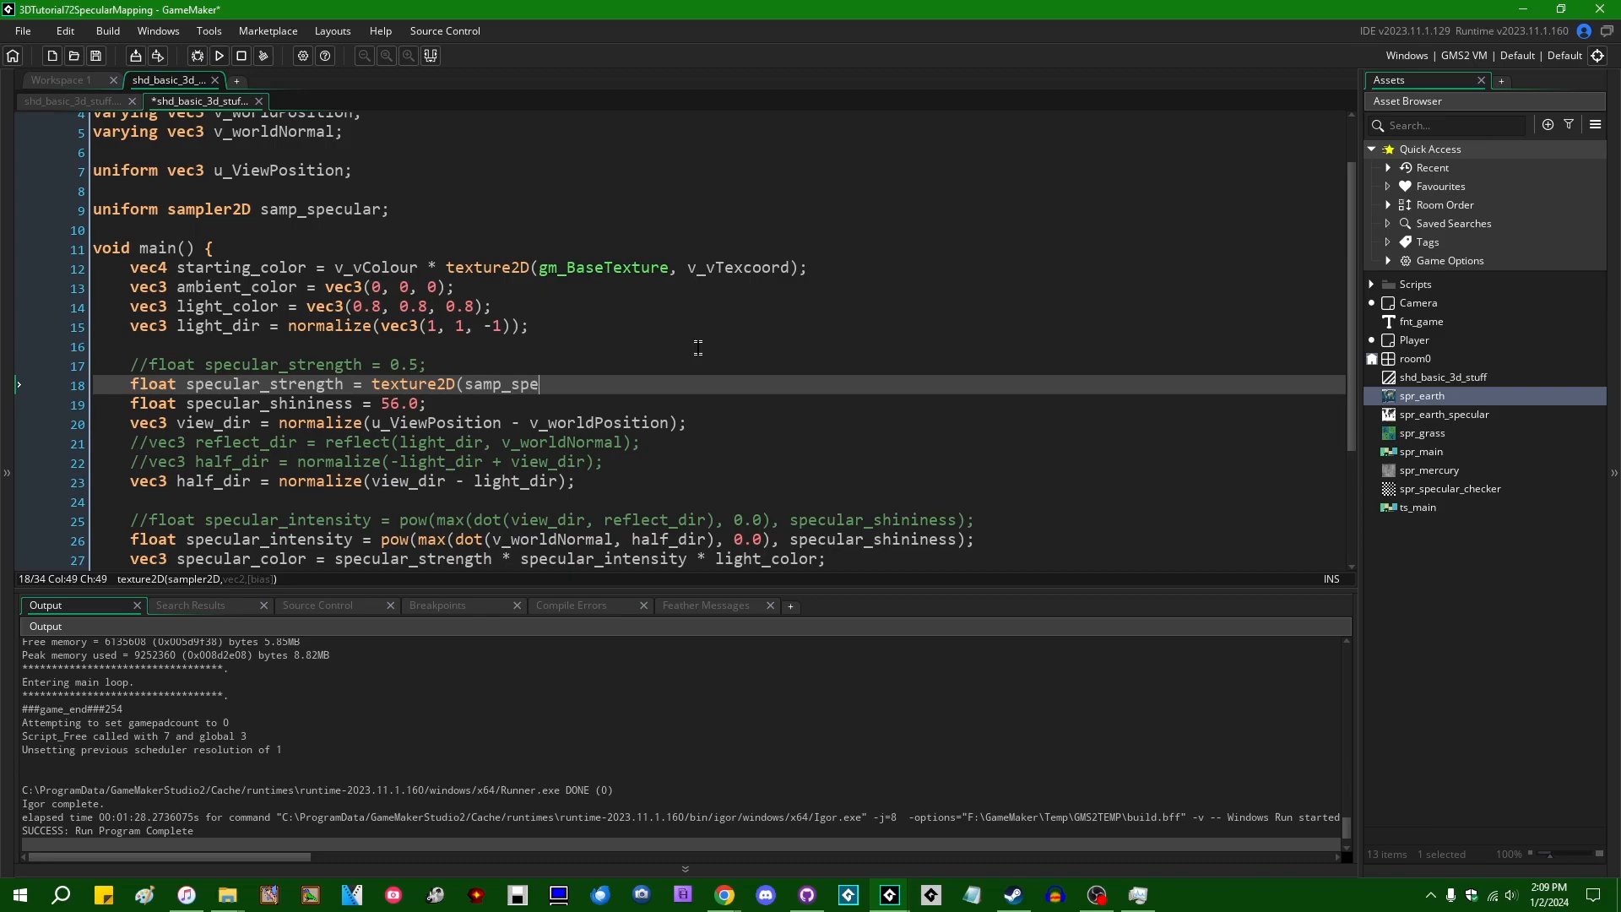
text(cular, v_vTexcoord))
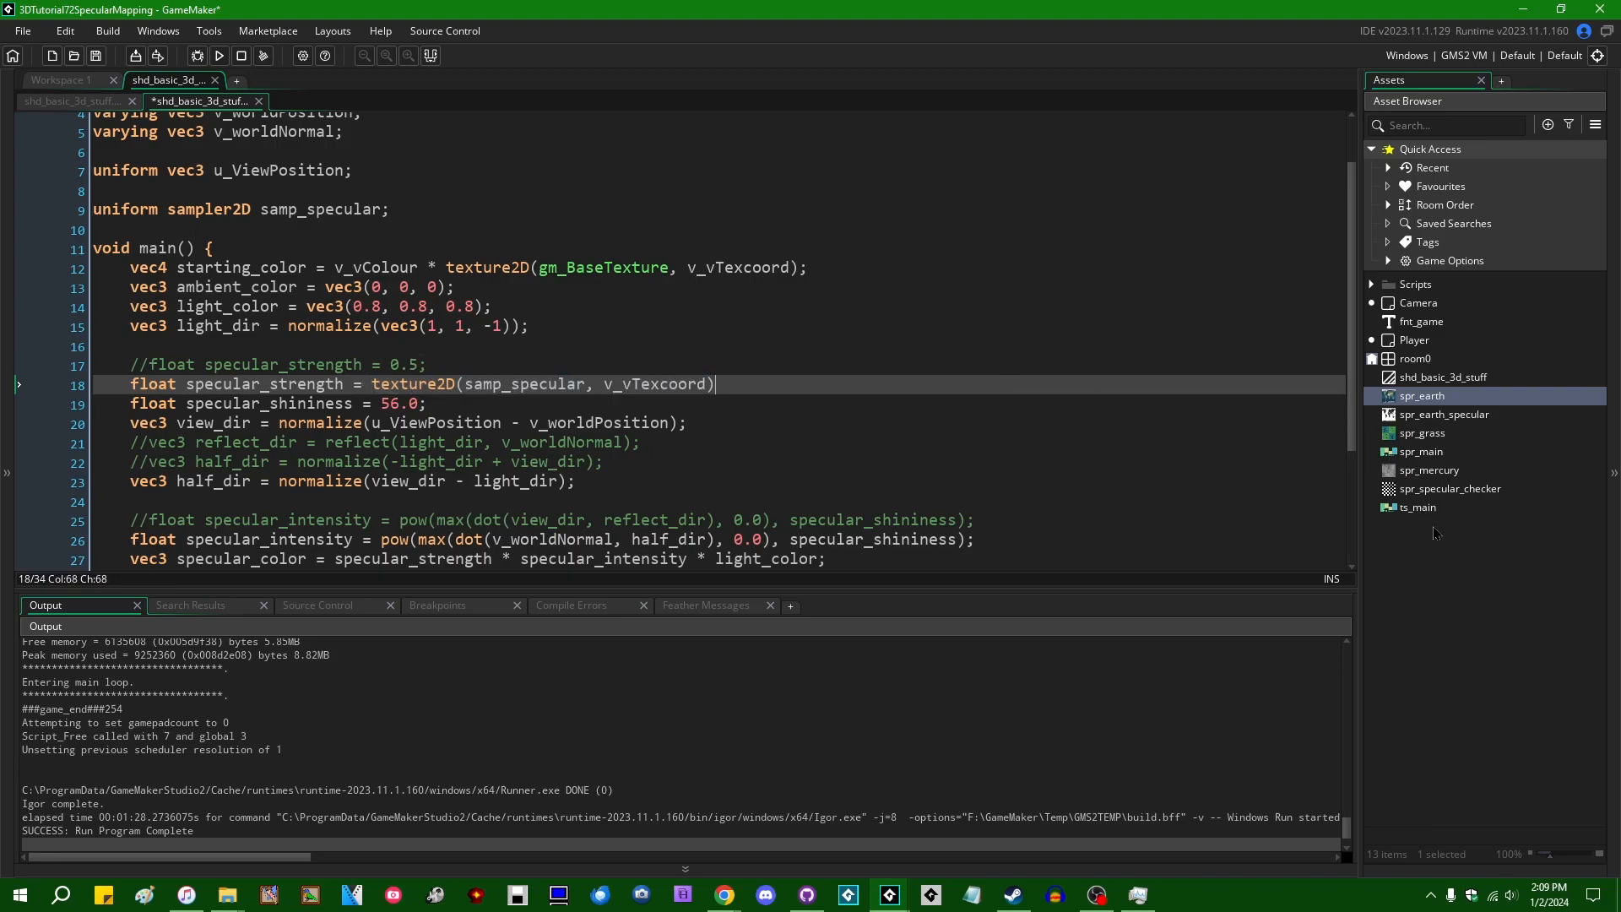
mouse_move(1461, 514)
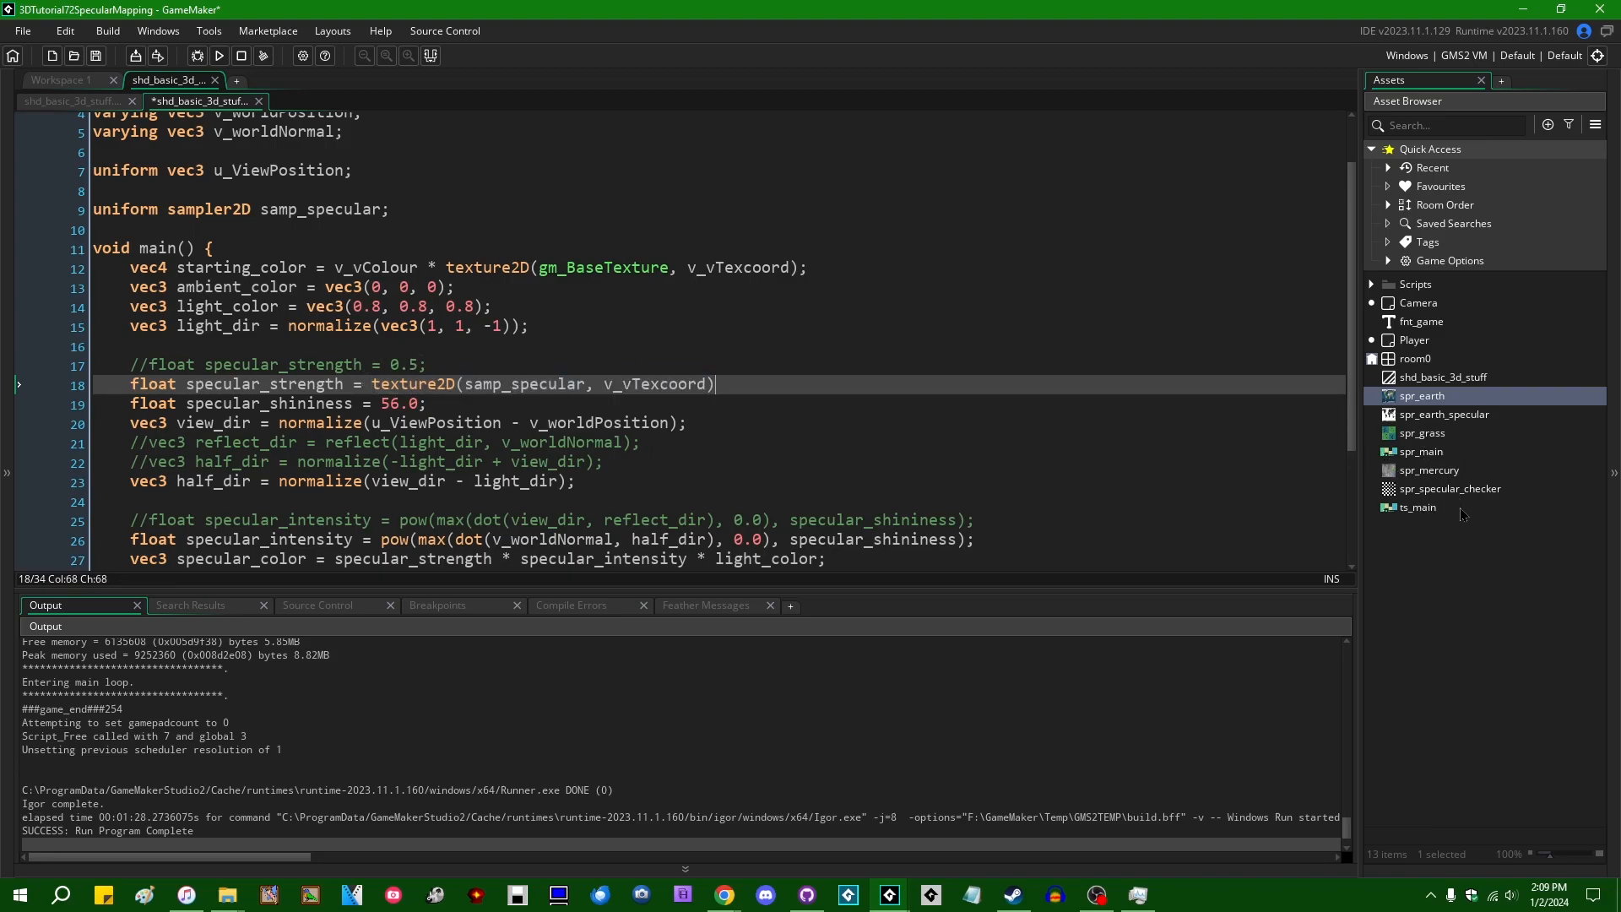
Step: View the spr_earth_specular, spr_mercury and spr_specular_checker sprites, then reopen spr_earth_specular
double_click(1443, 413)
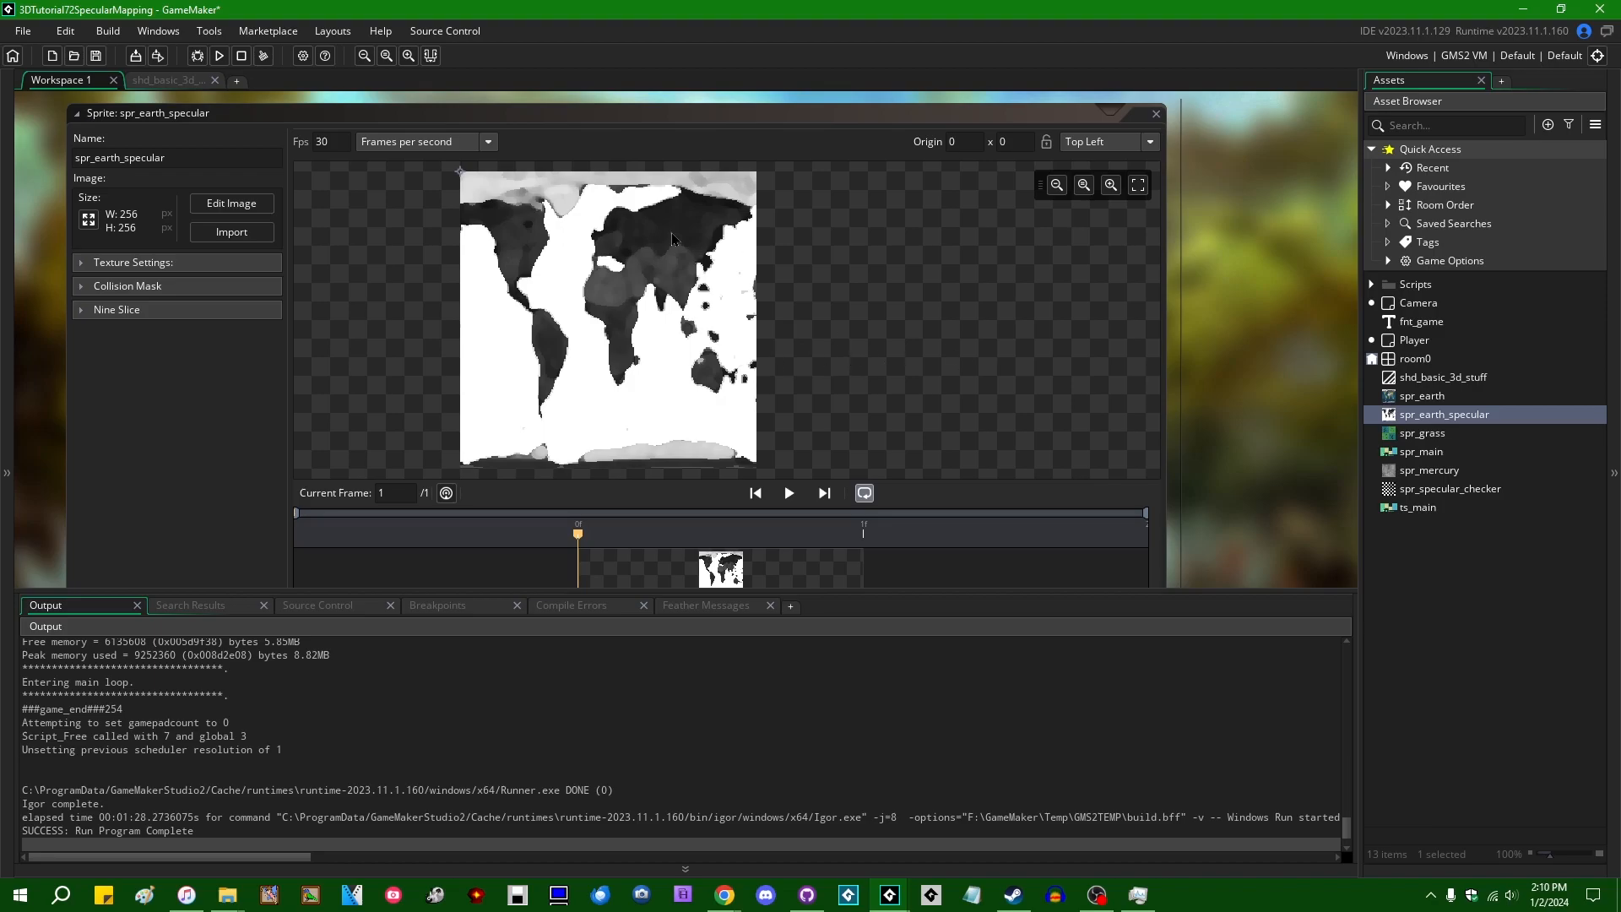
mouse_move(1229, 255)
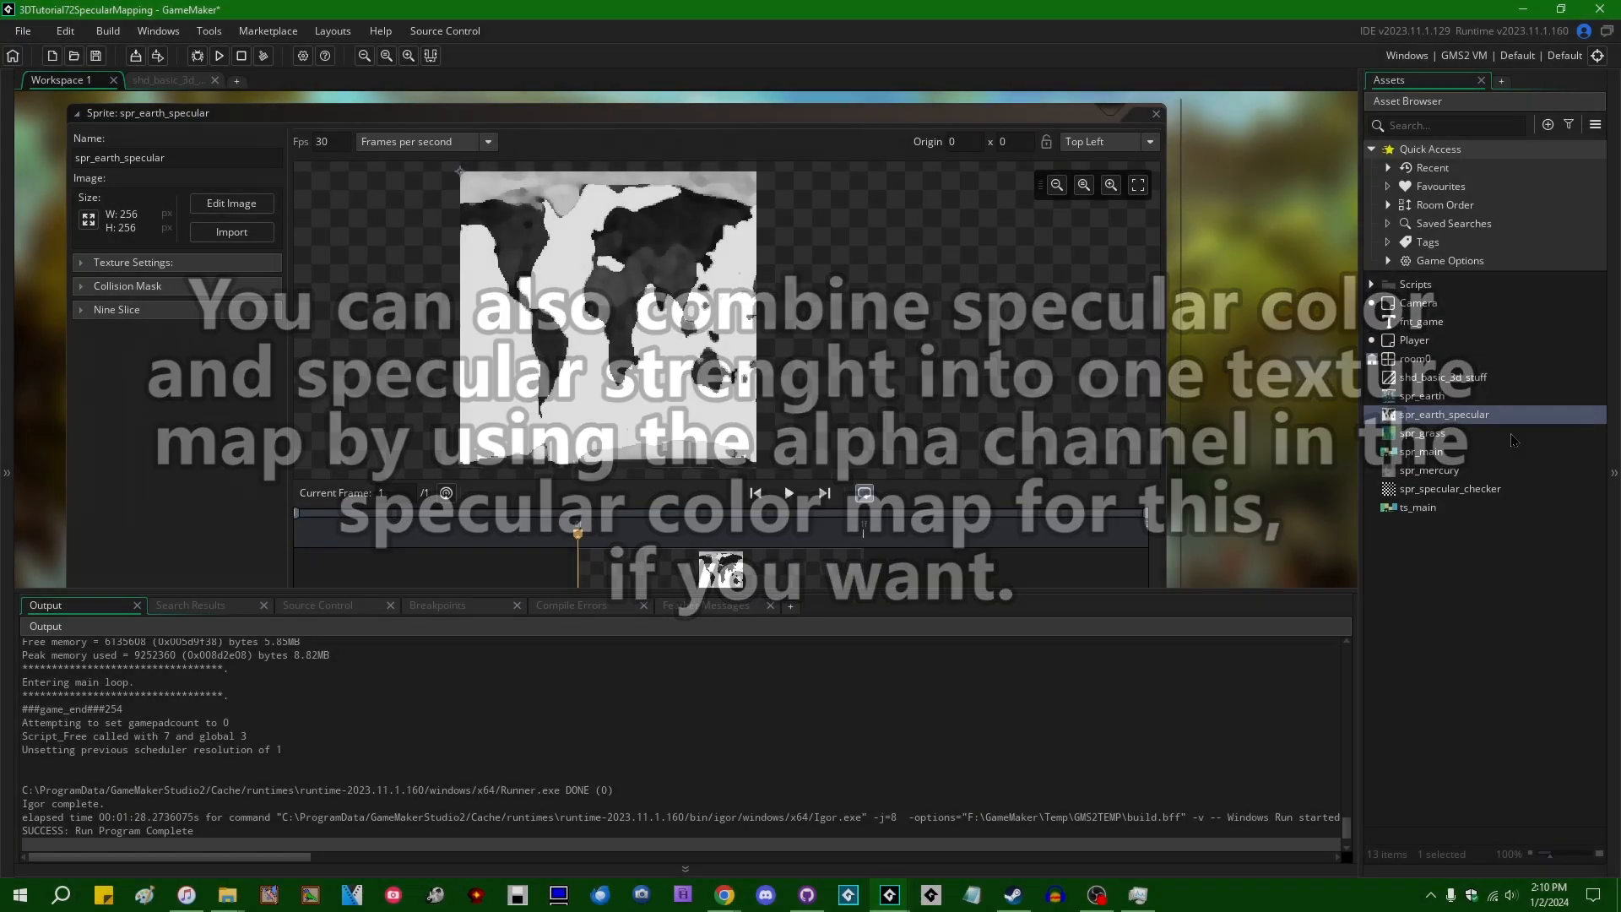
double_click(1429, 470)
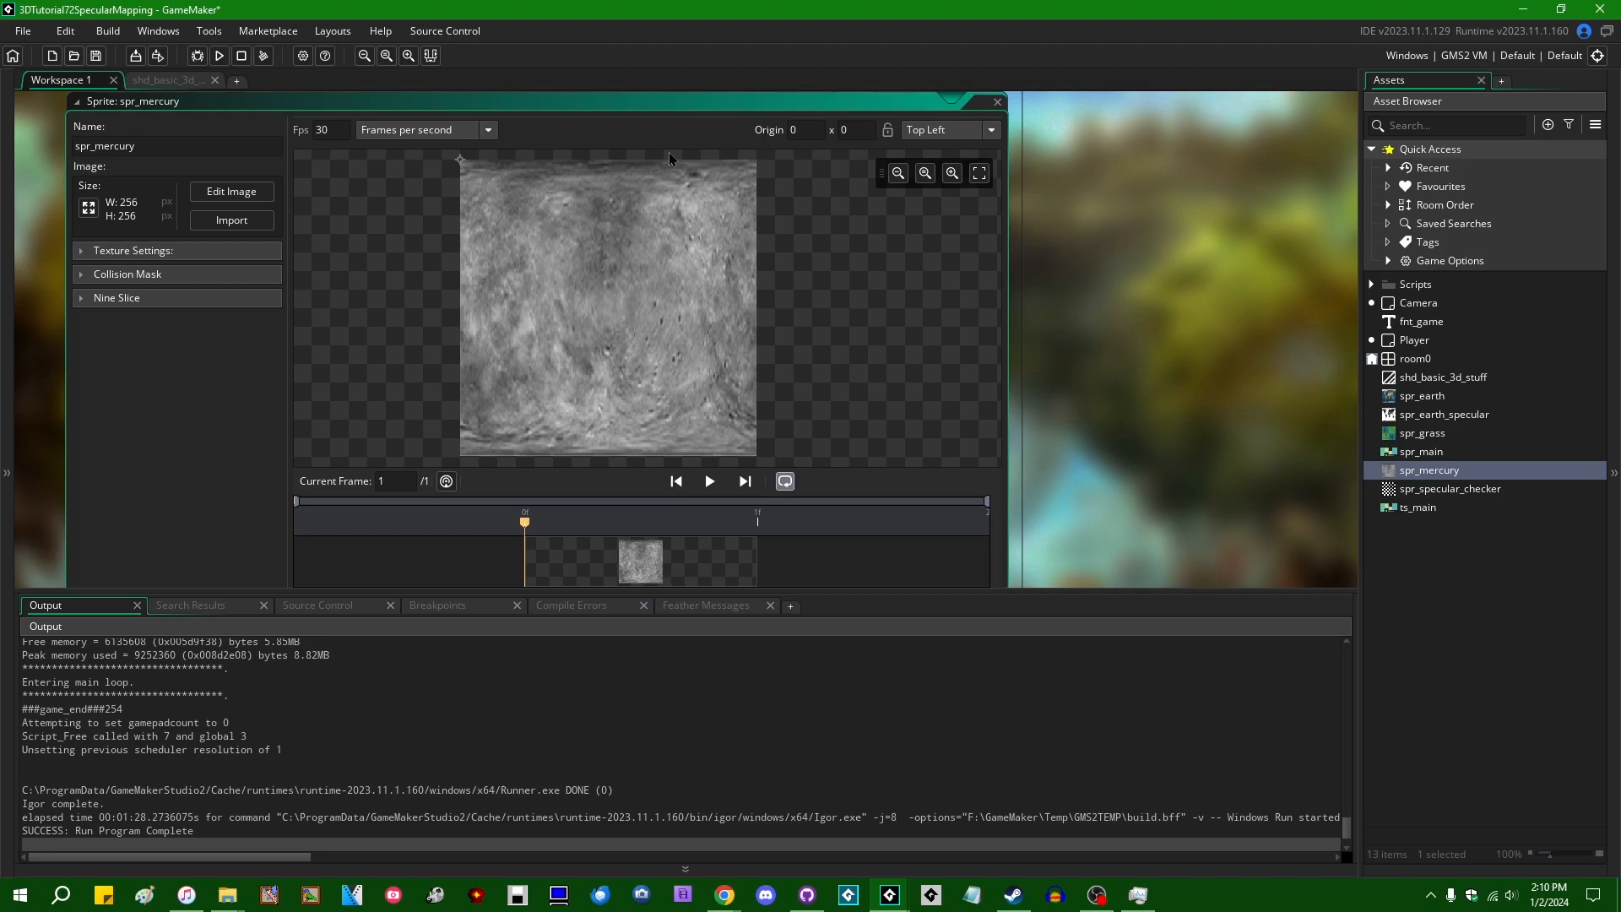
mouse_move(902, 355)
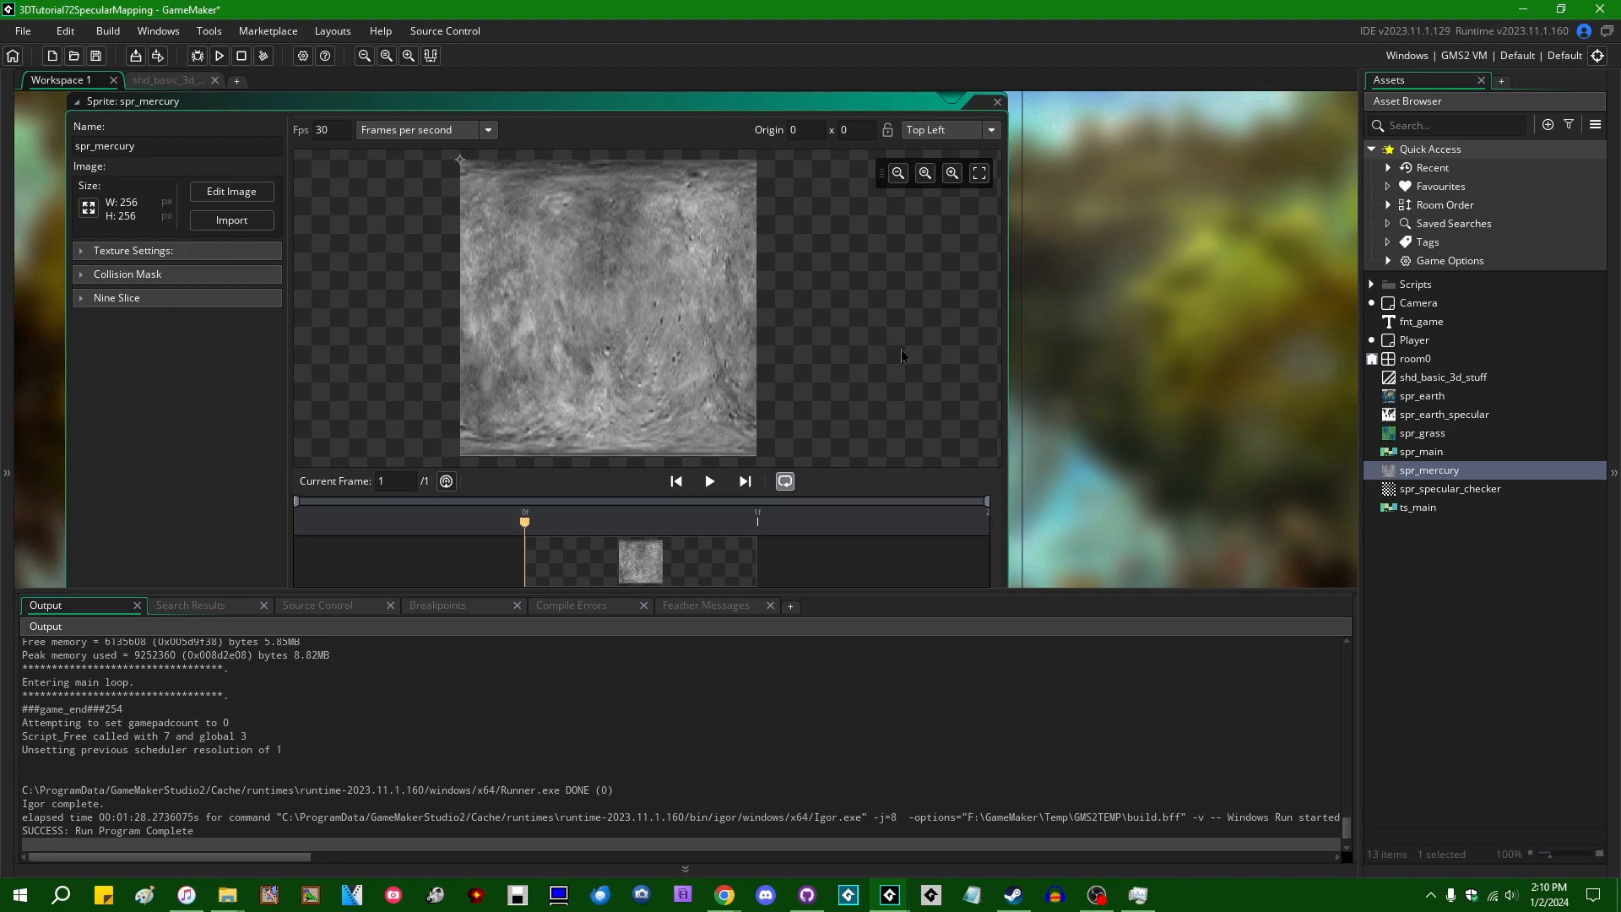
mouse_move(1106, 356)
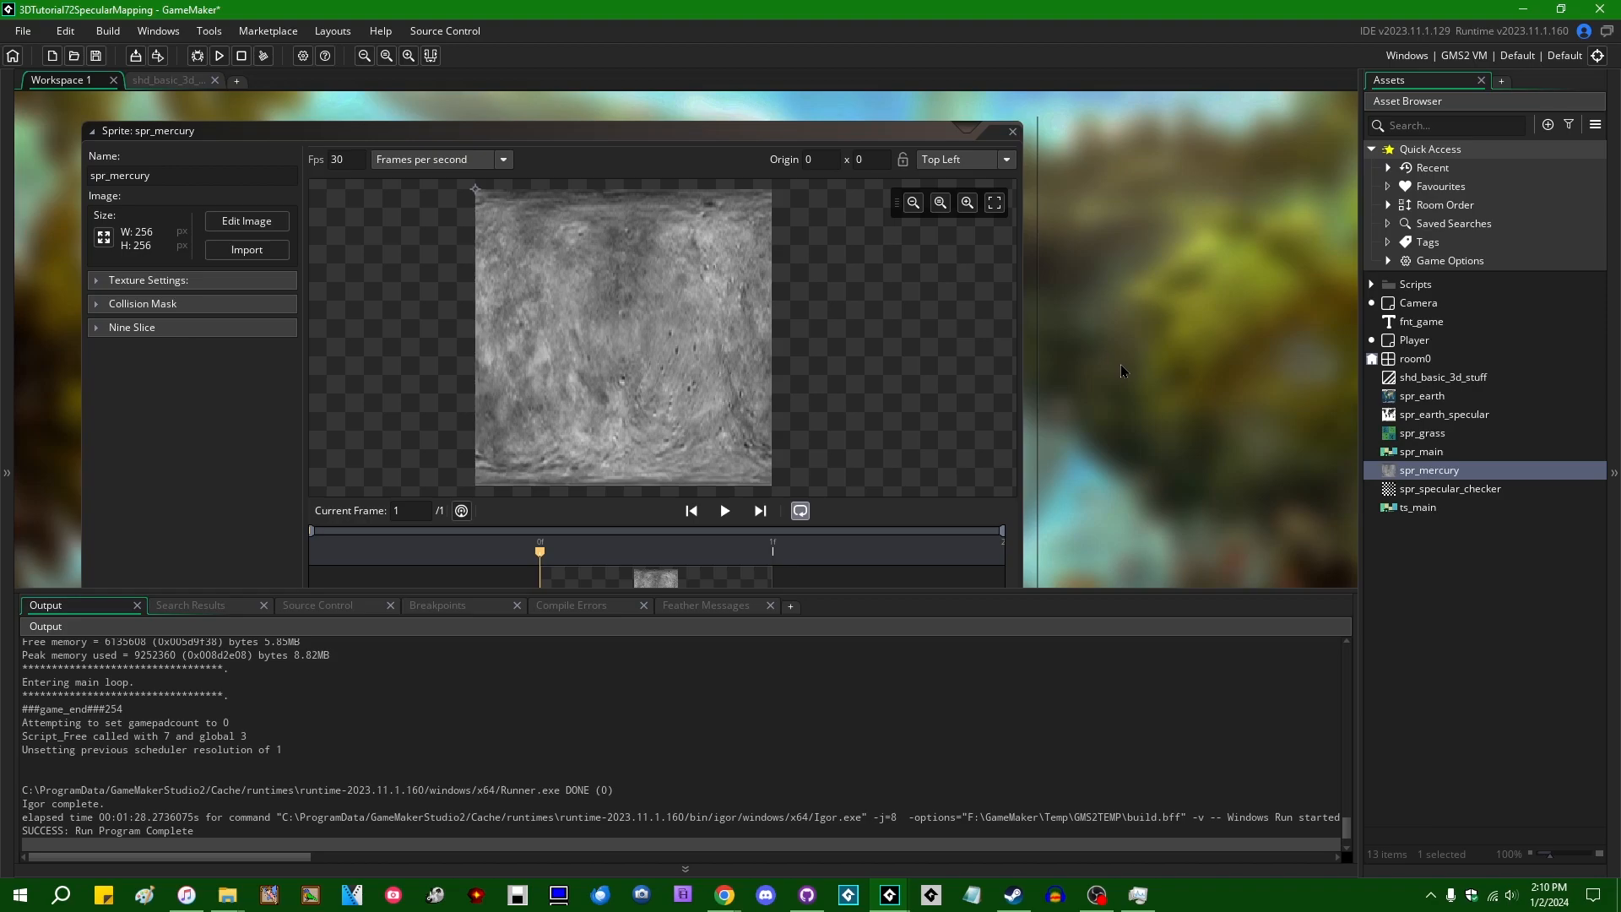
mouse_move(1170, 317)
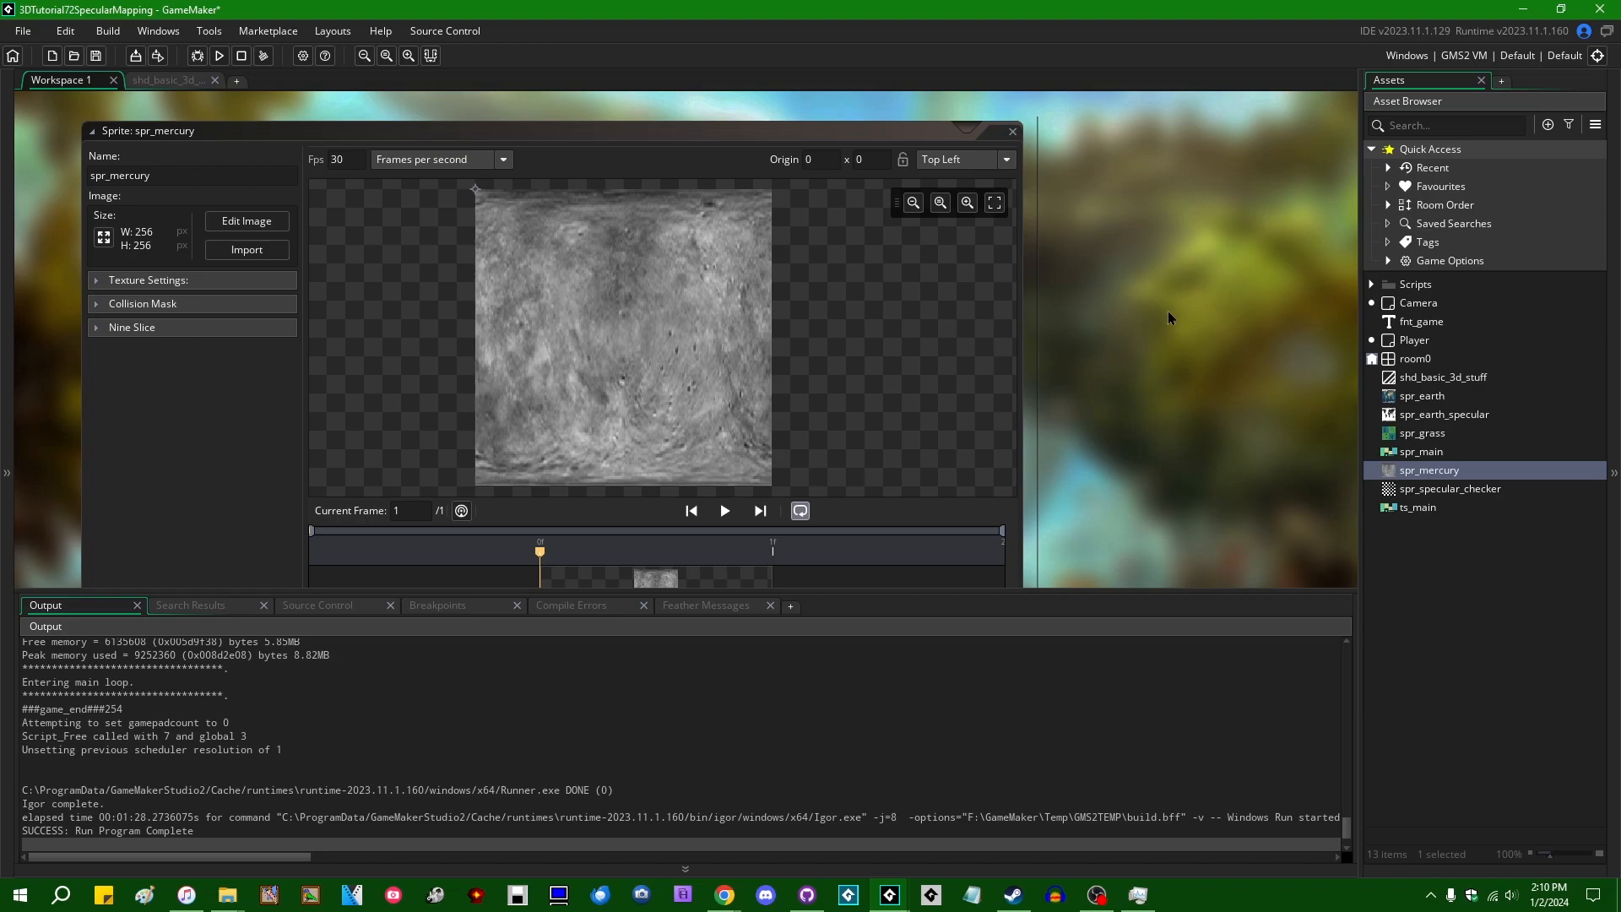
mouse_move(1152, 337)
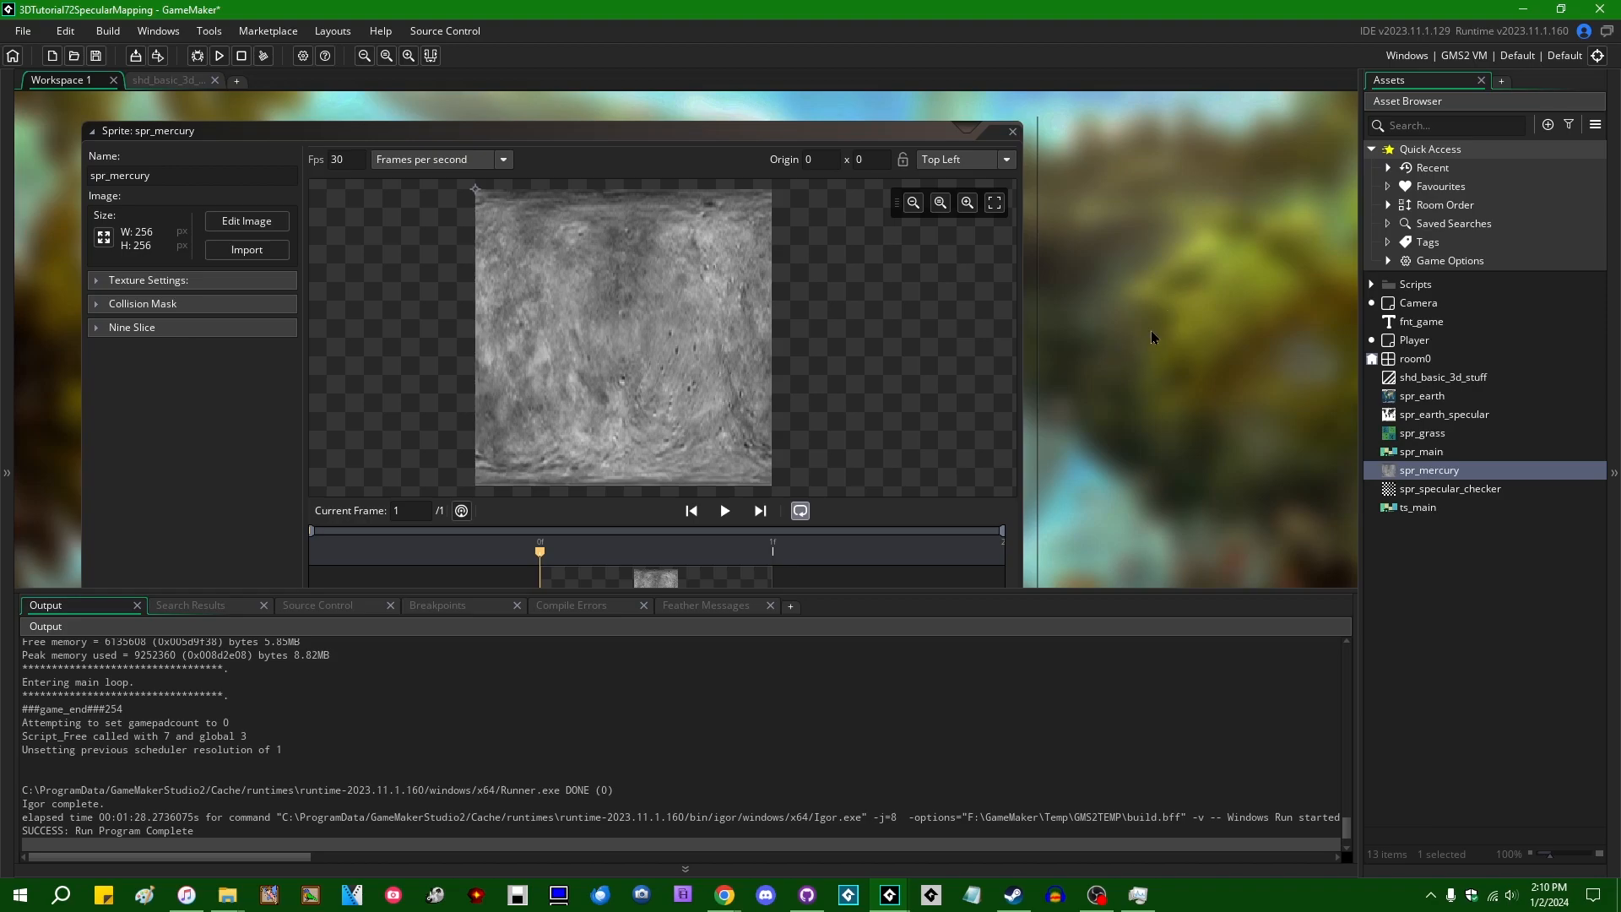
mouse_move(1078, 397)
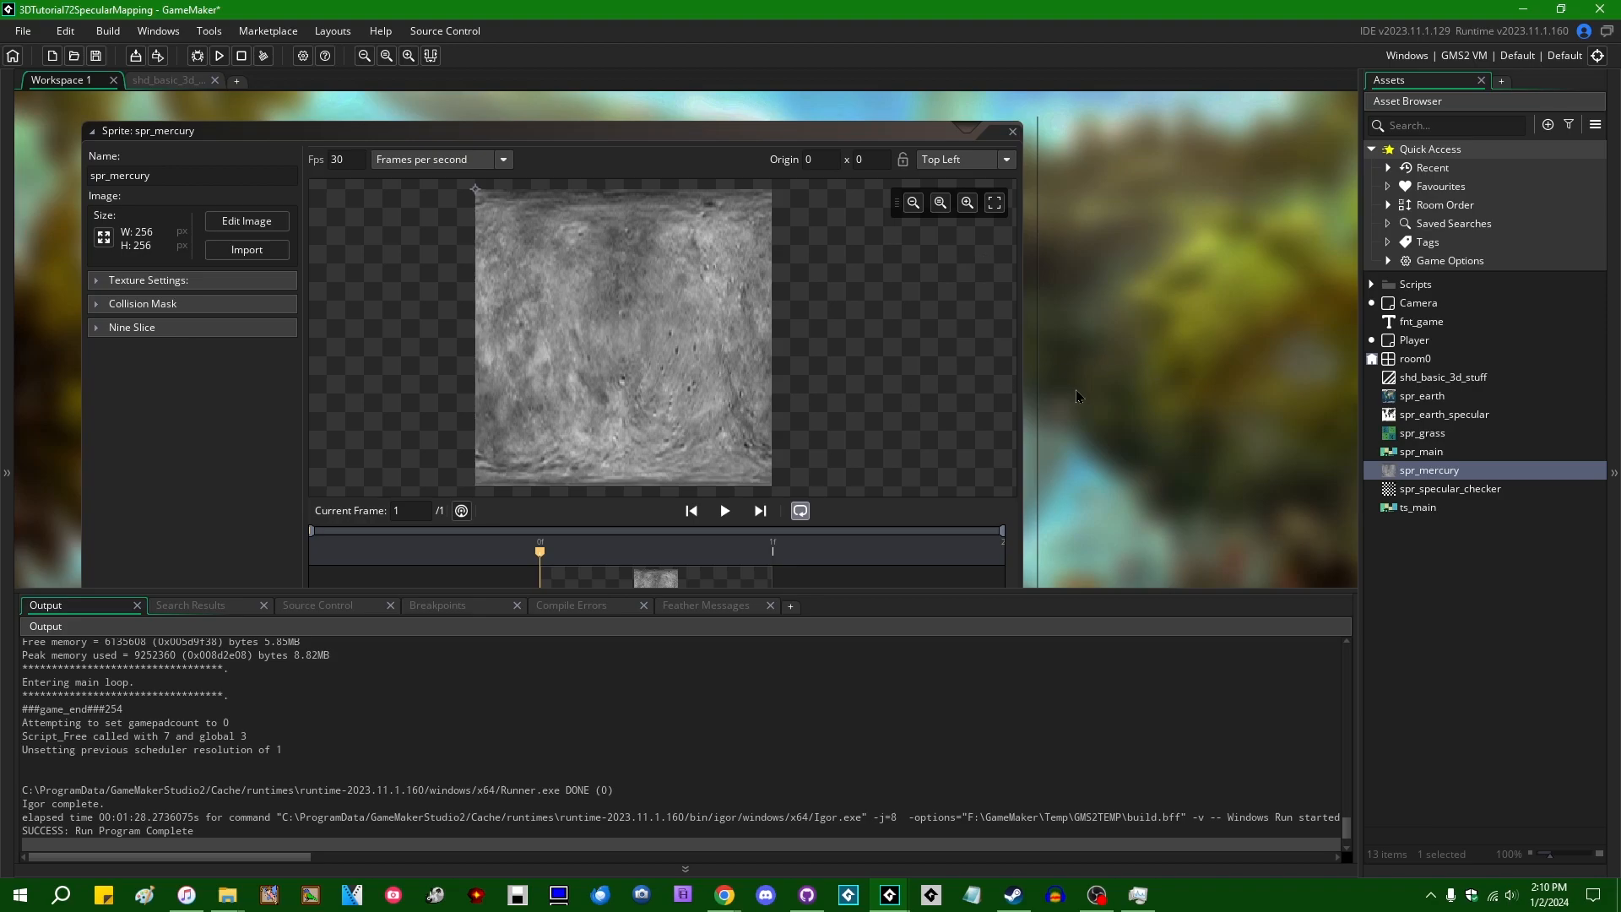
mouse_move(1072, 386)
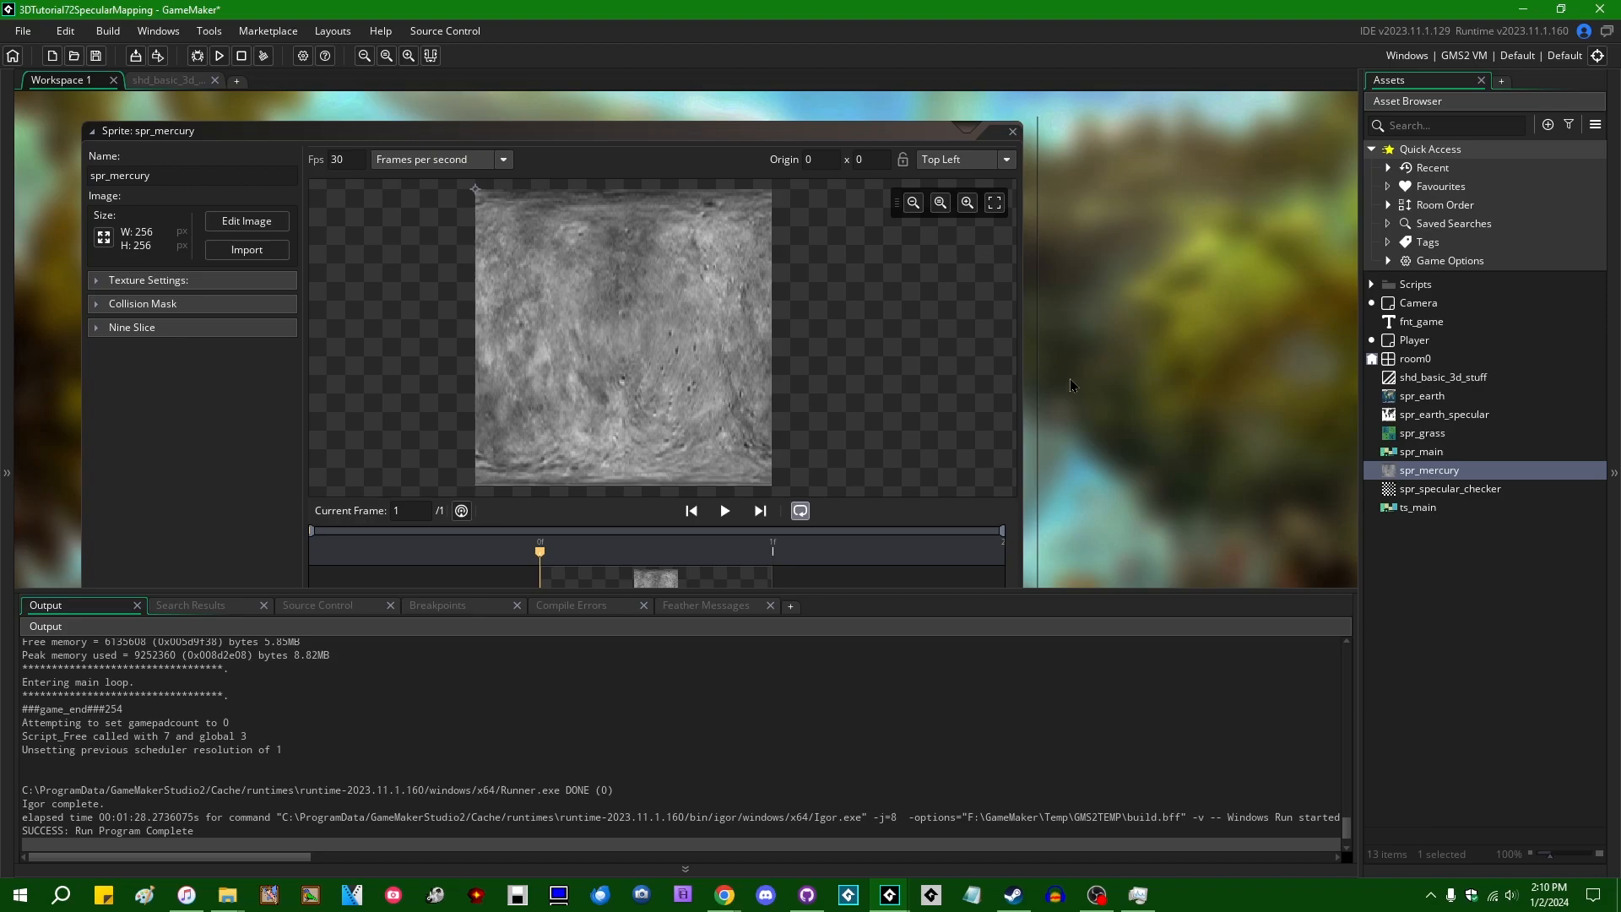
mouse_move(1072, 195)
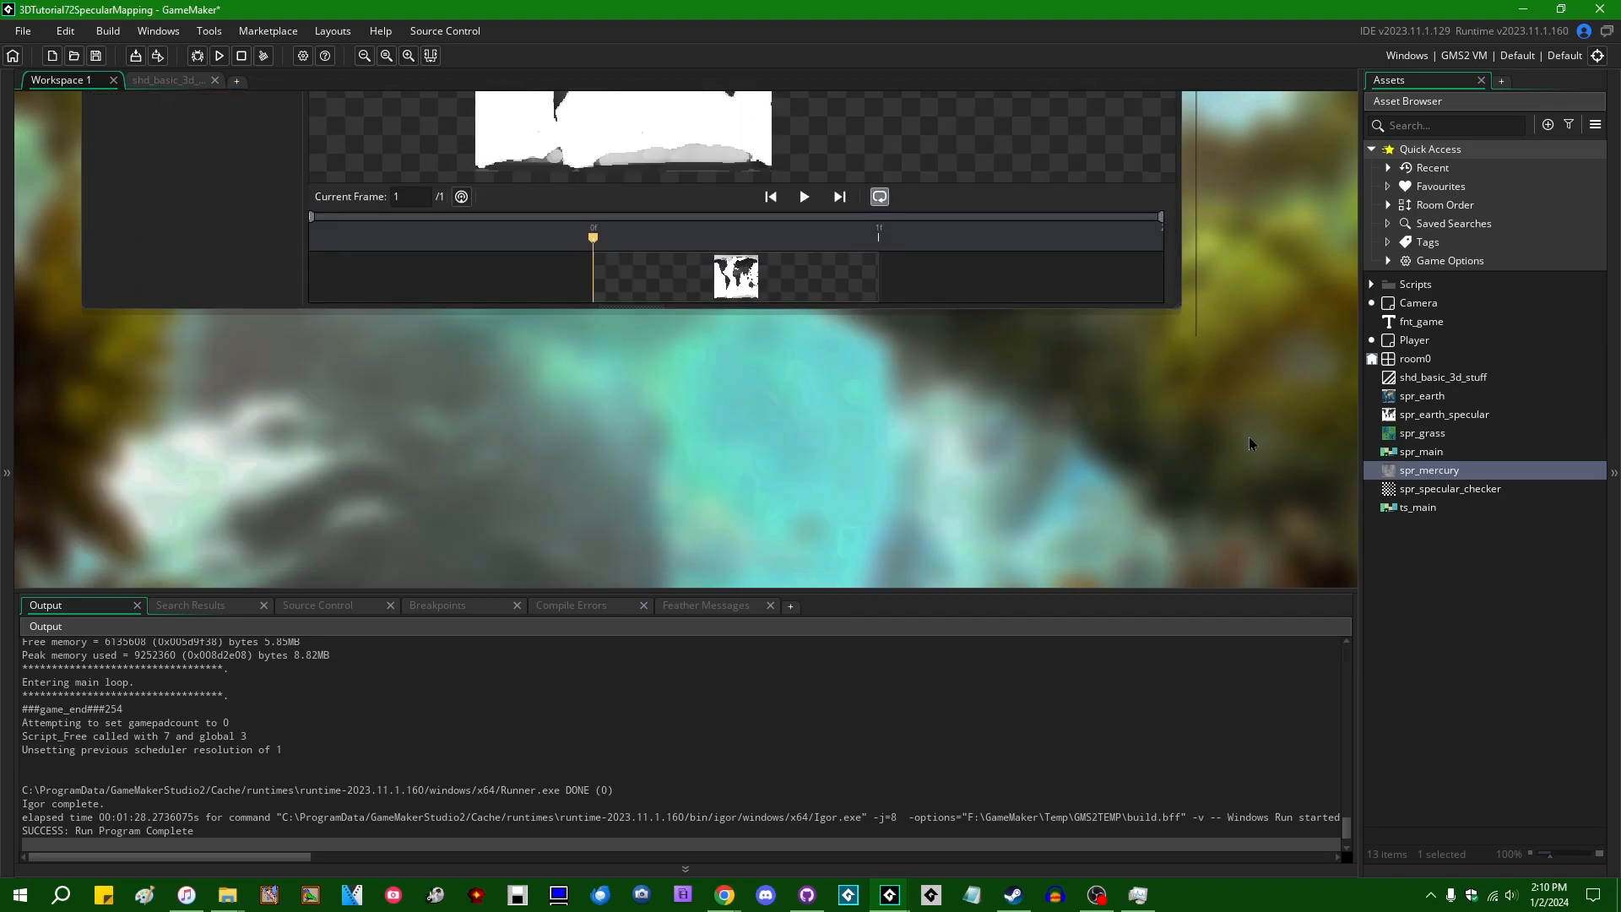
mouse_move(1319, 477)
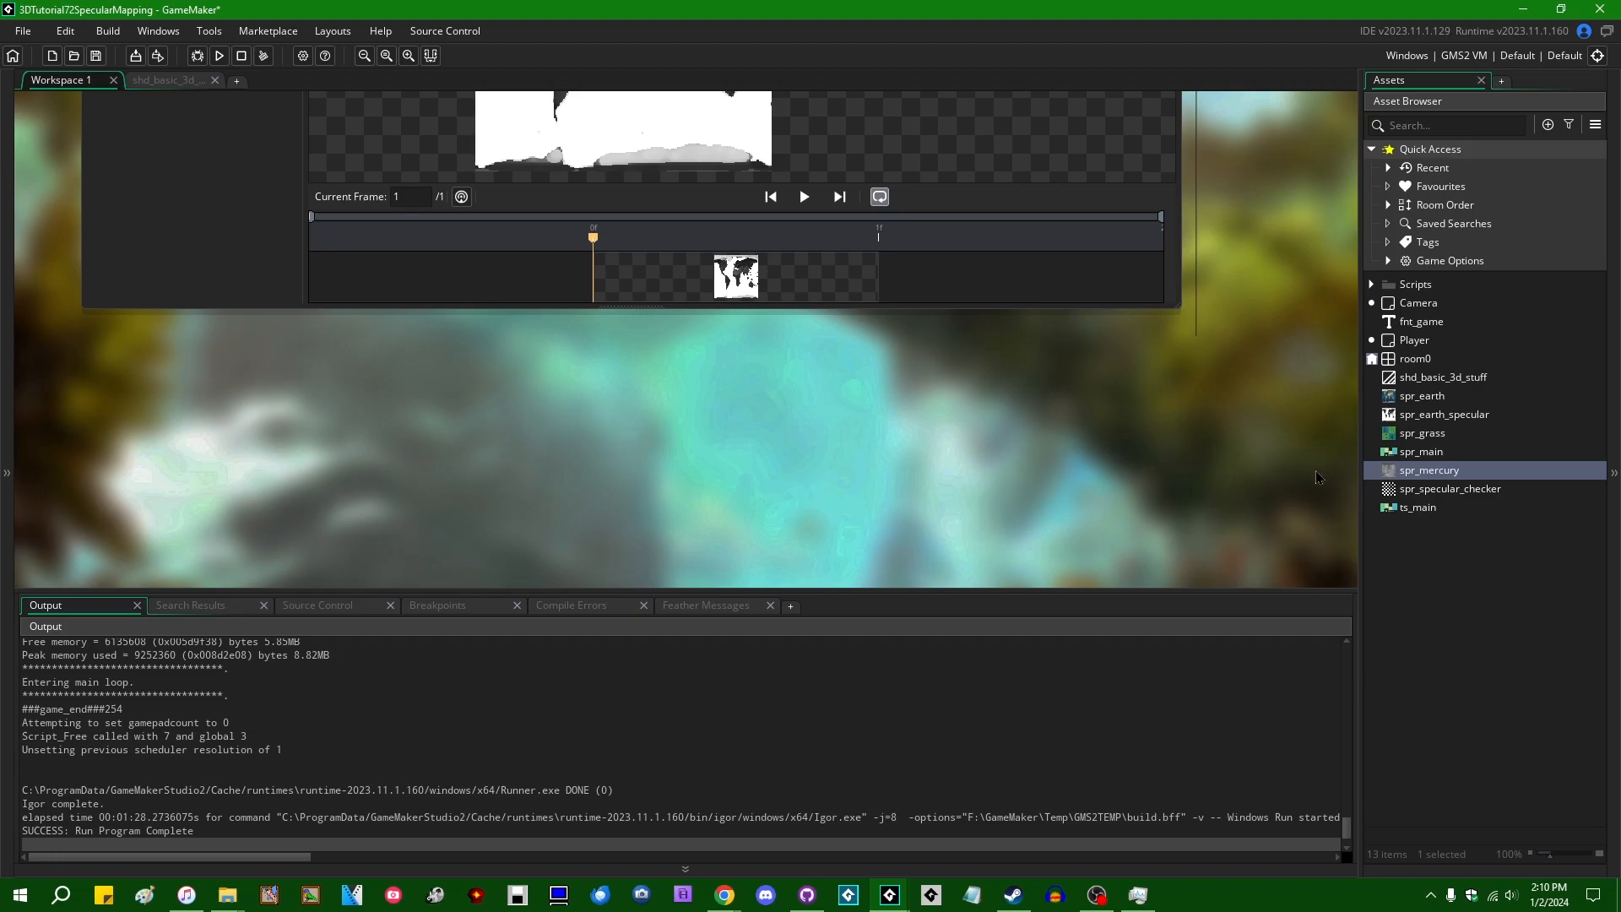
double_click(1450, 488)
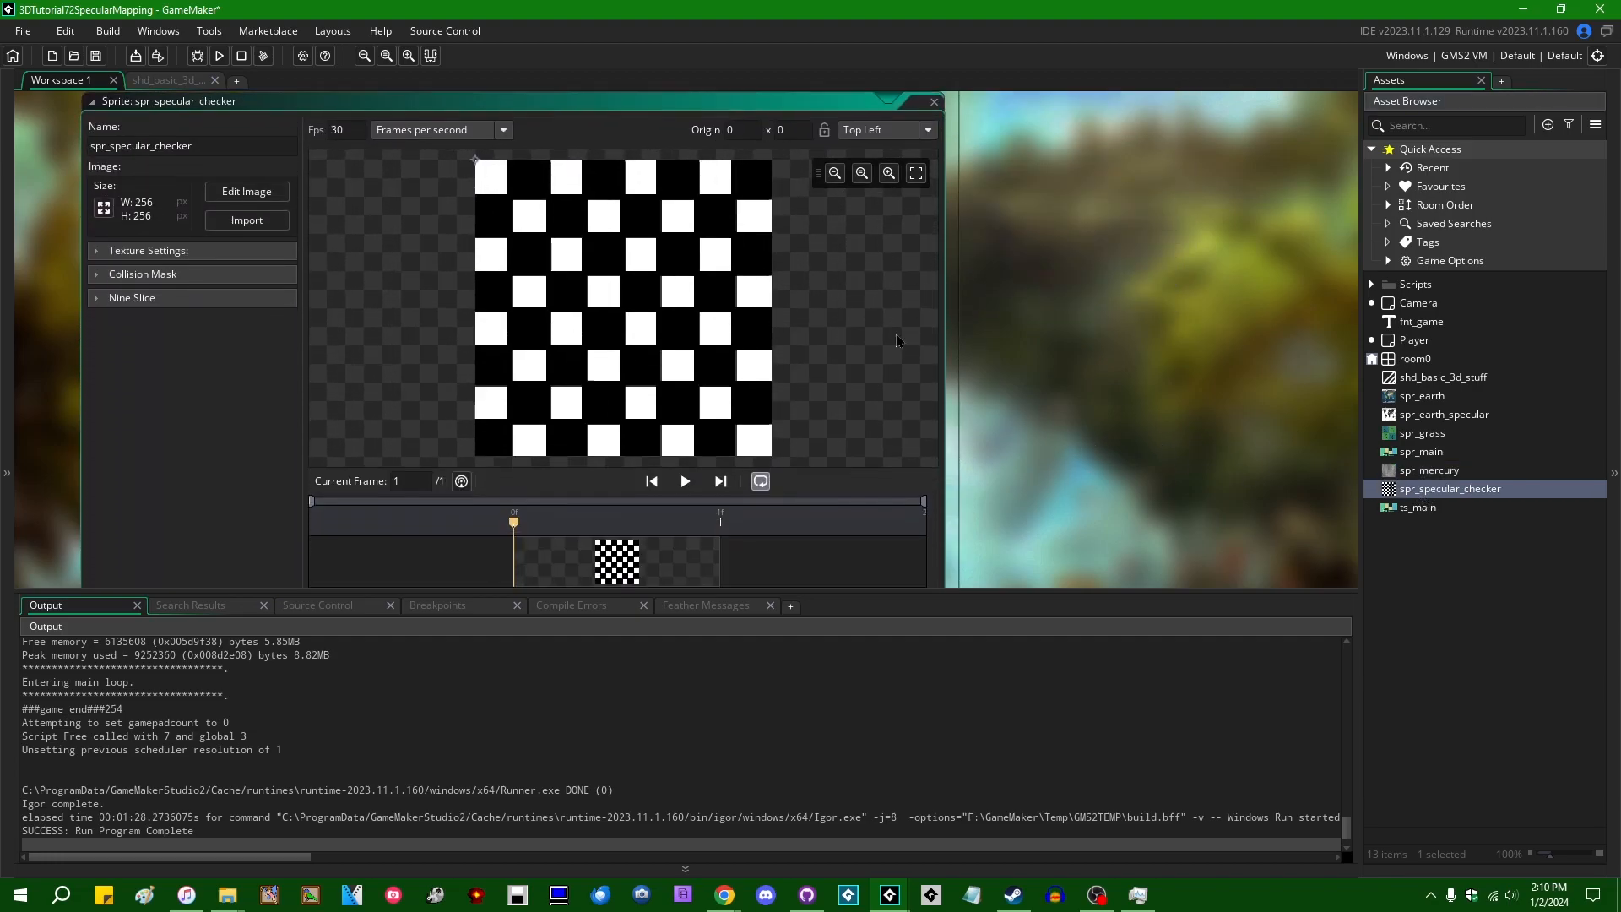
mouse_move(1052, 255)
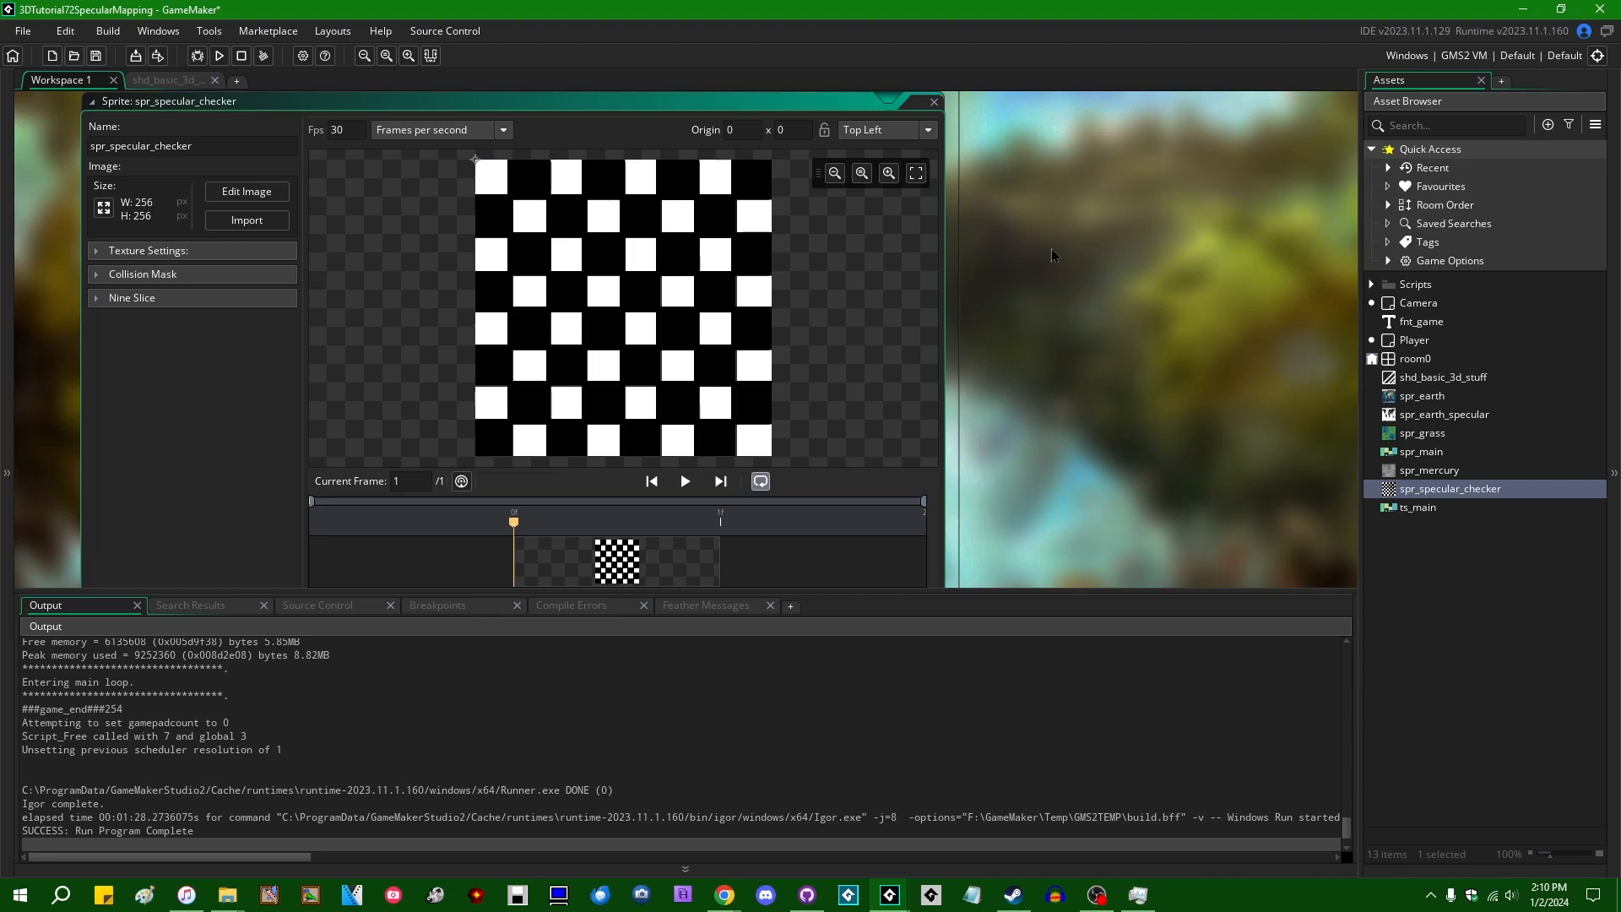
mouse_move(1044, 309)
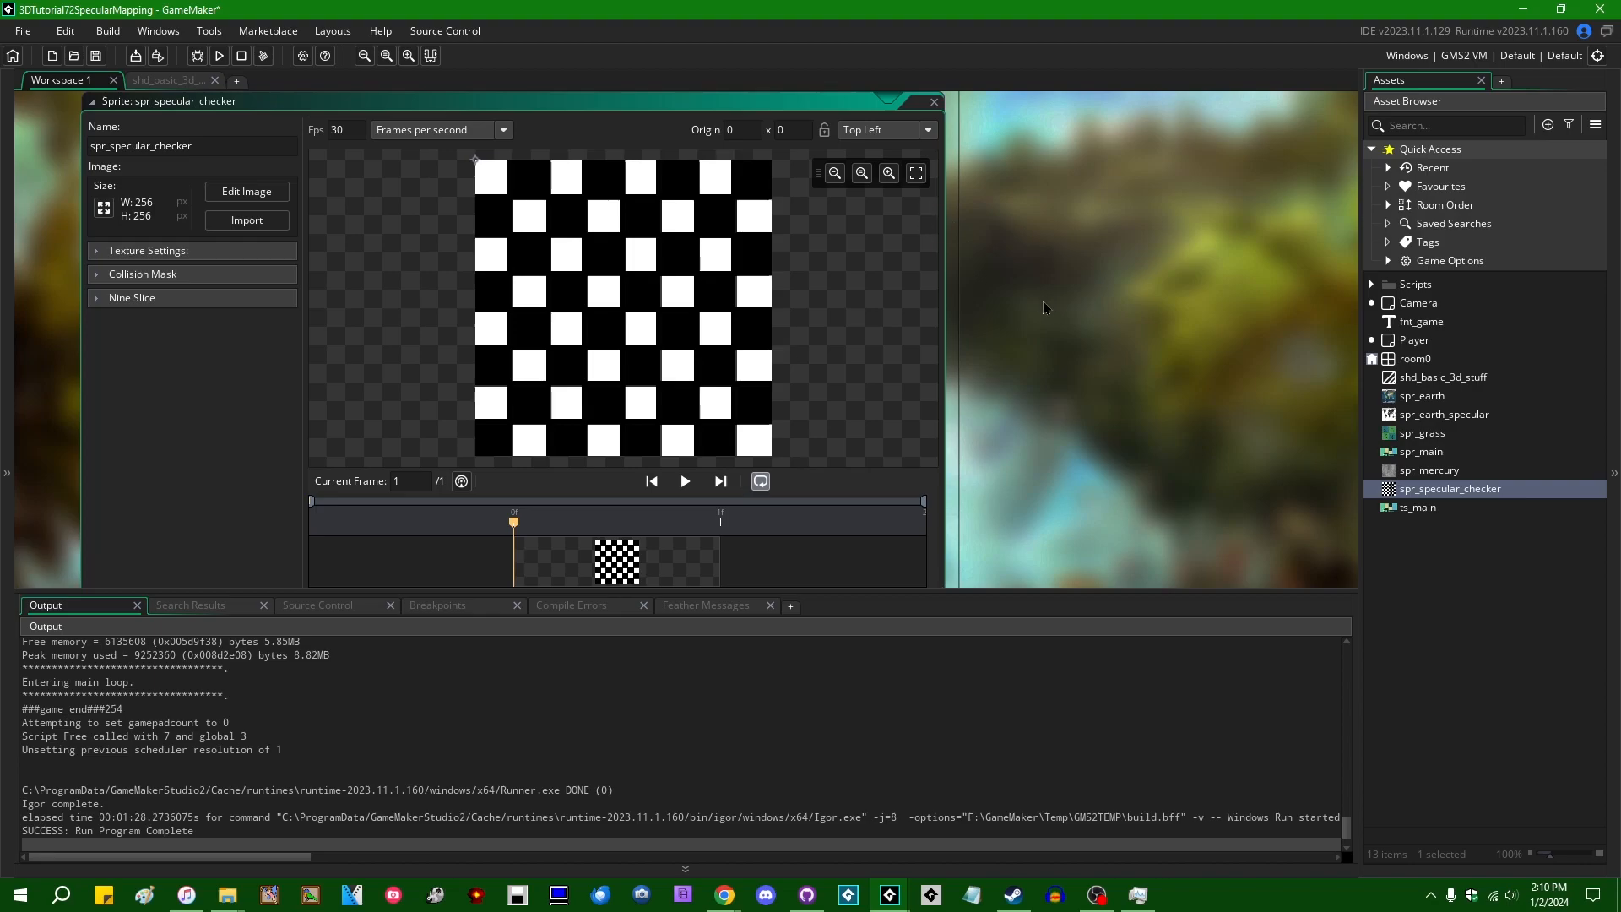
double_click(1442, 414)
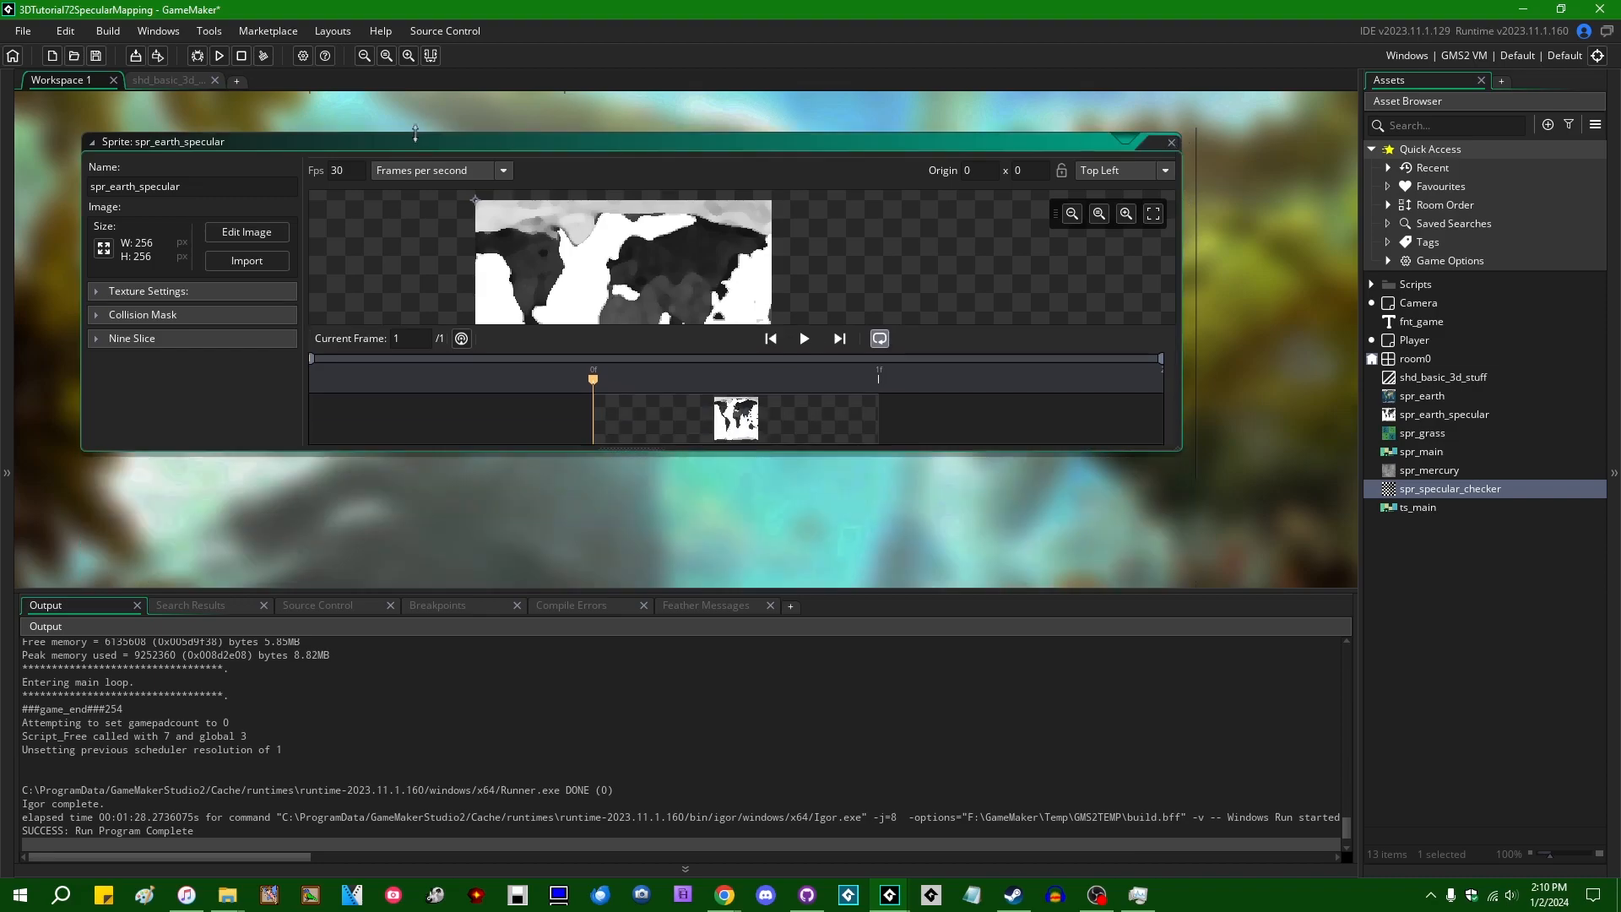
Step: Append .r to the specular_strength texture sample and check where specular_strength is used
click(167, 80)
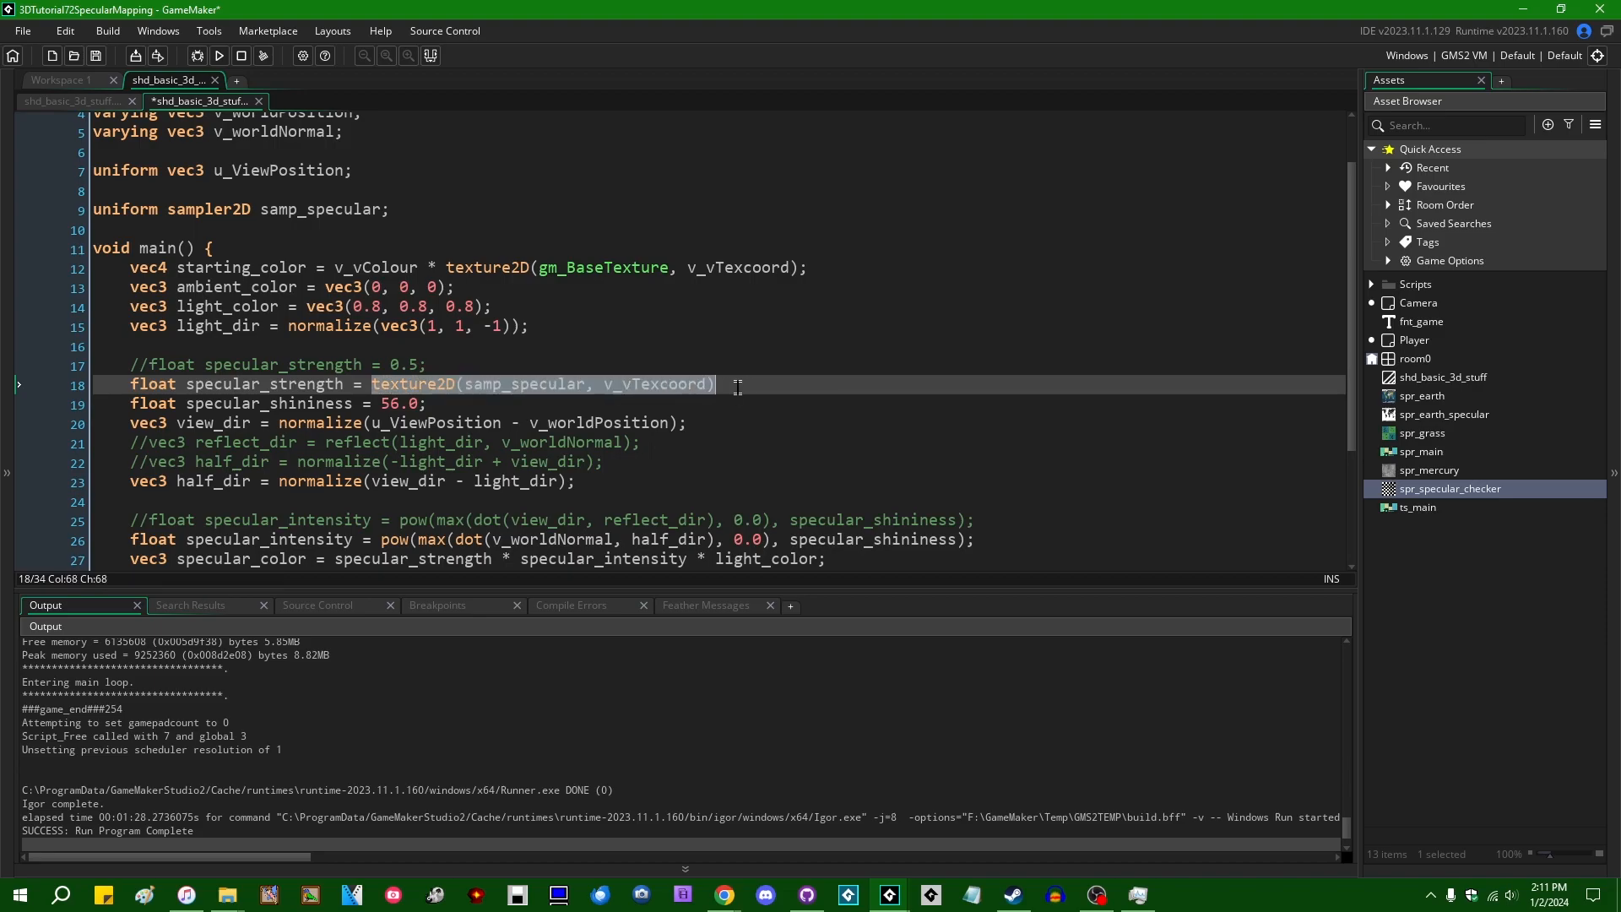
text(.)
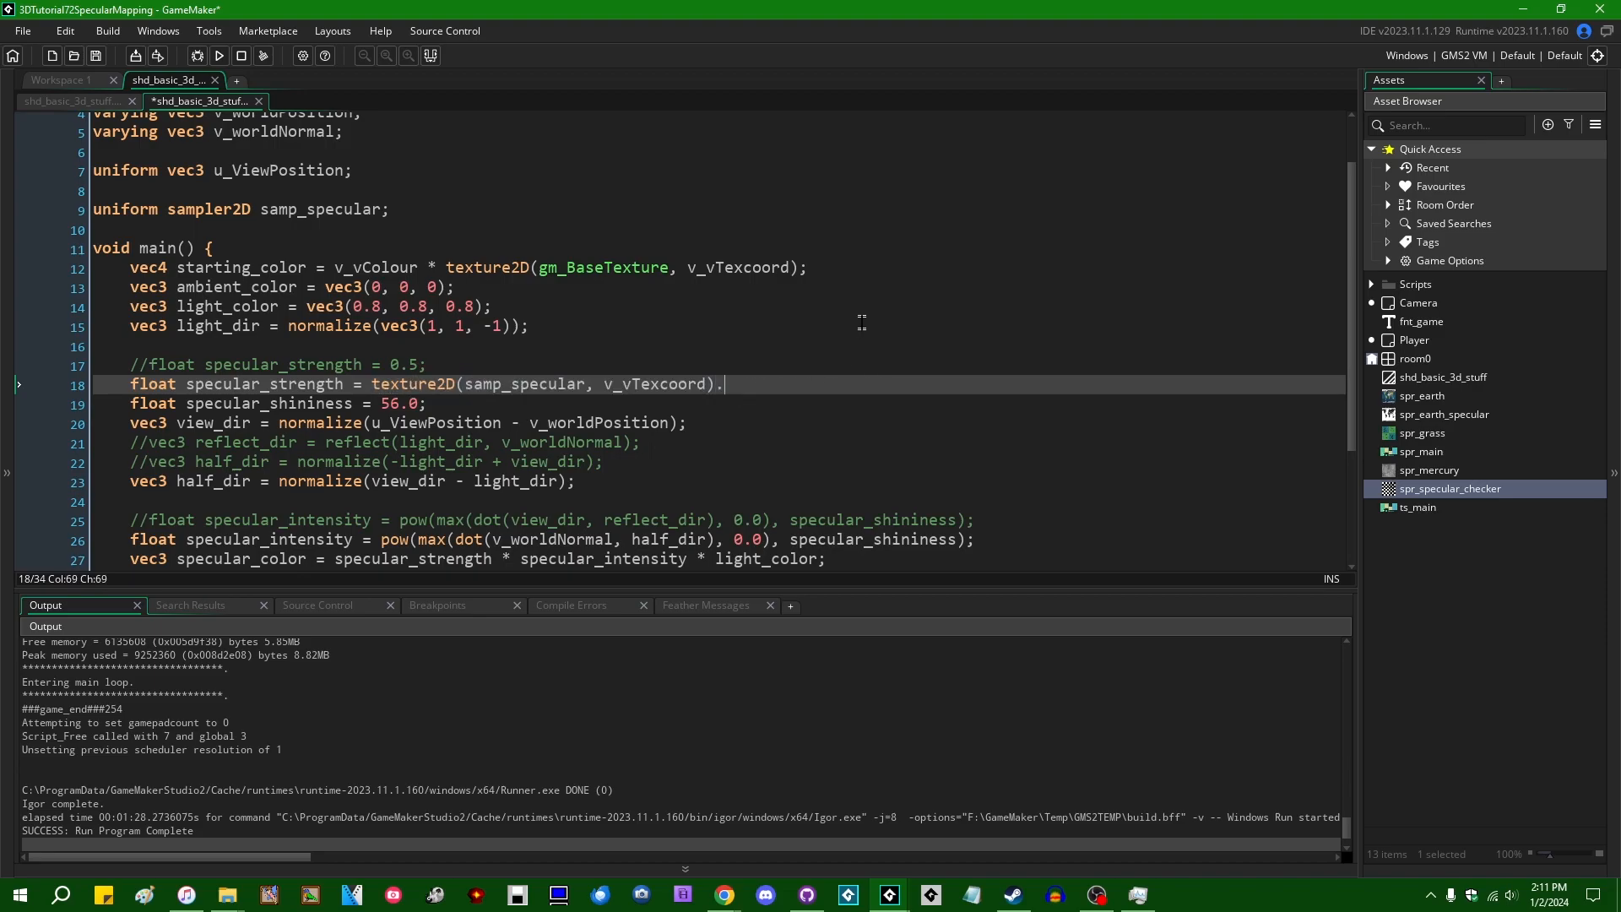
text(r;)
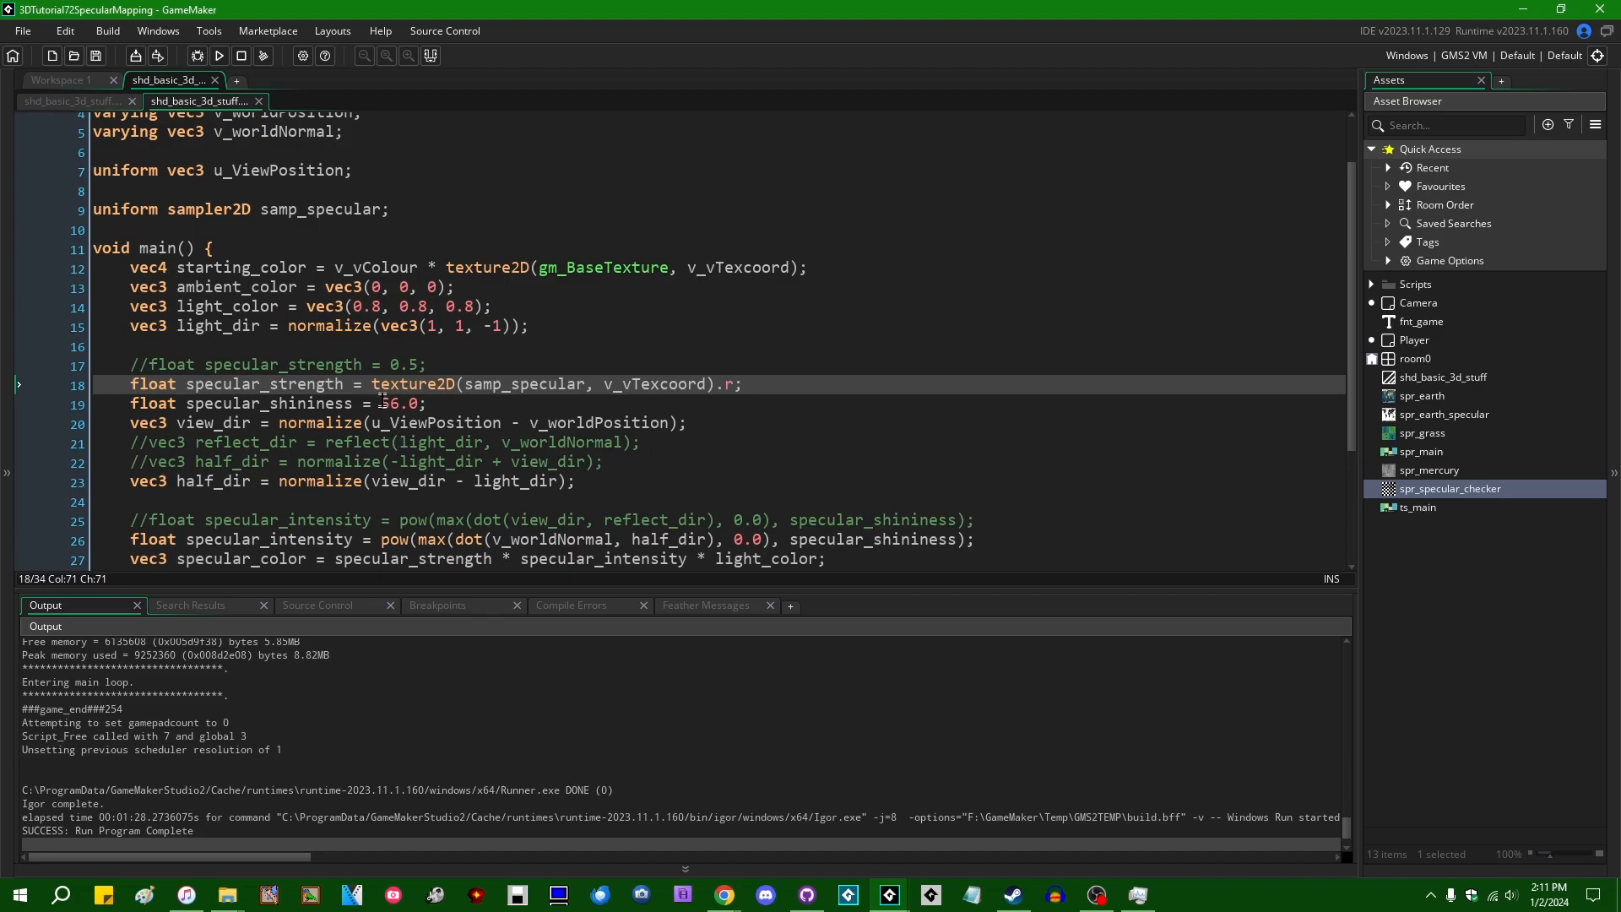
double_click(263, 383)
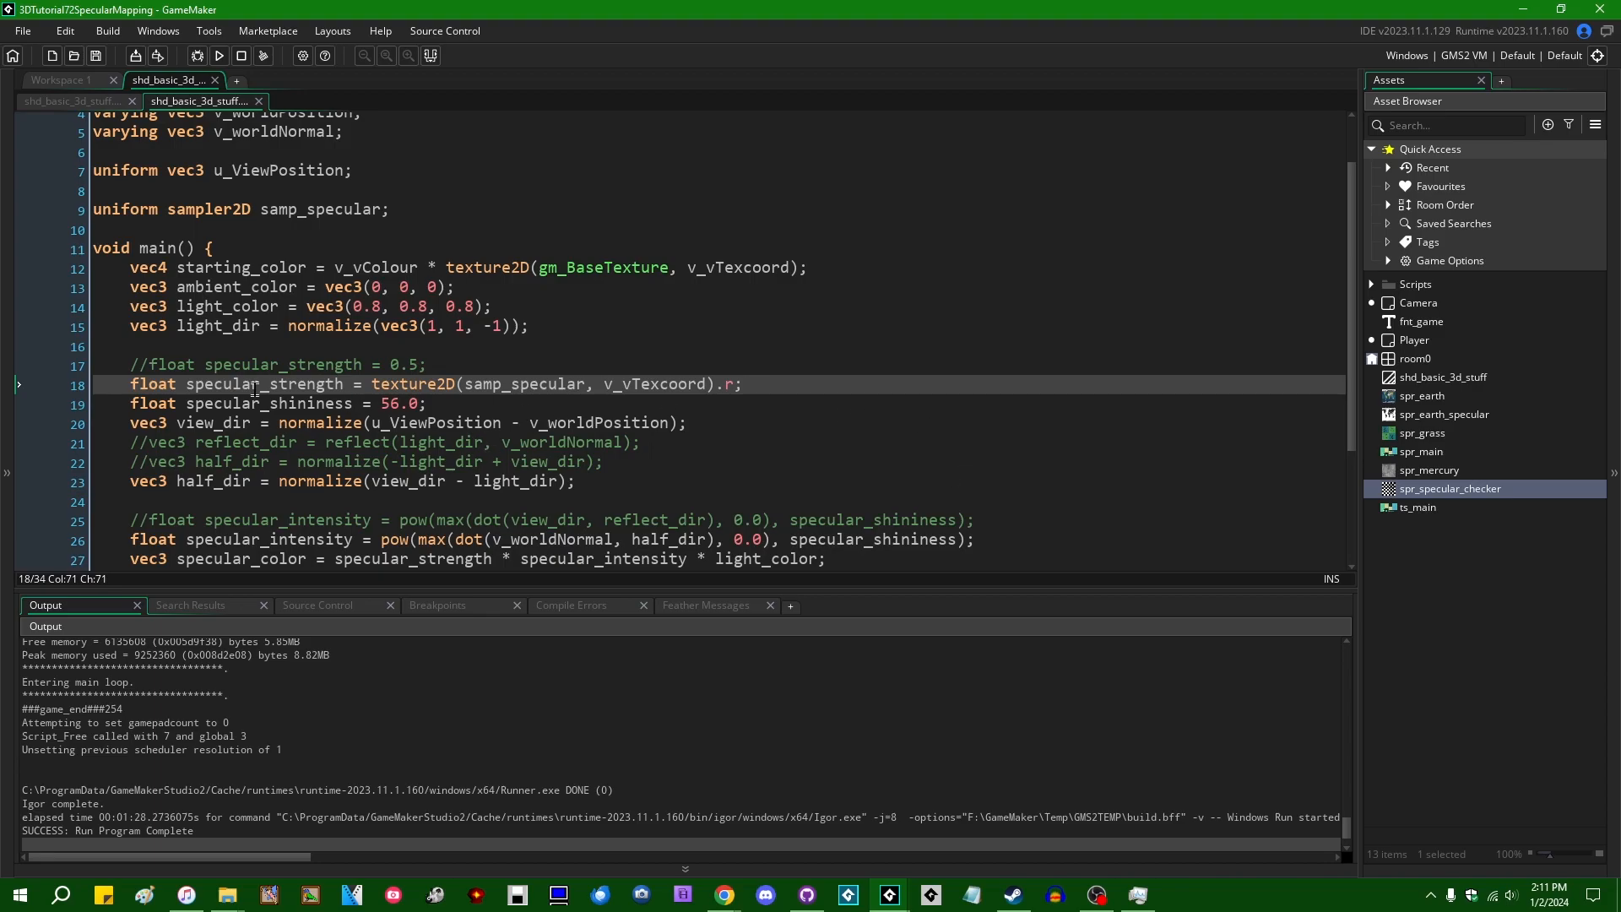
double_click(264, 383)
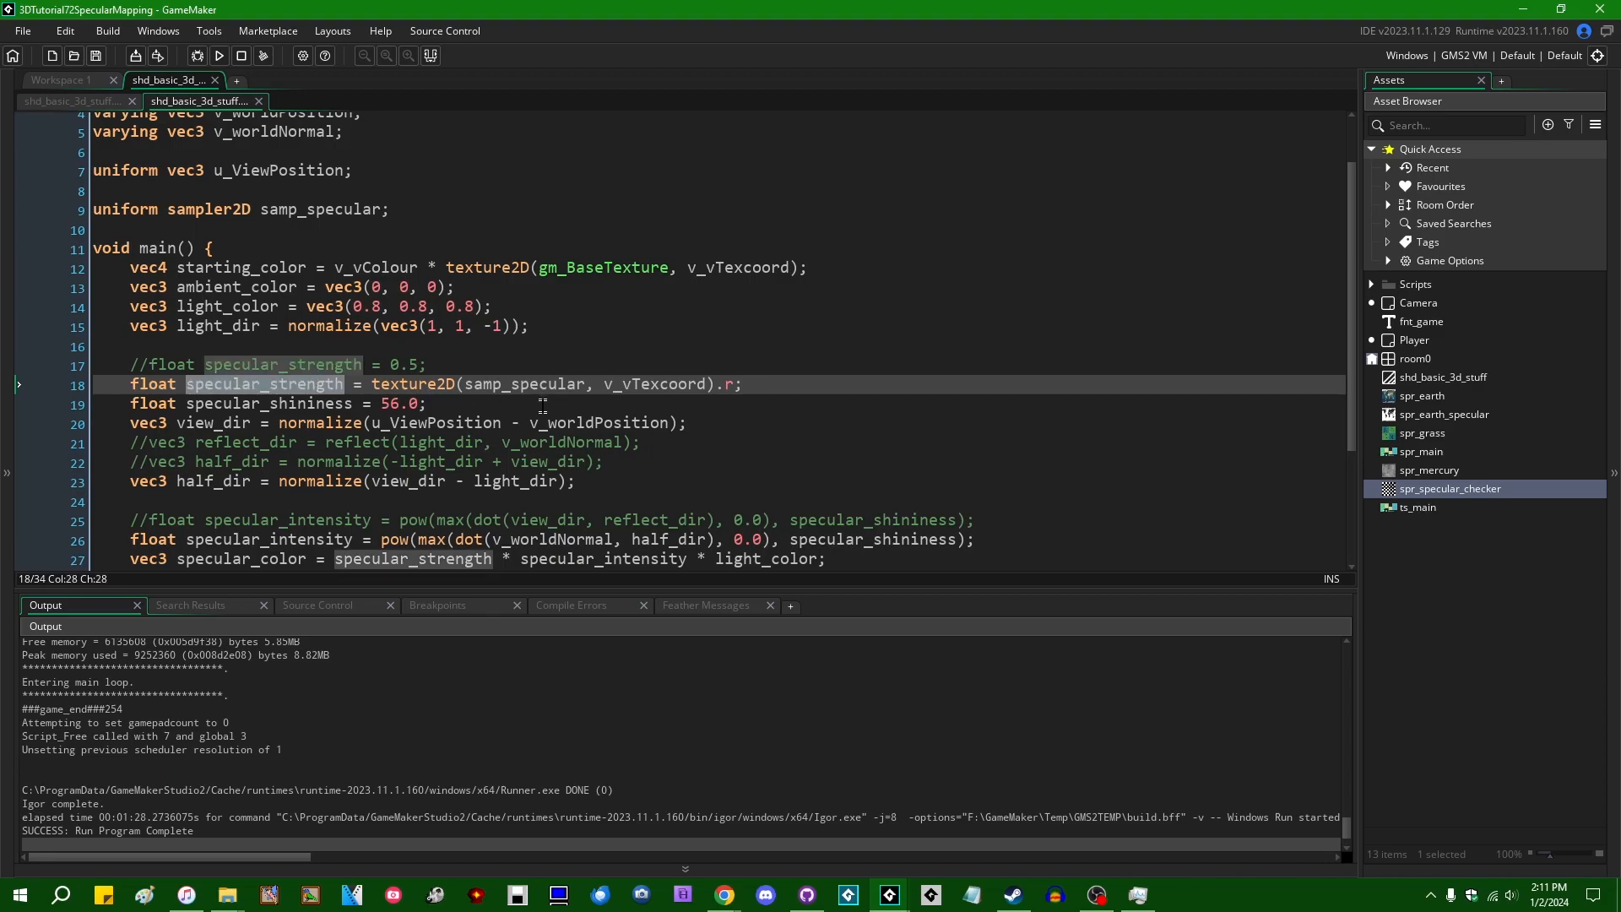
scroll(down, 3)
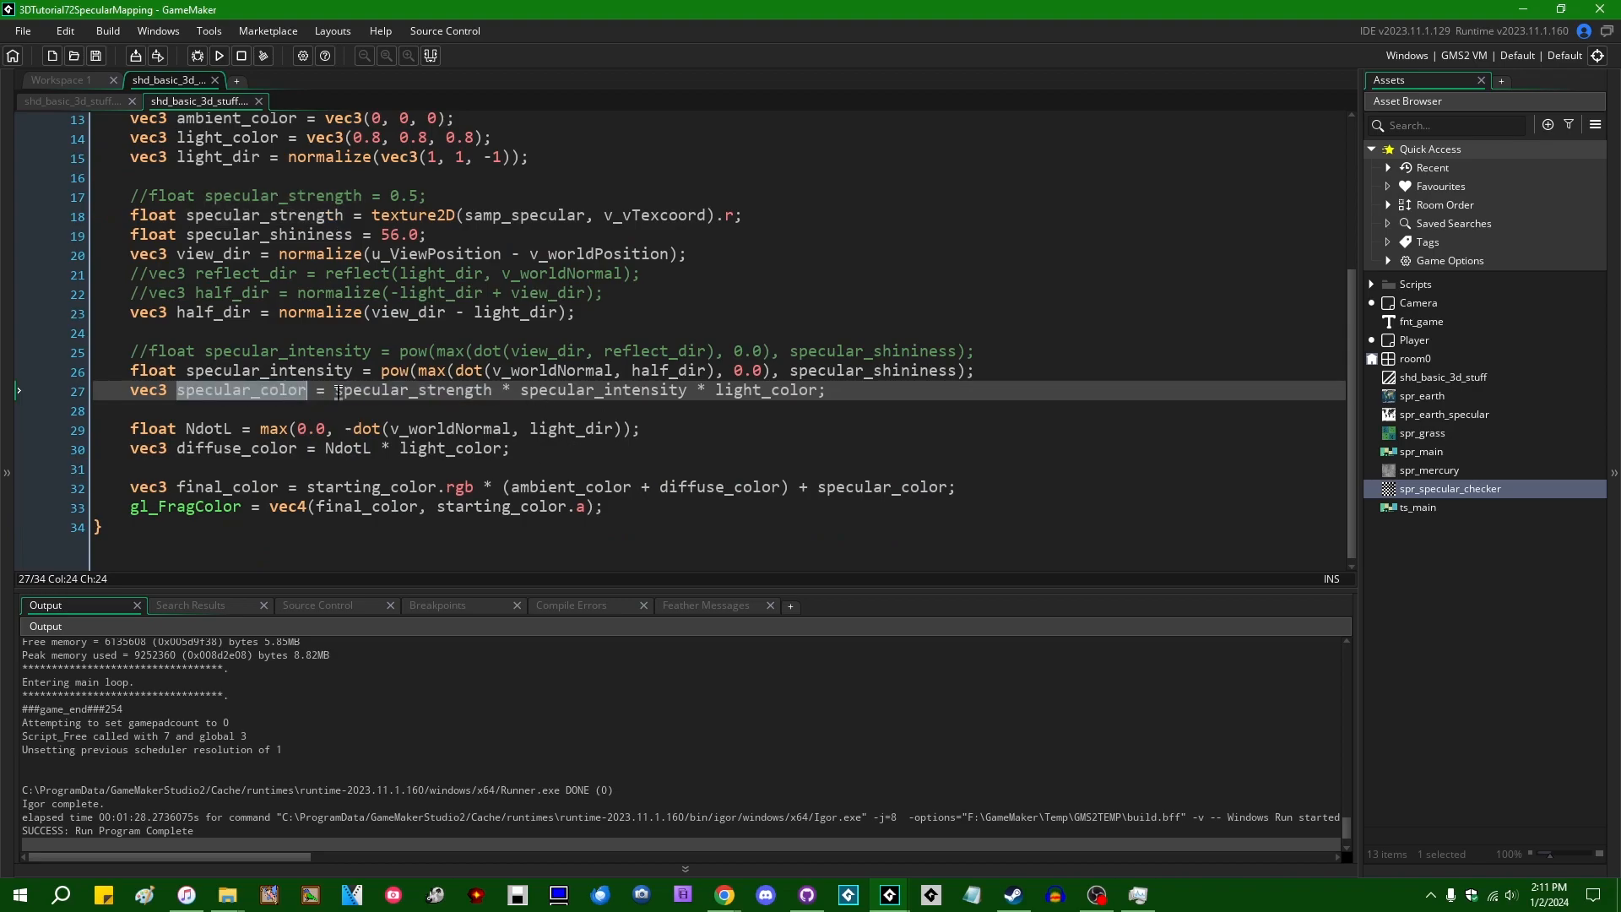
click(134, 410)
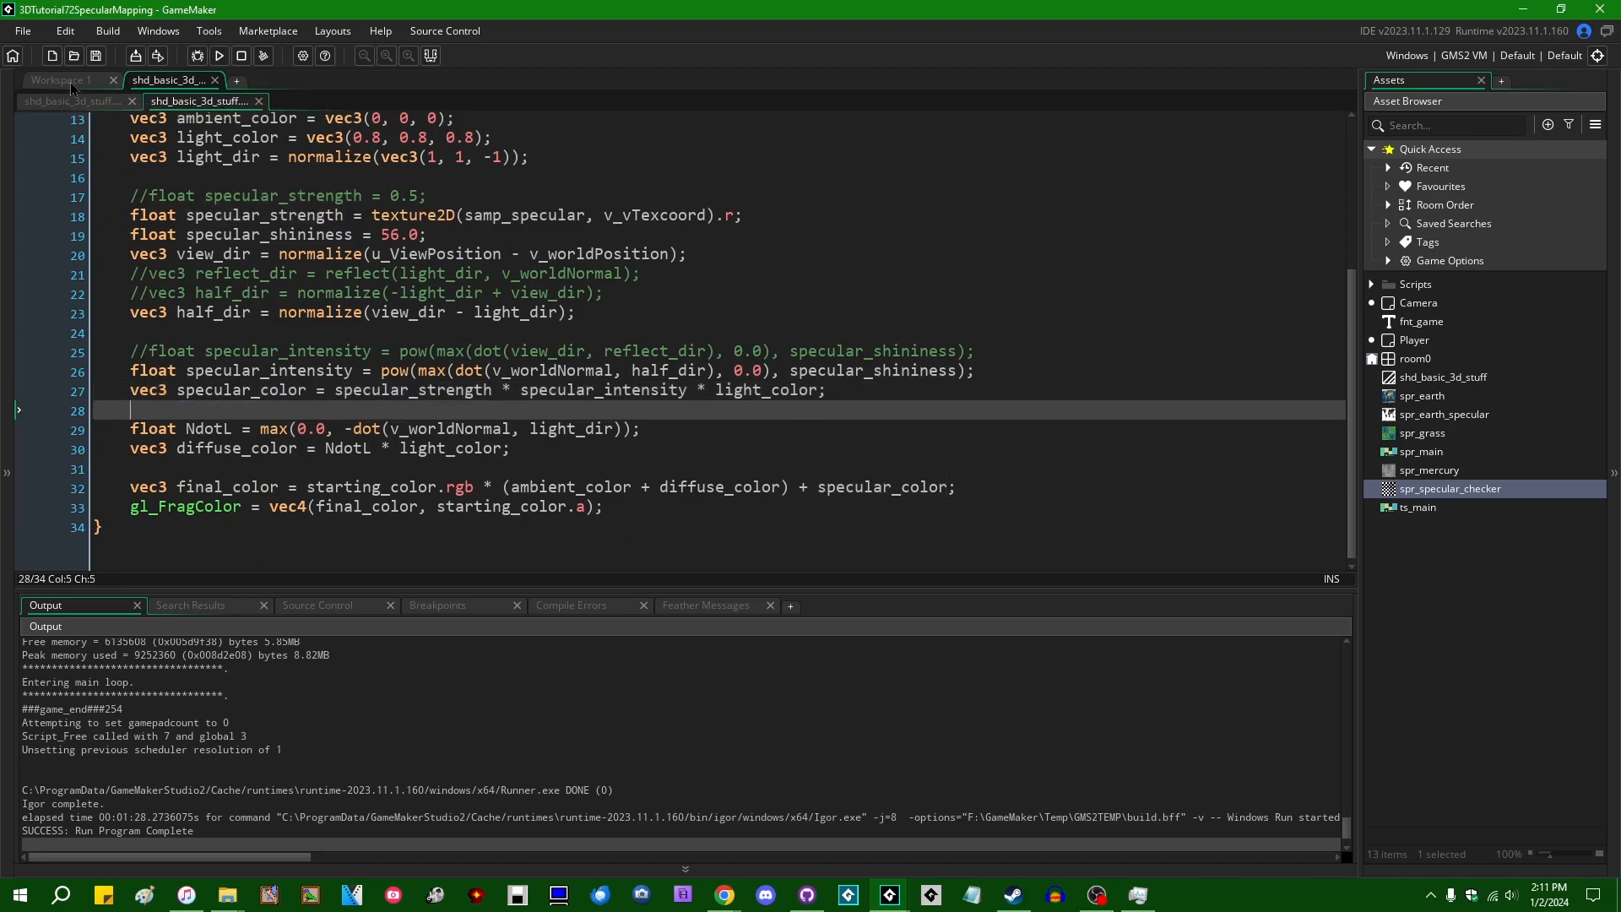
Step: Above sphere one, add texture_set_stage binding spr_earth_specular to the "samp_specular" sampler
click(60, 80)
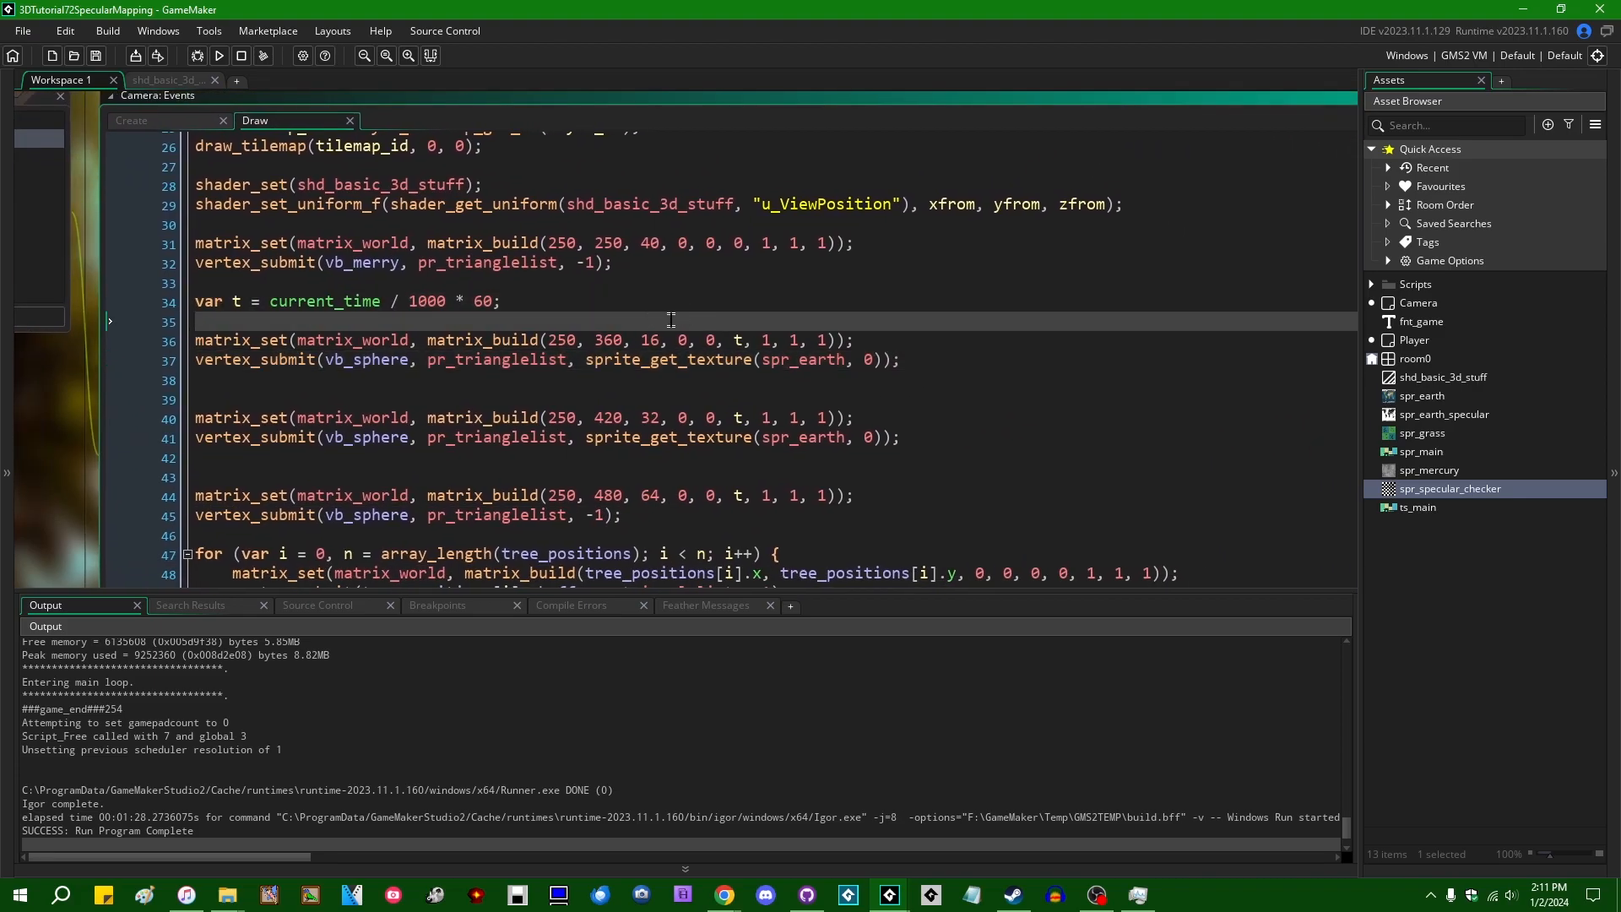
mouse_move(892, 217)
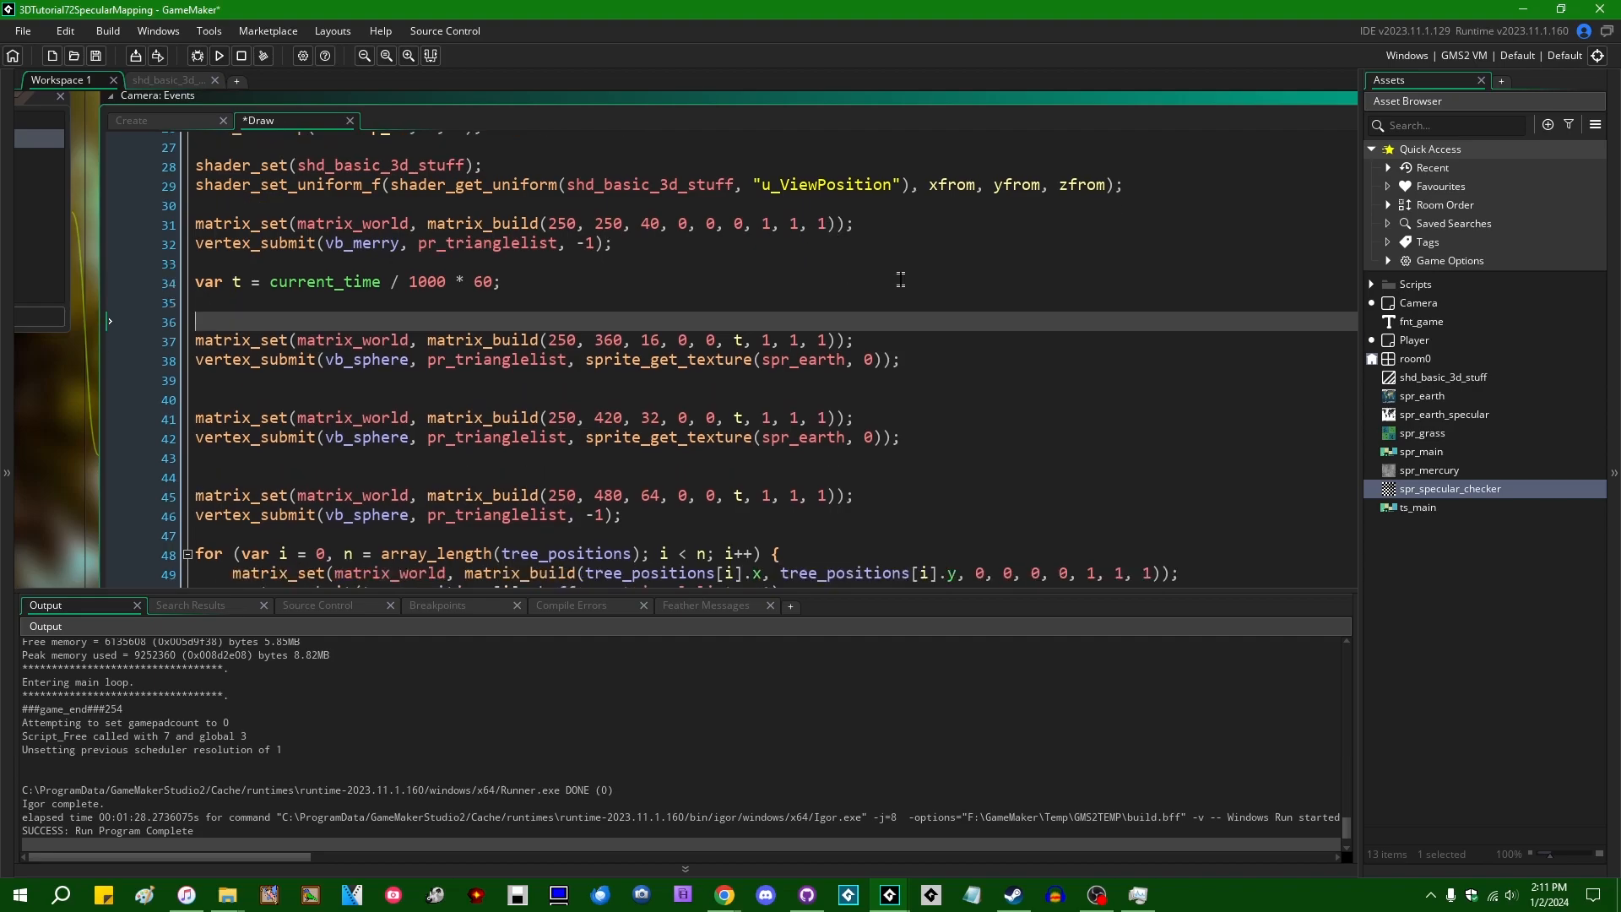
text(texture_set_stage()
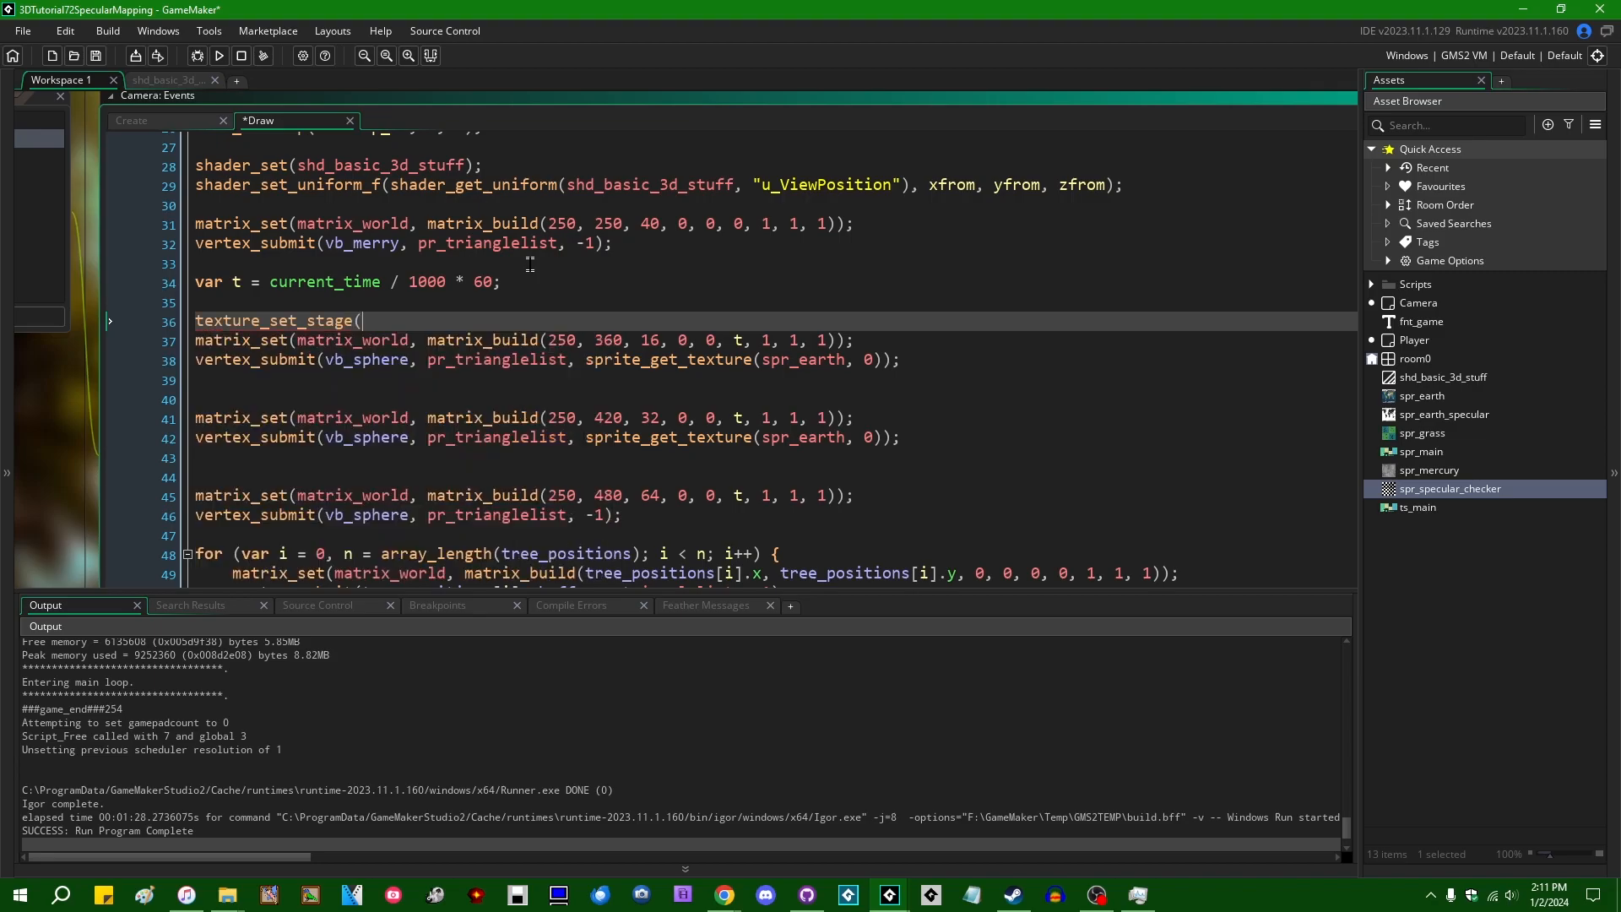
text(shad)
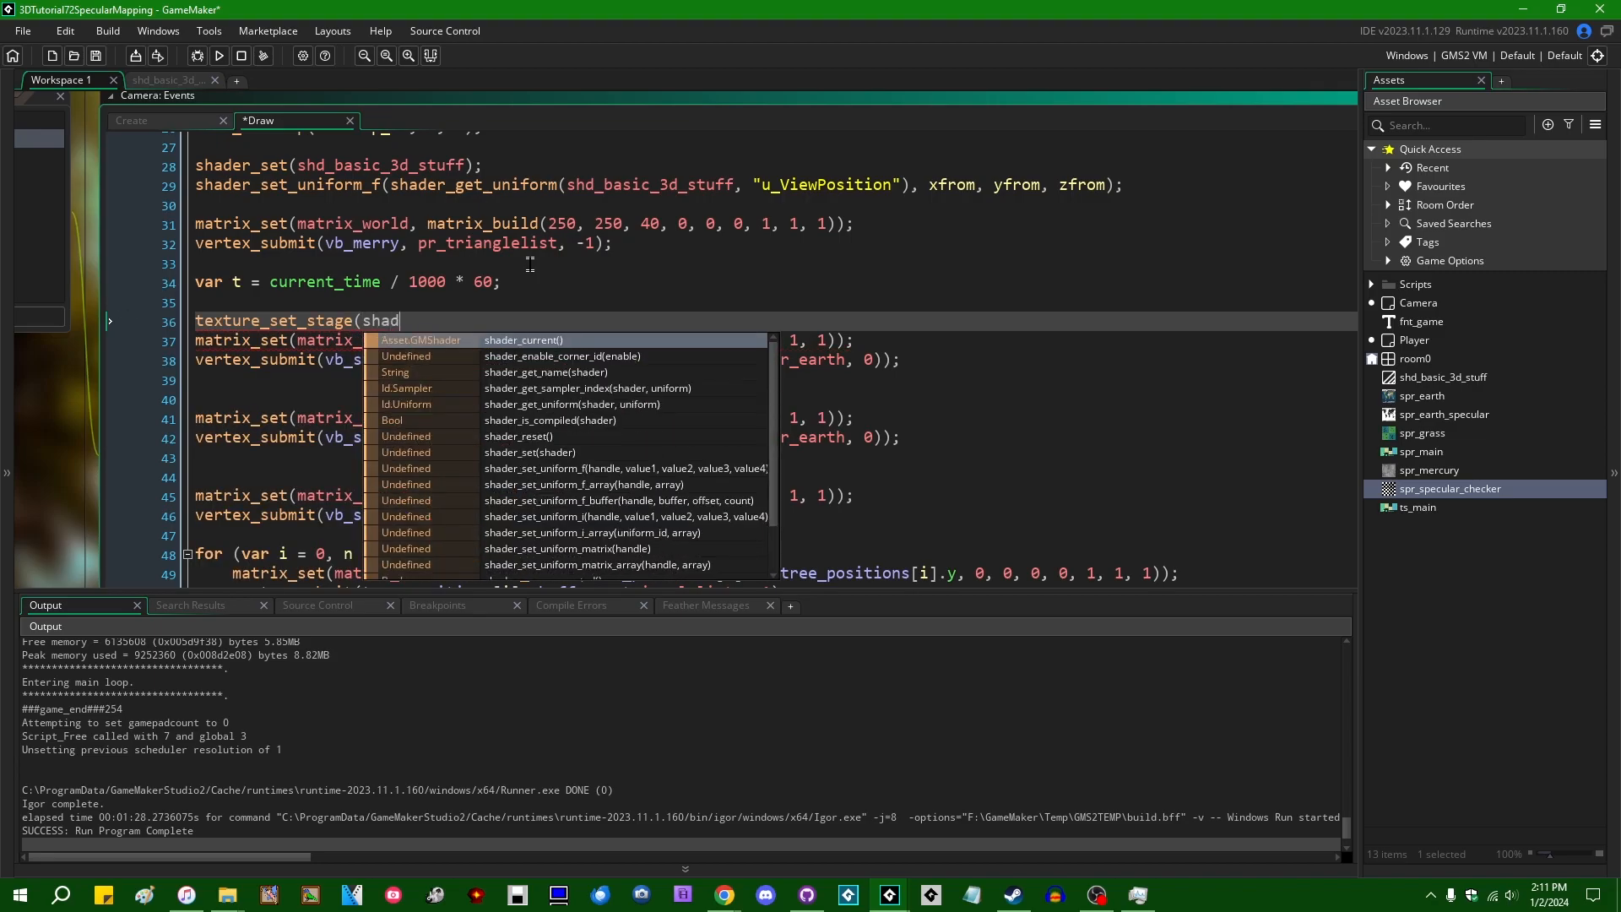
click(585, 387)
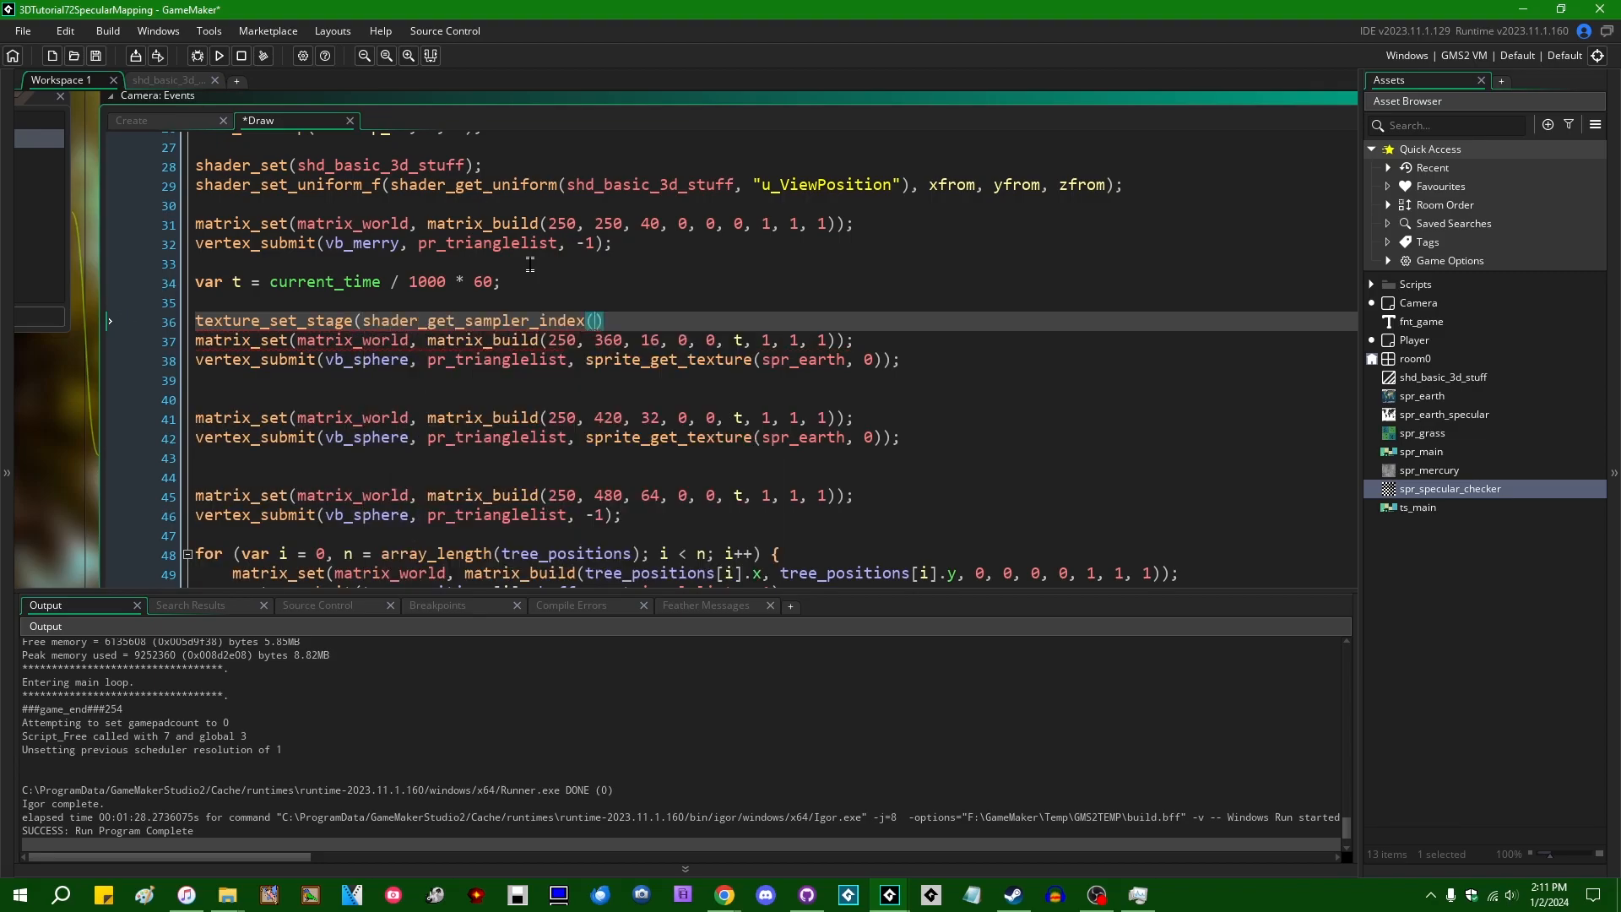
text(s)
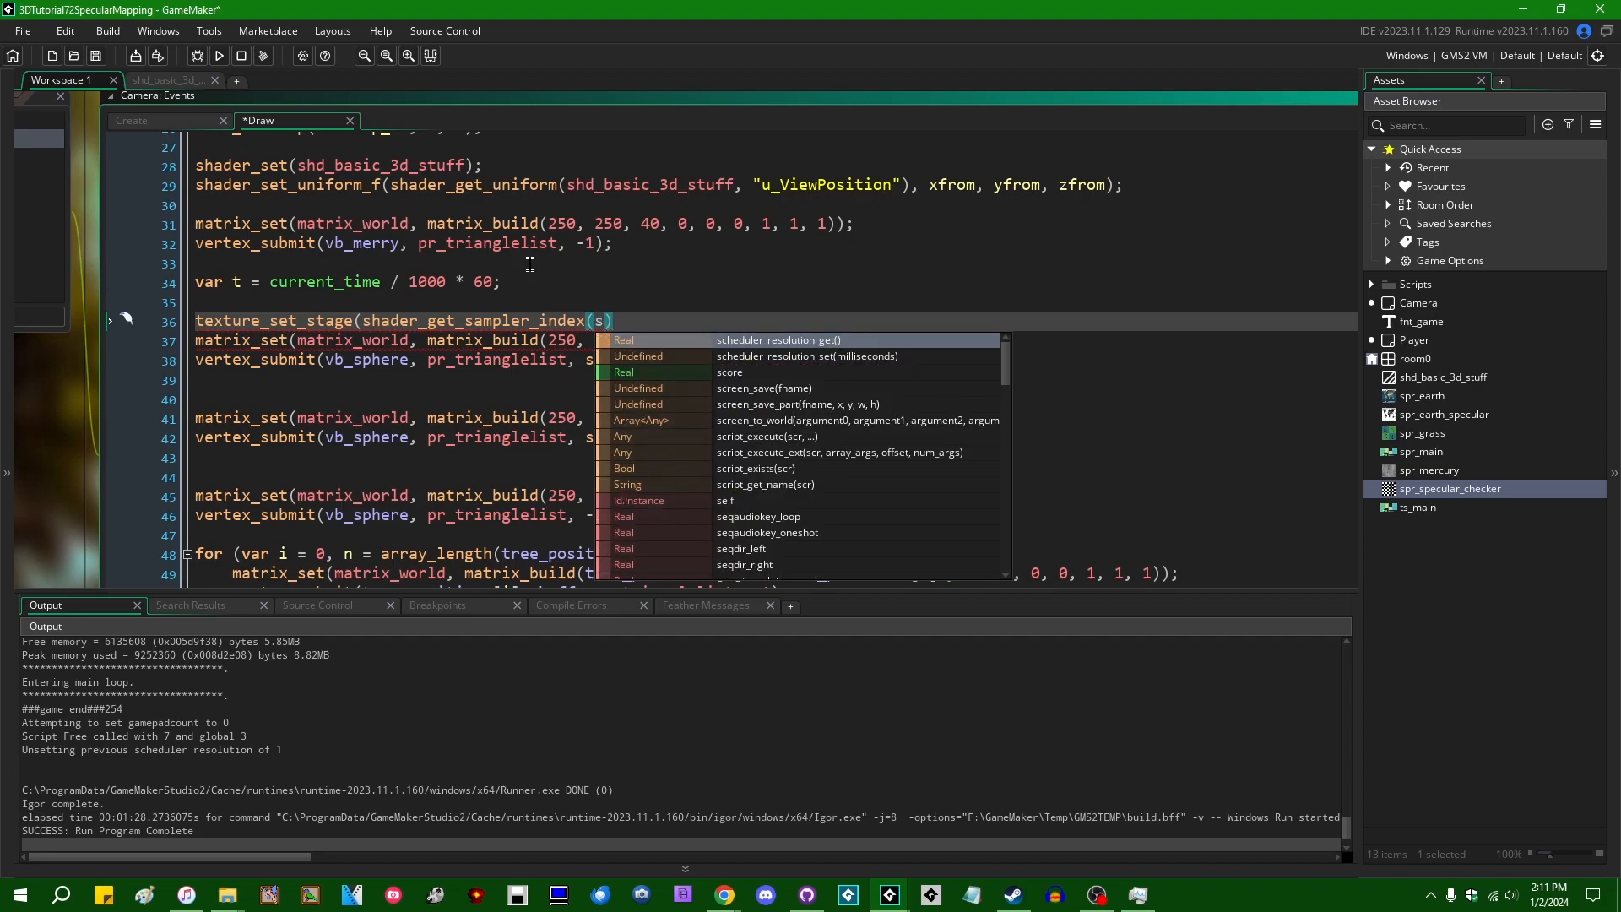
text(hd_basic_3d_stuff, ")
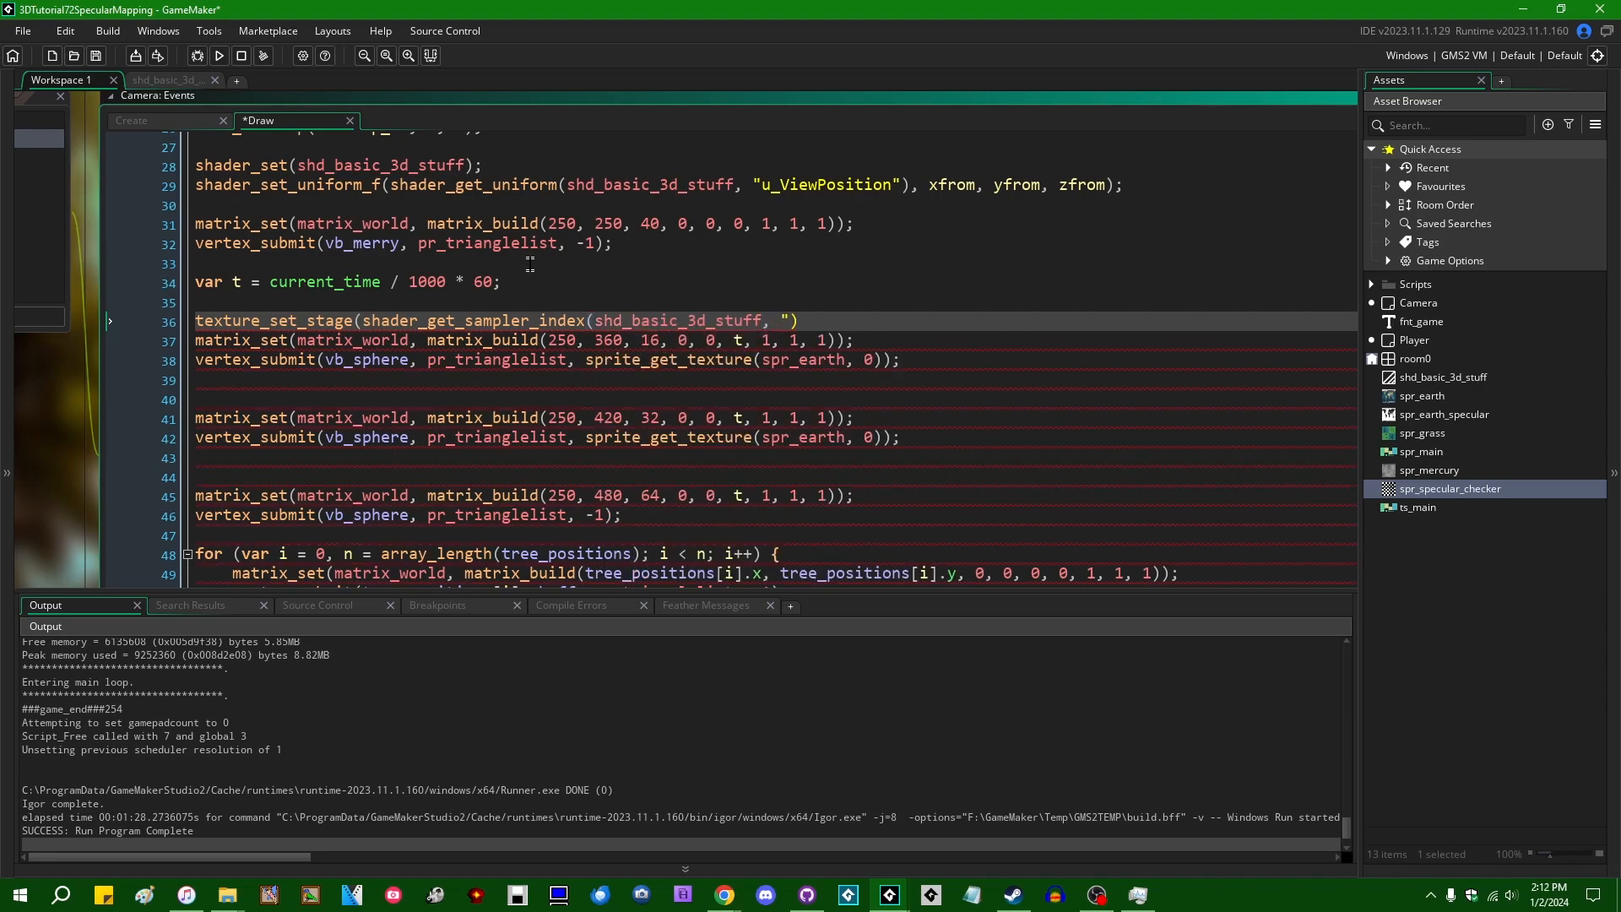
text(samp_spe)
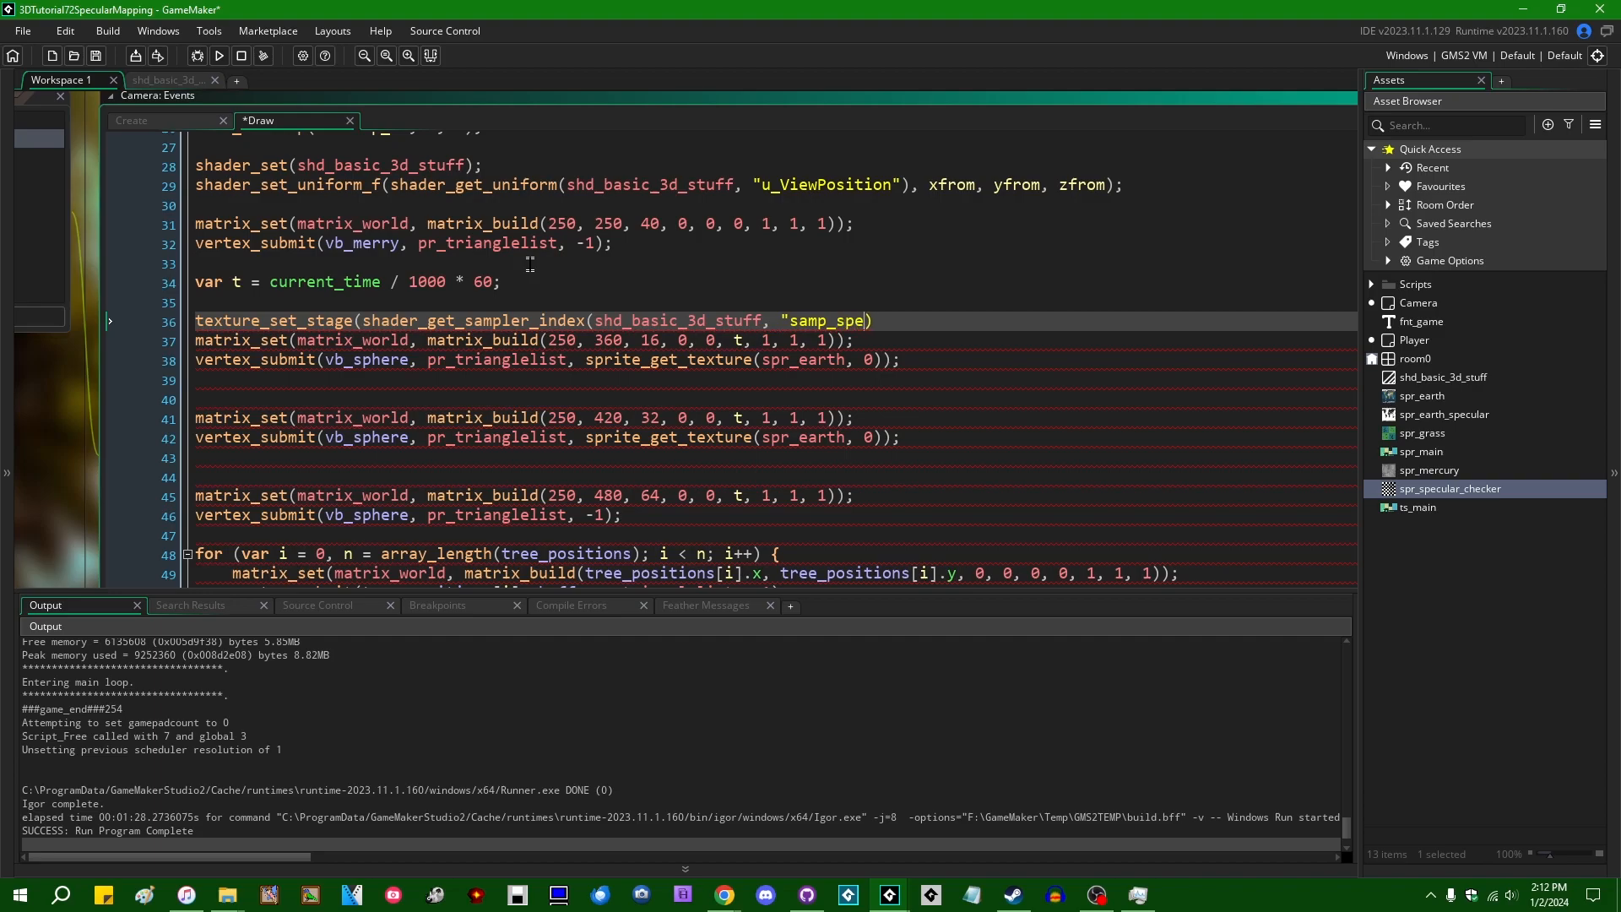
text(cular")
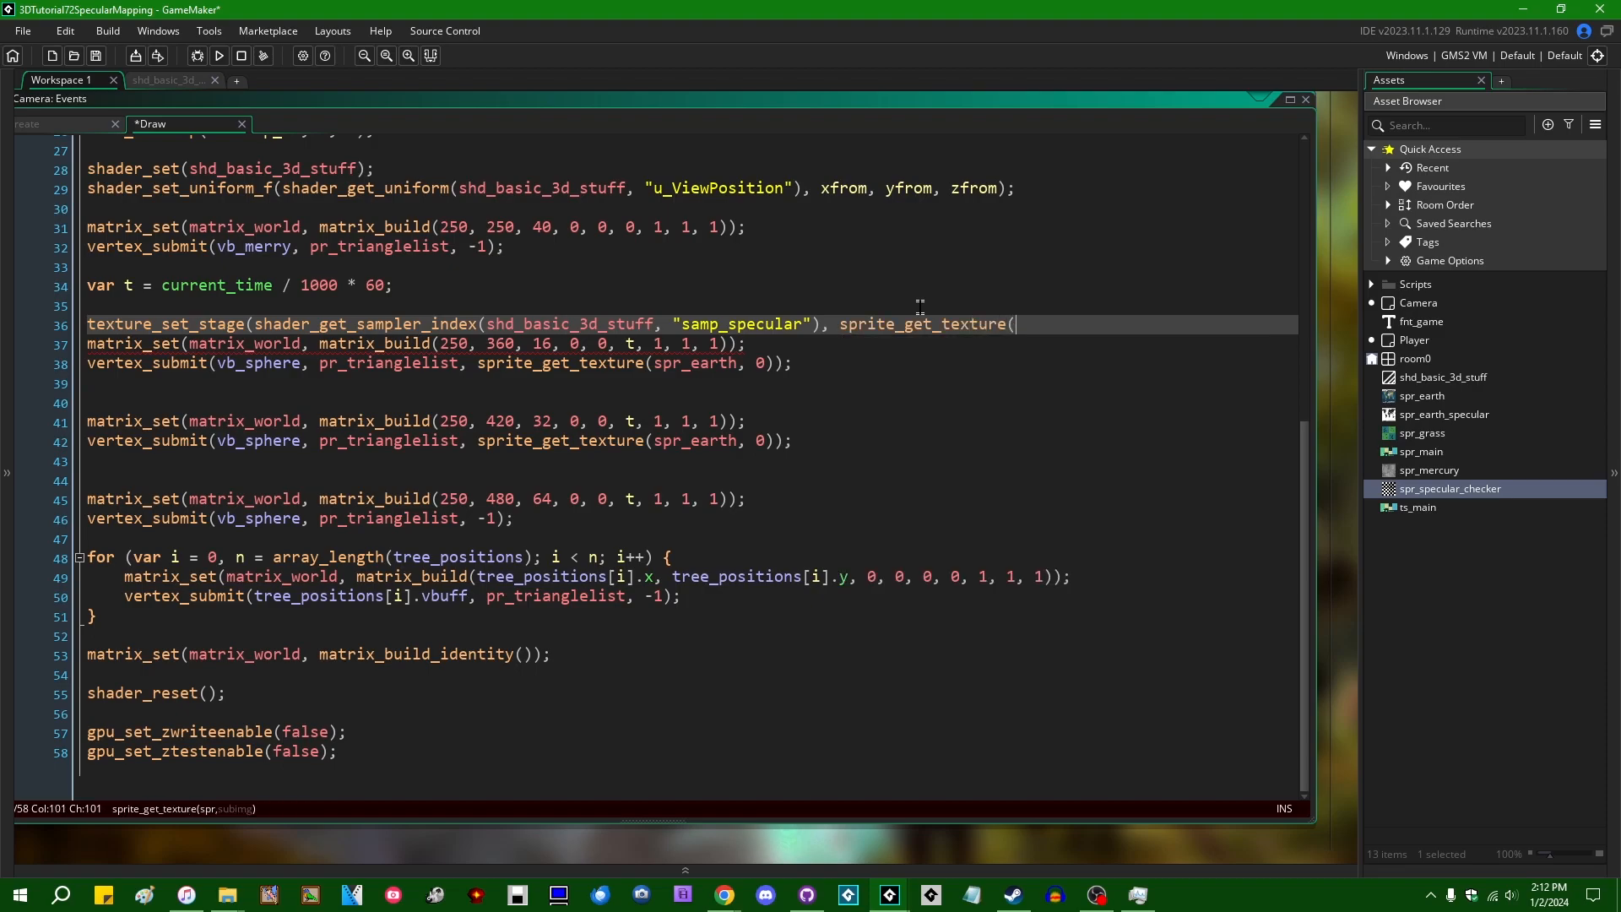
text(spr_earth_specular)
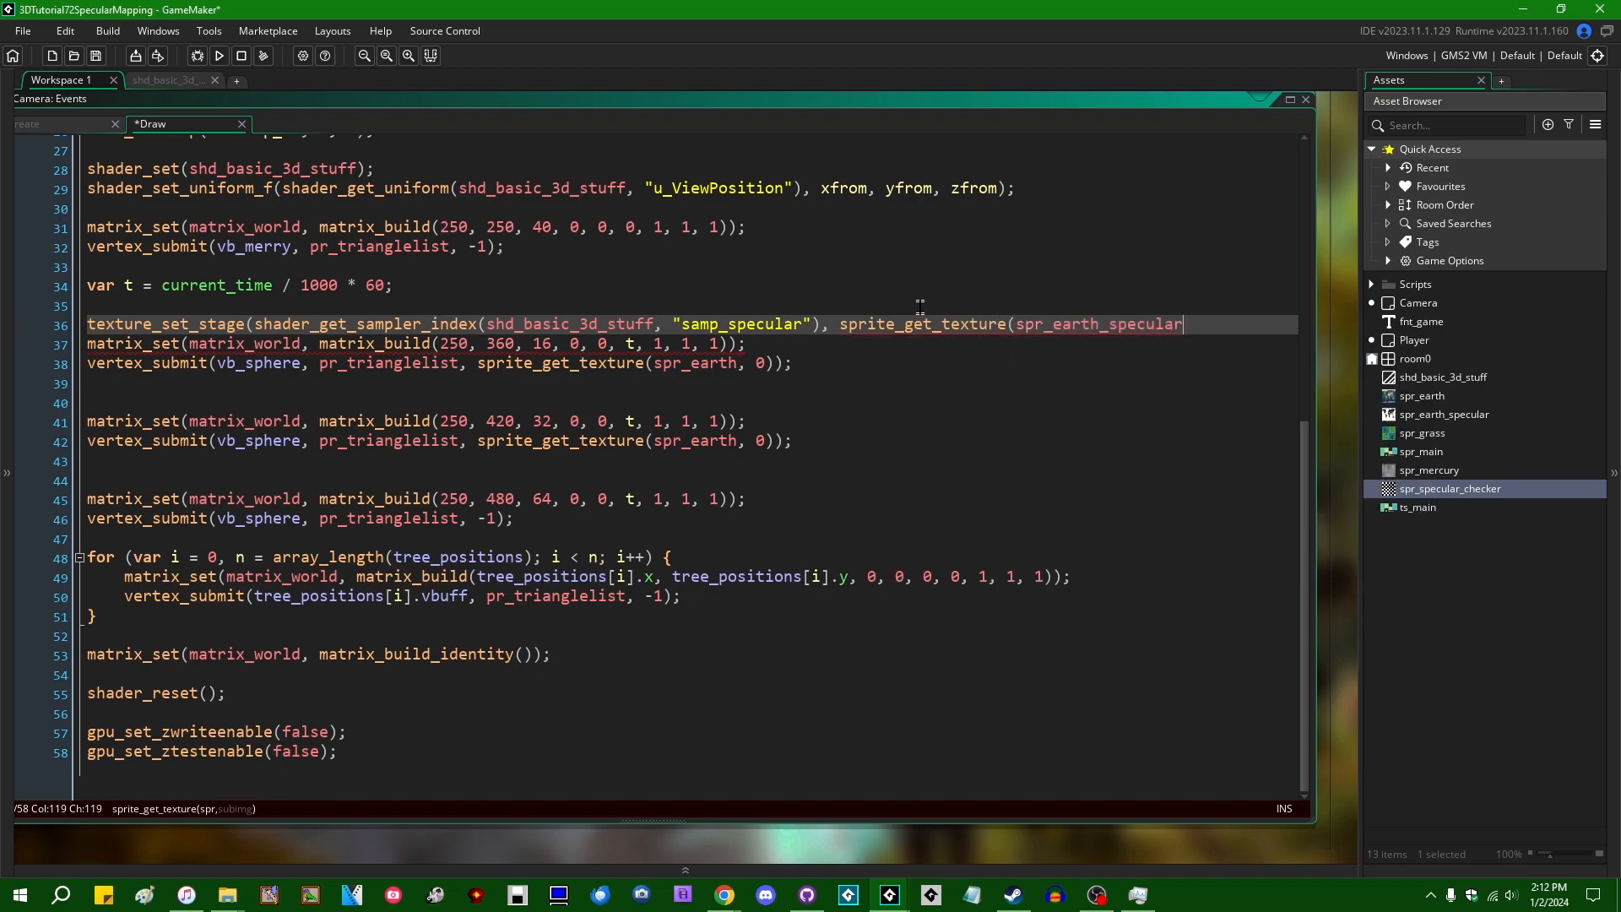
text(, 0));)
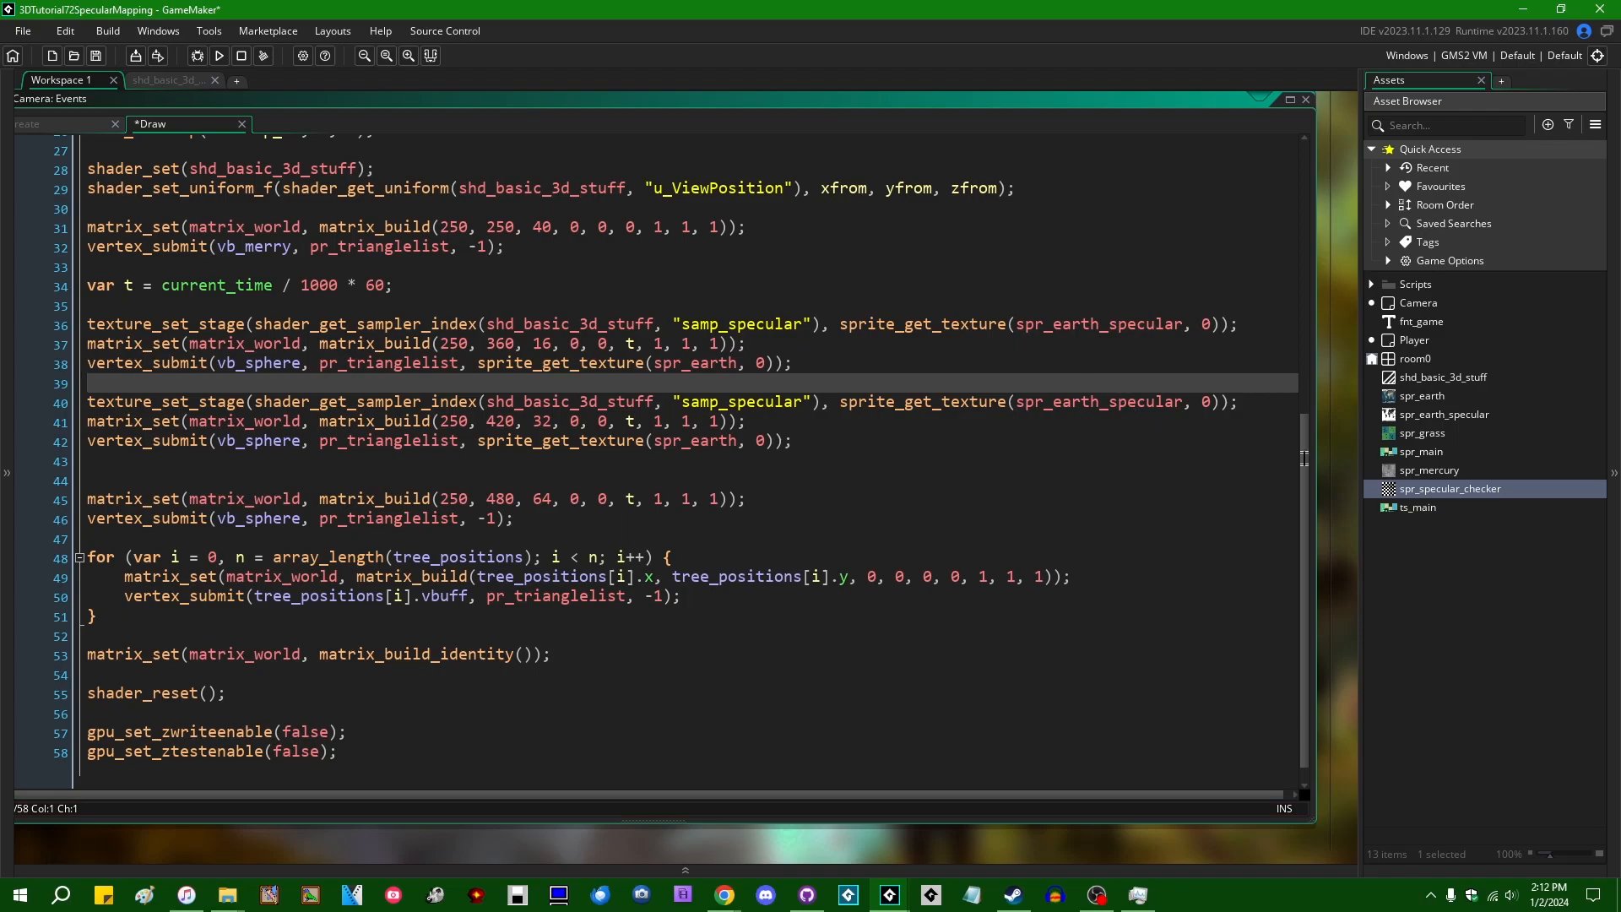
Step: Bind spr_specular_checker for sphere two and spr_mercury for sphere three, preparing a fourth sphere
click(1064, 401)
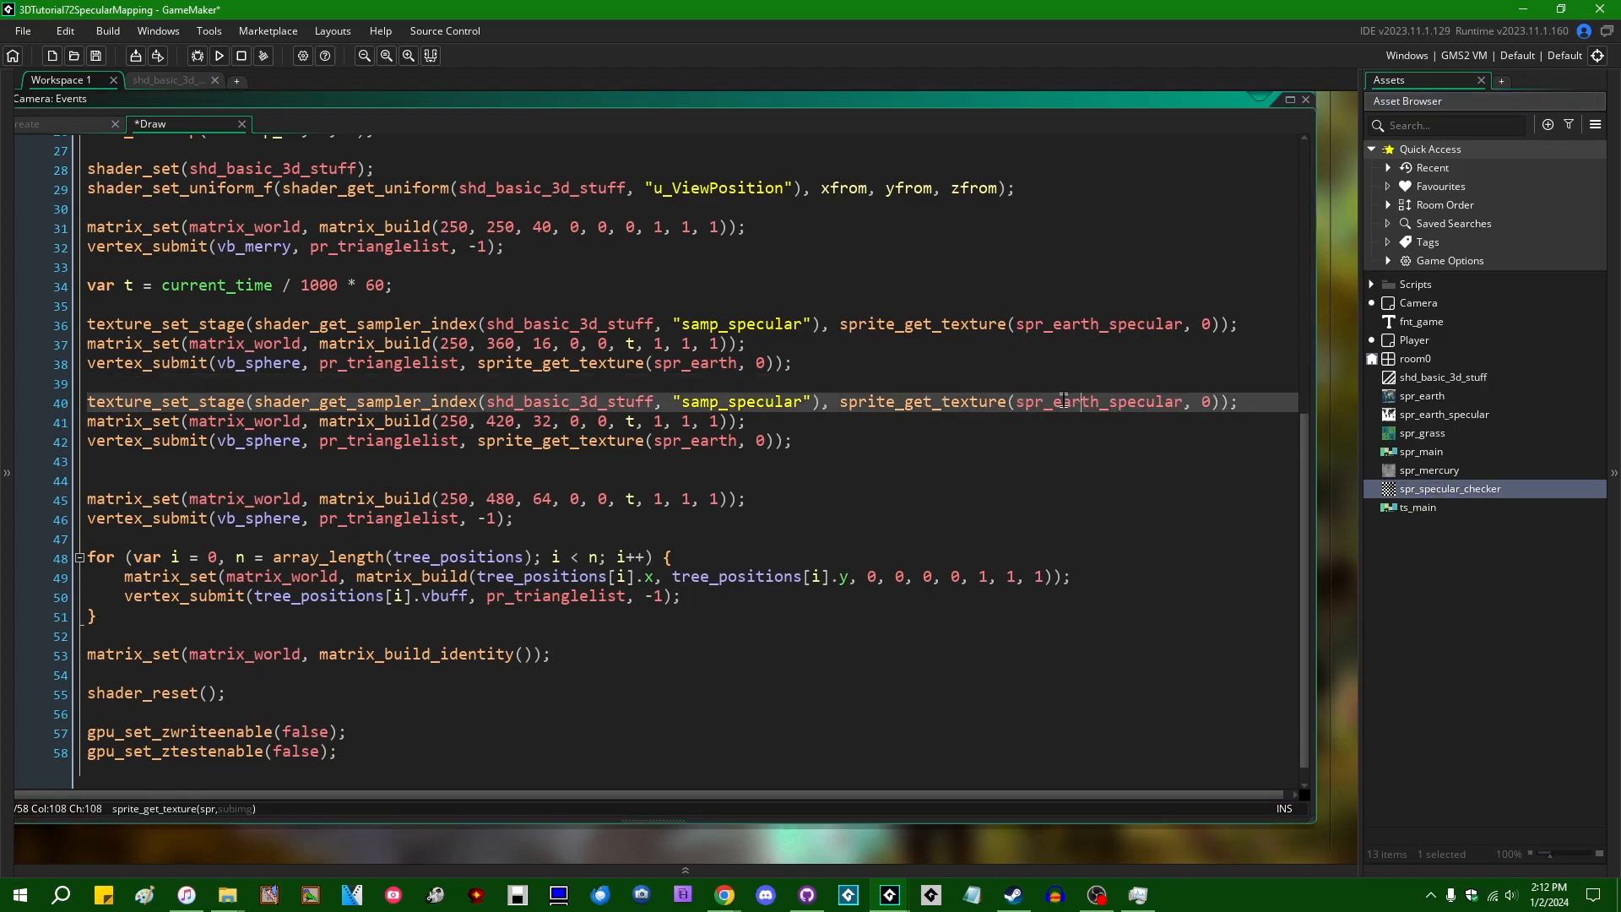
text(spr_specular_checker)
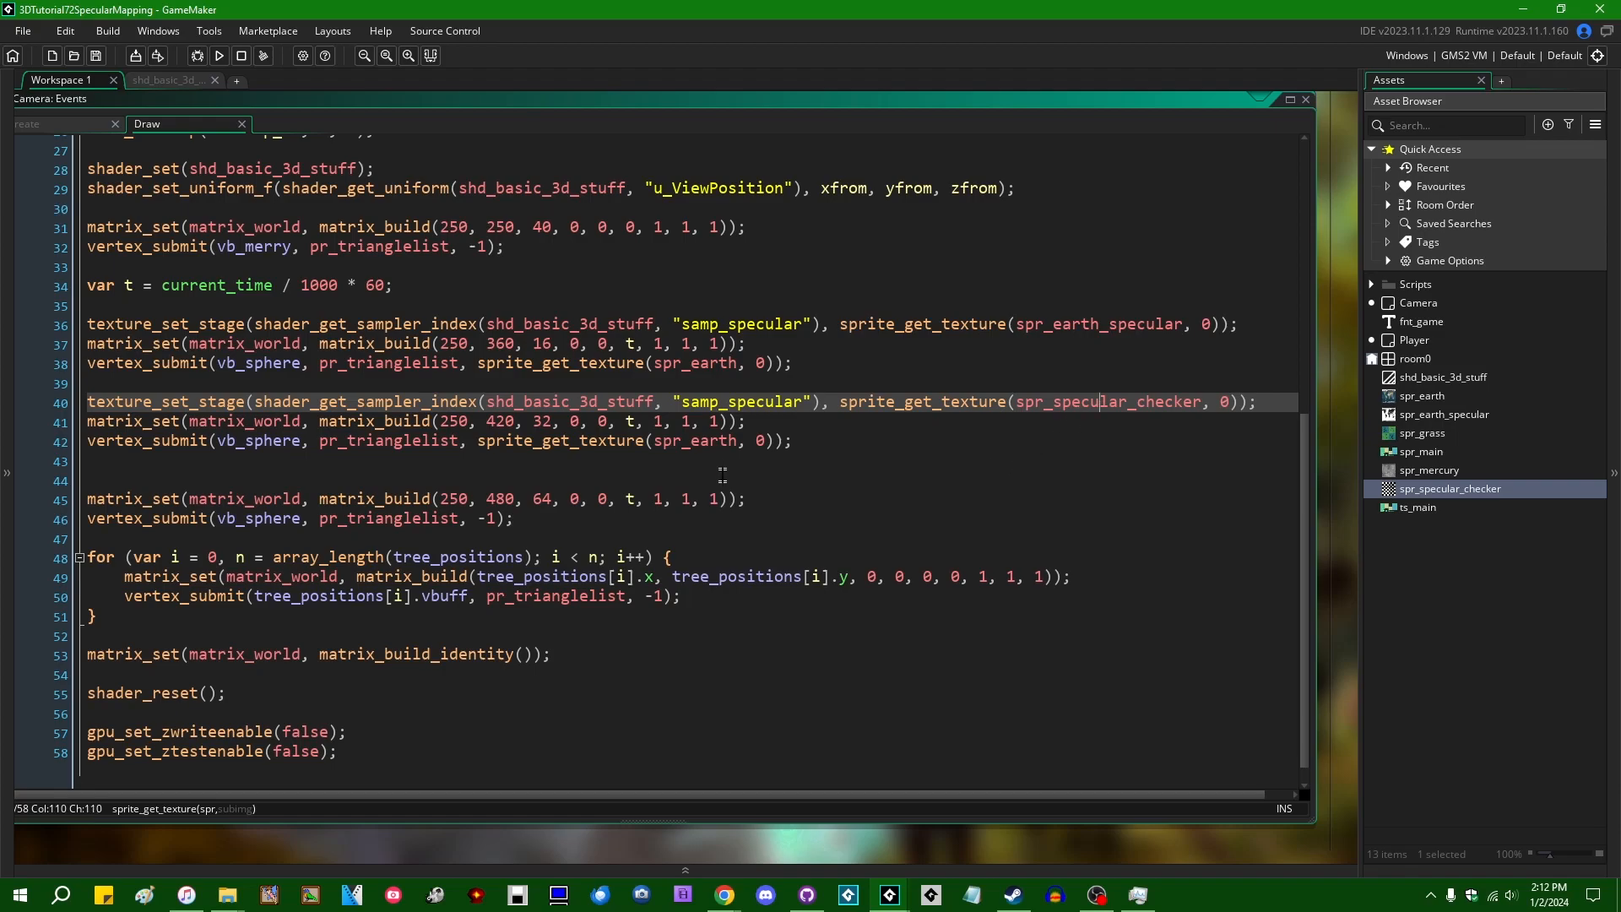
double_click(1107, 401)
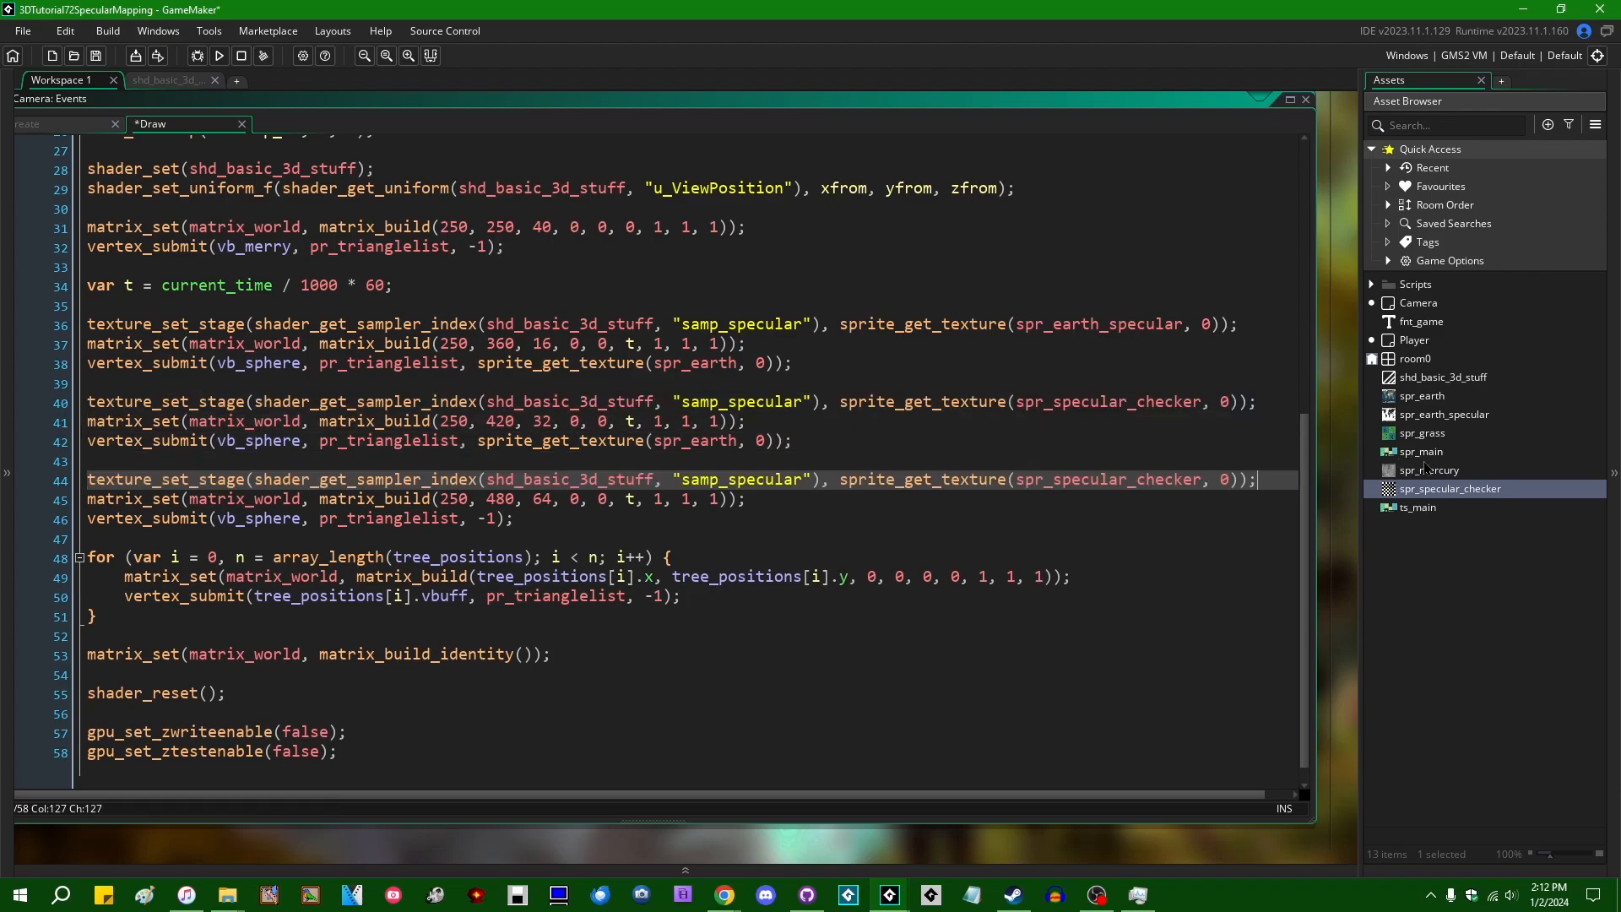
text(spr_mercury)
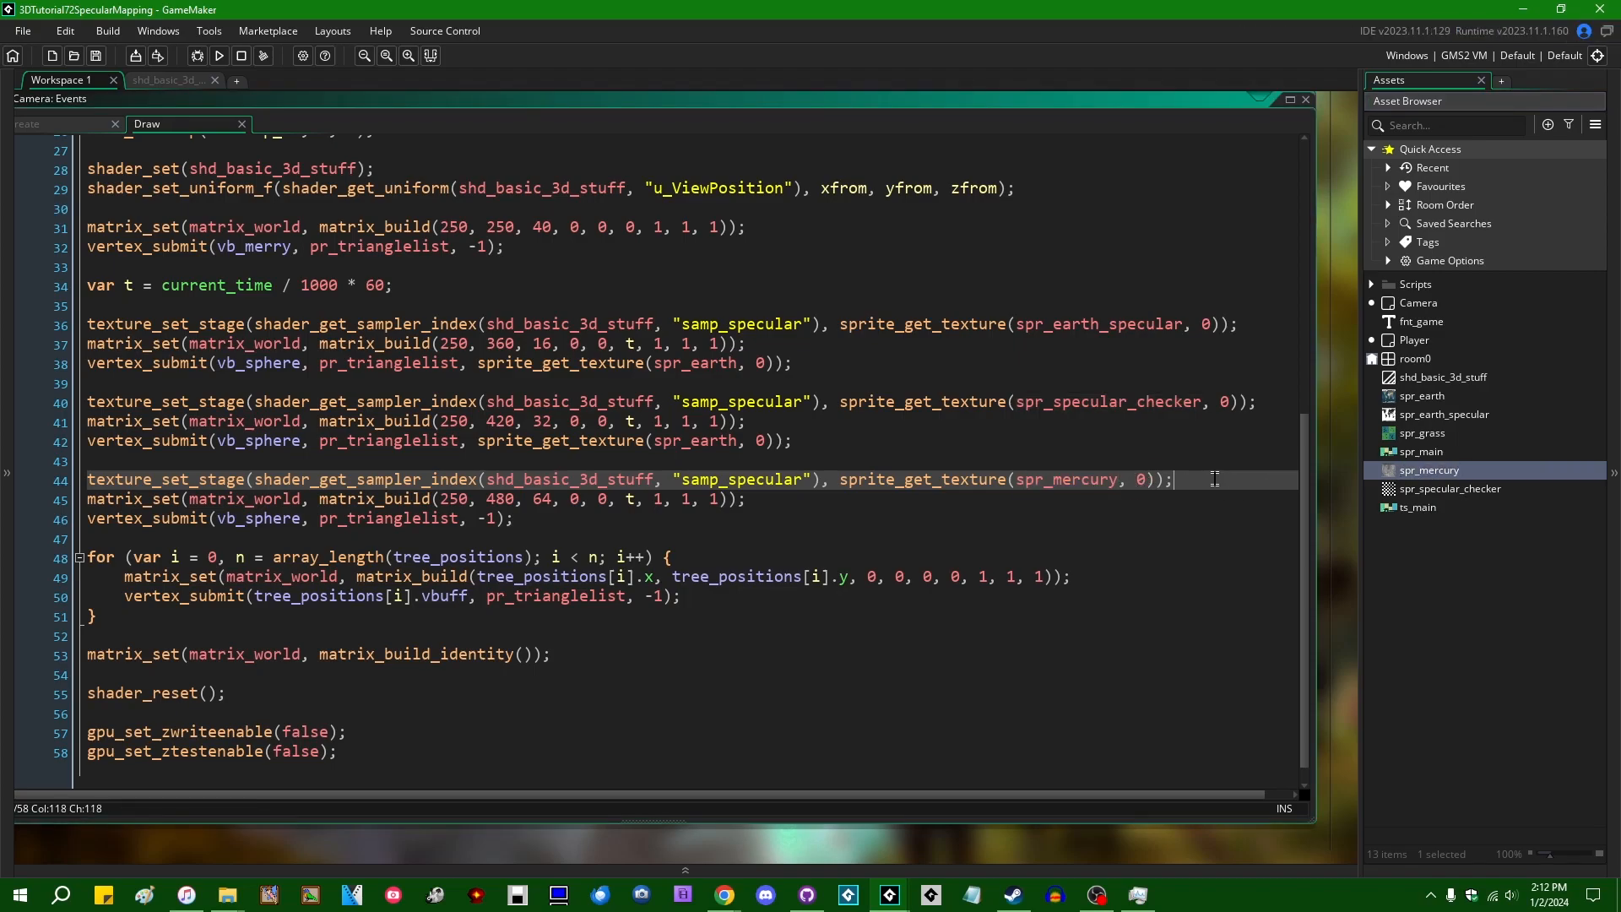
click(514, 498)
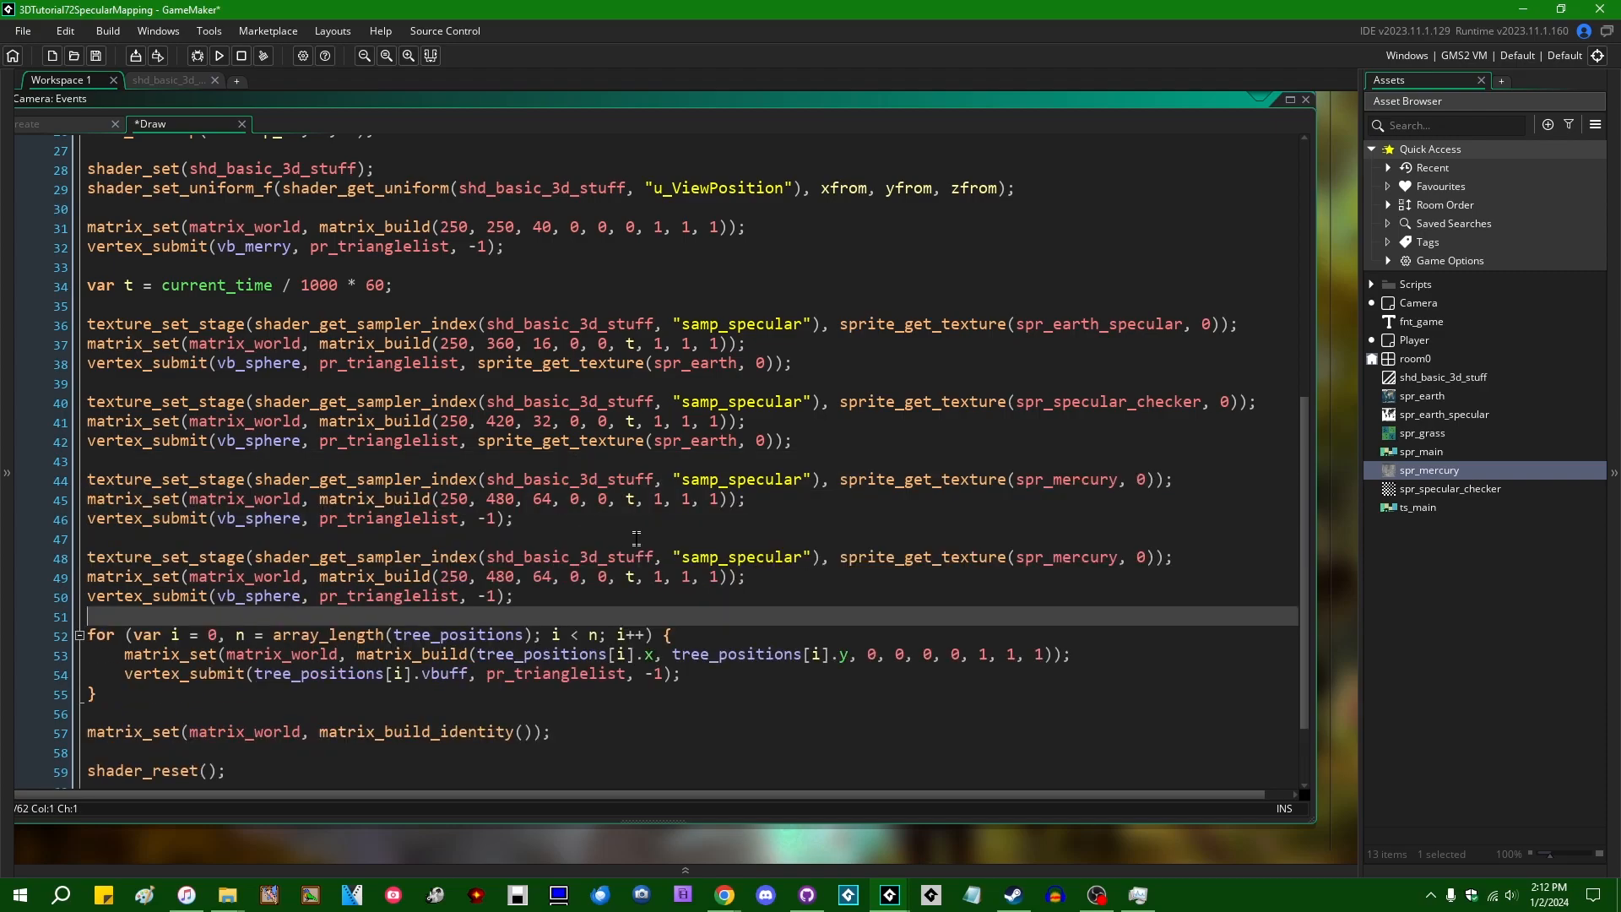
scroll(down, 3)
text(-1)
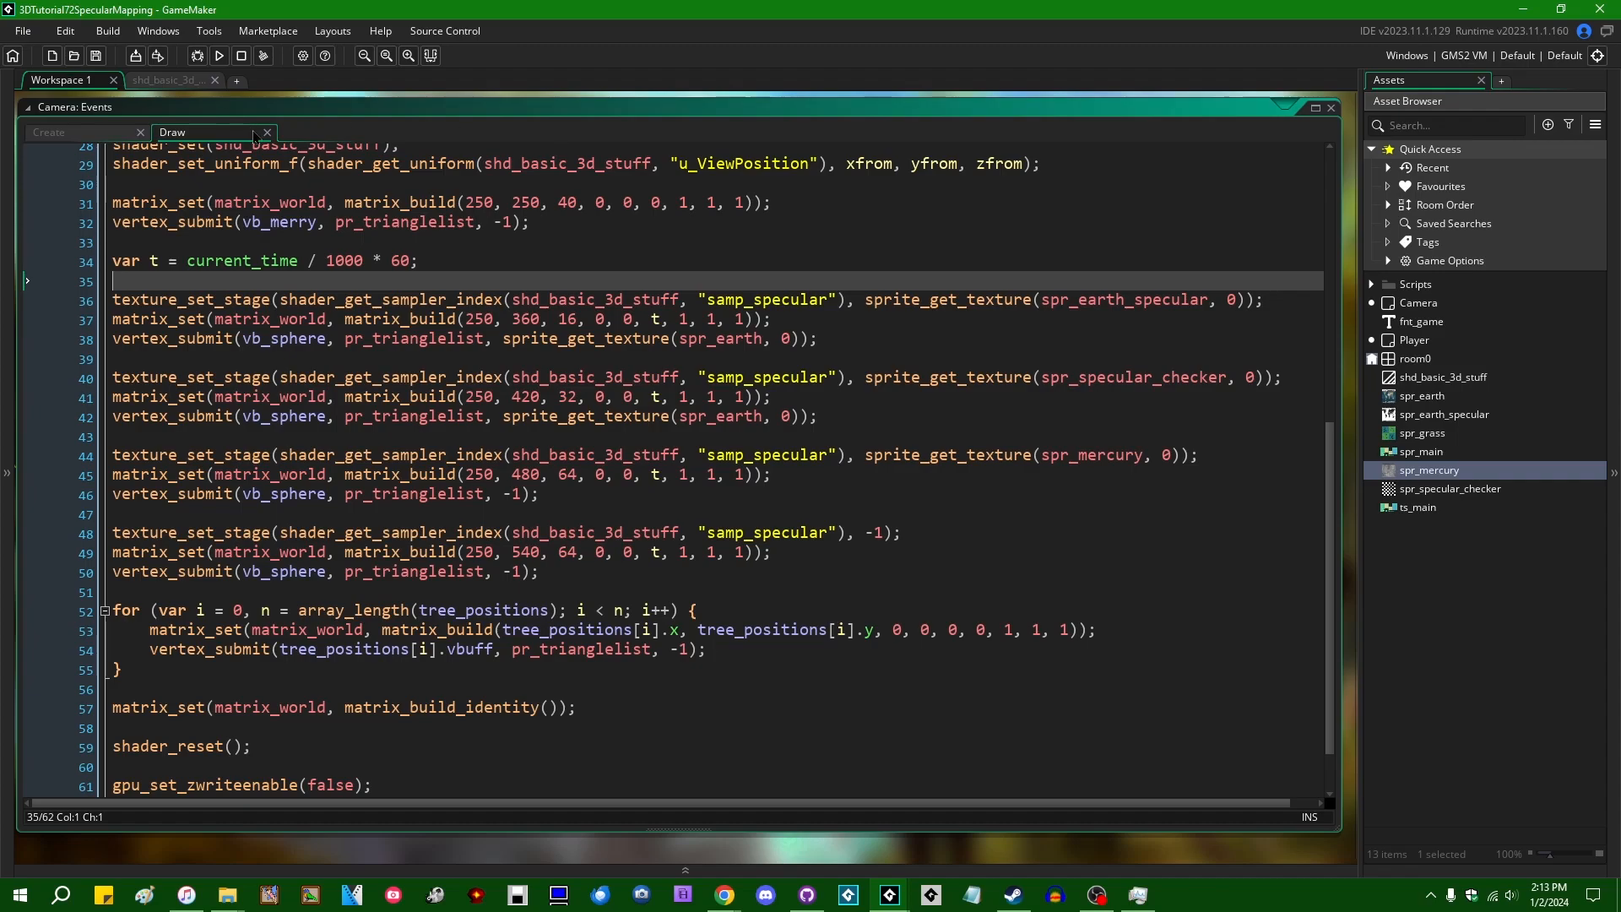
Step: Run the game to compare the spheres' differing specular highlights among the trees
click(218, 56)
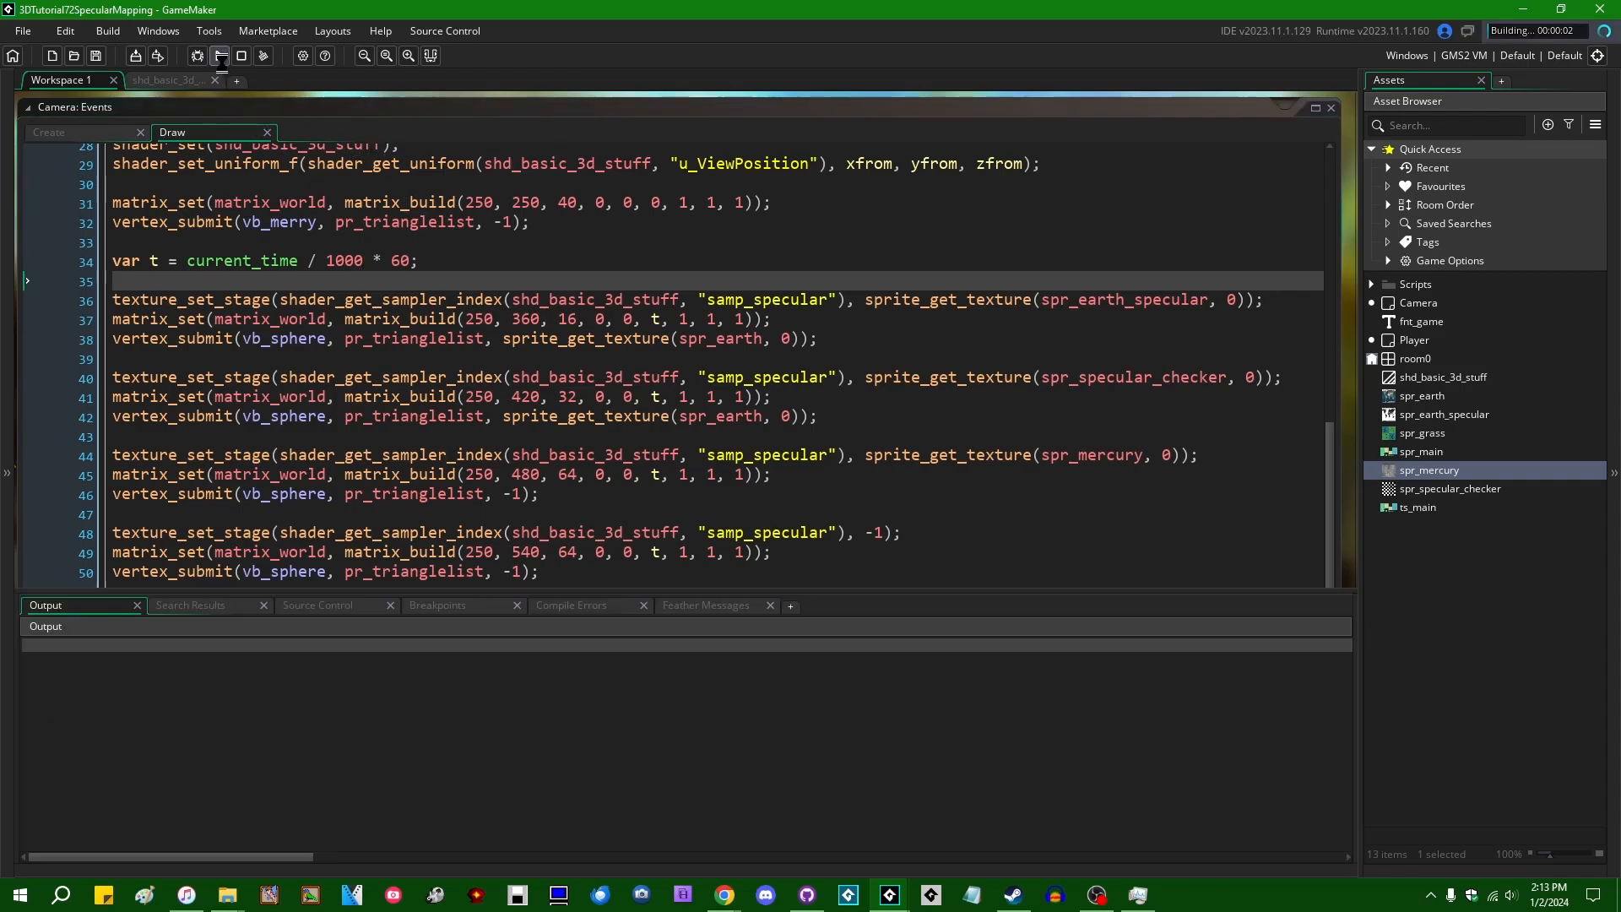
click(218, 55)
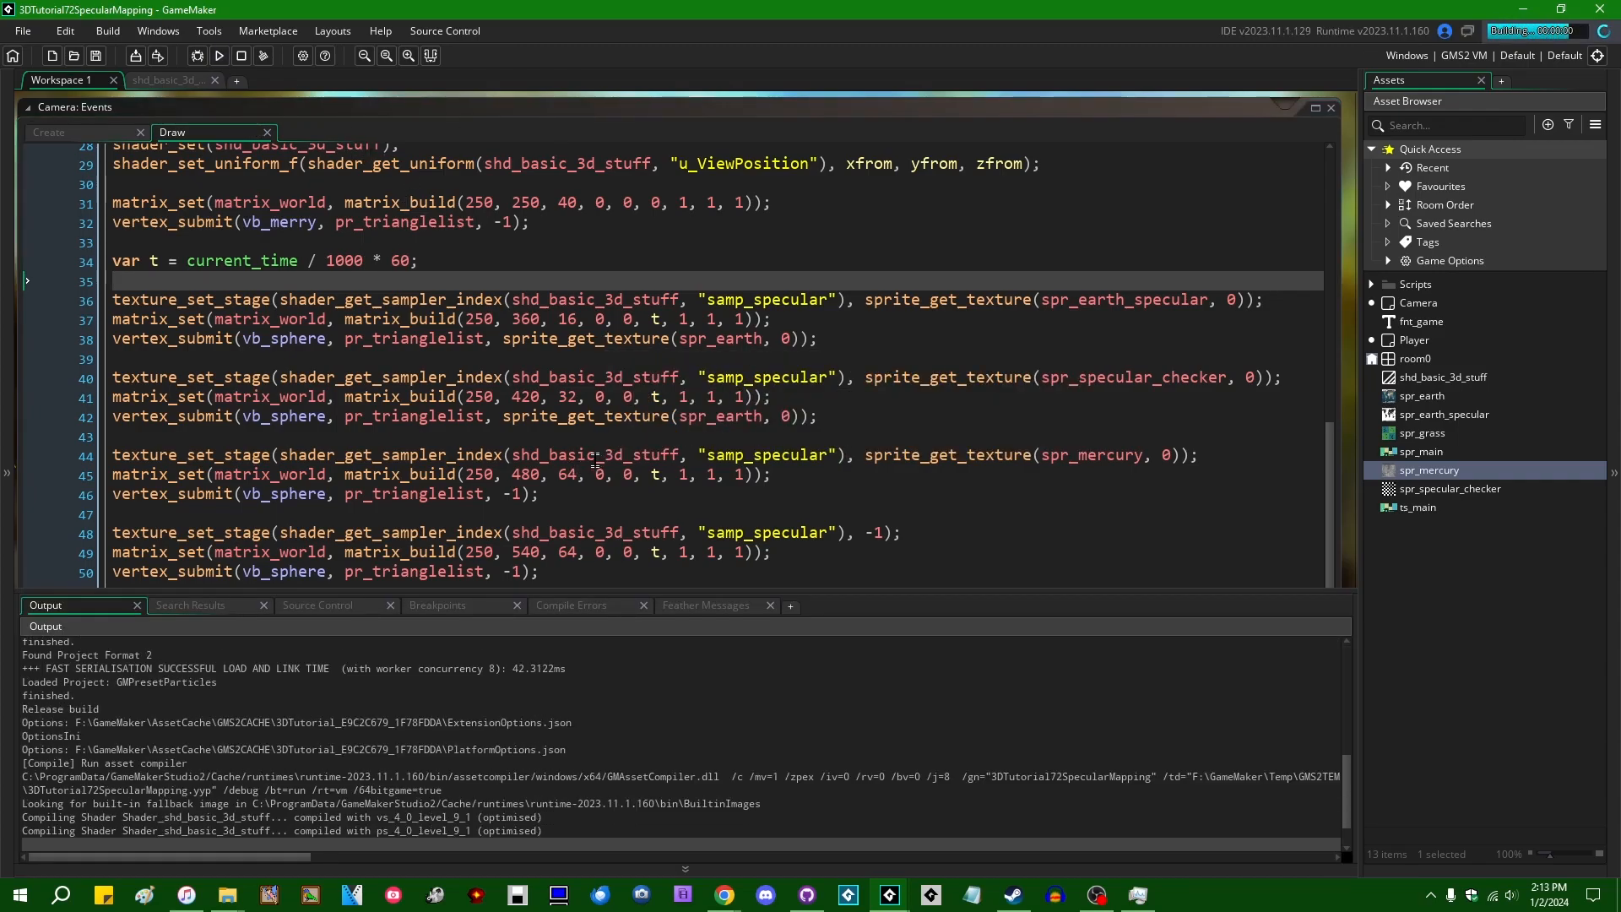
click(218, 56)
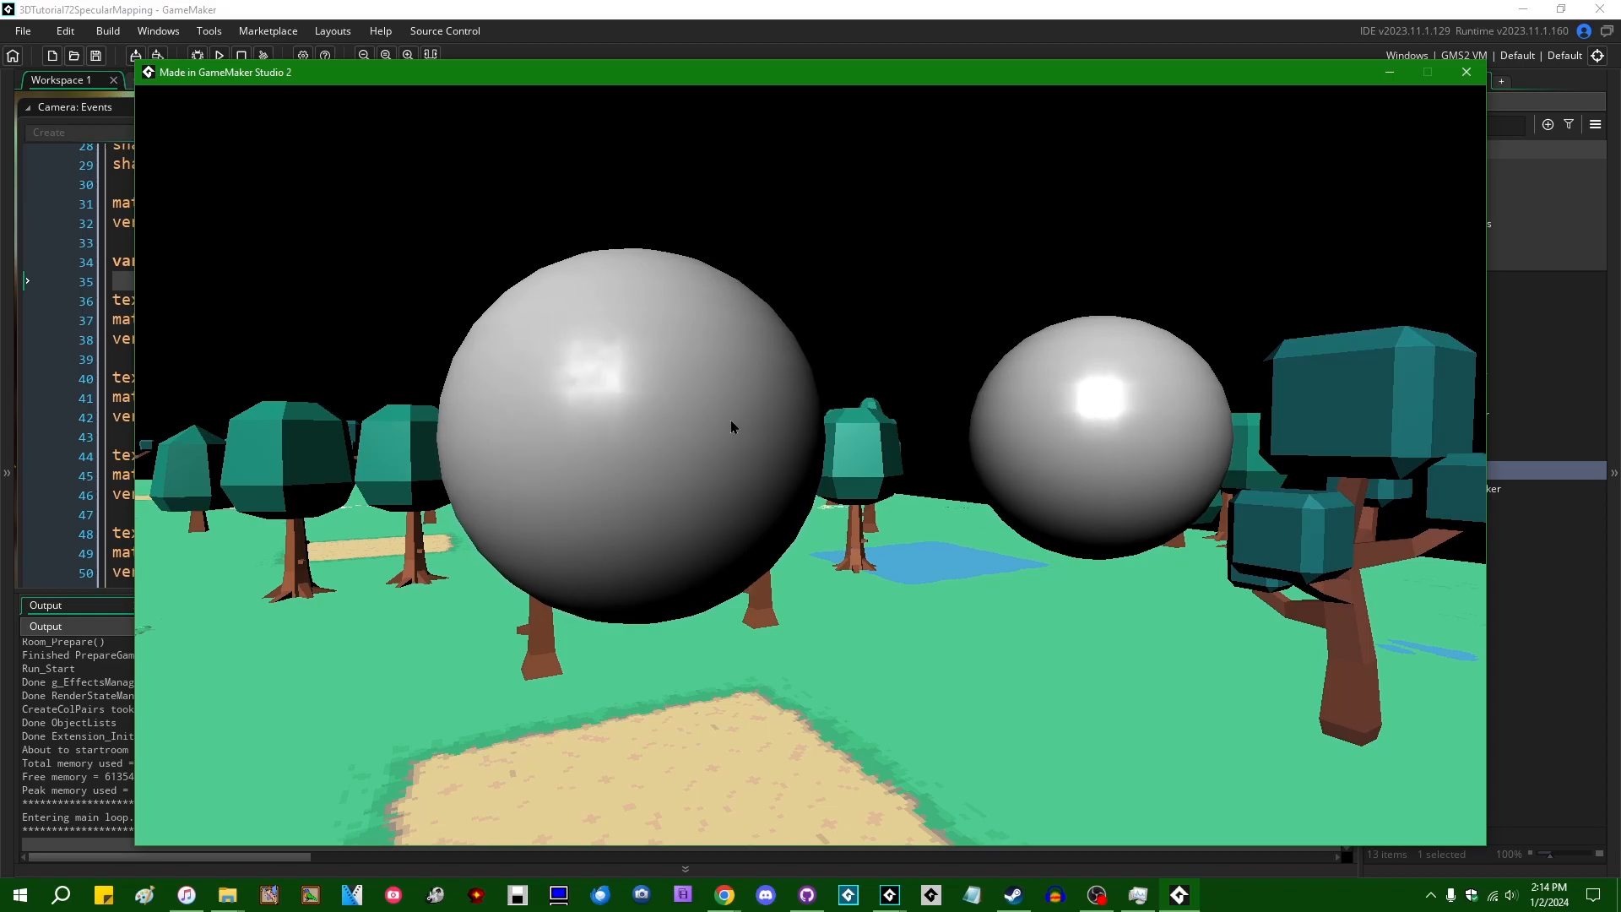
mouse_move(551, 387)
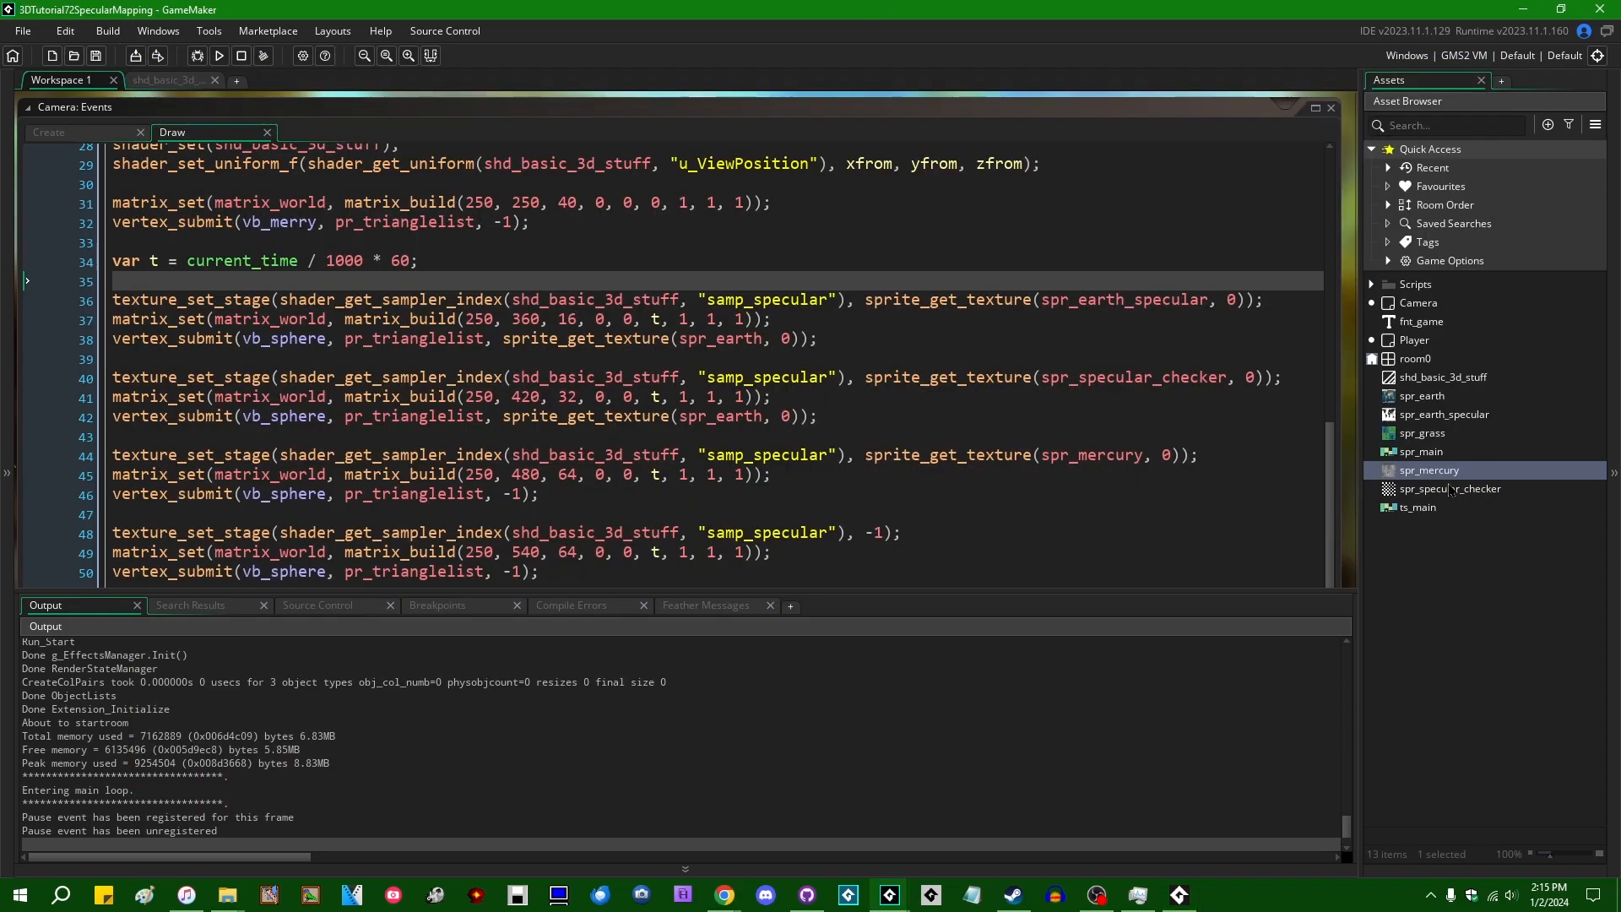
Step: Close the running game and show the Camera object's Create and Draw events with Draw code
double_click(1429, 470)
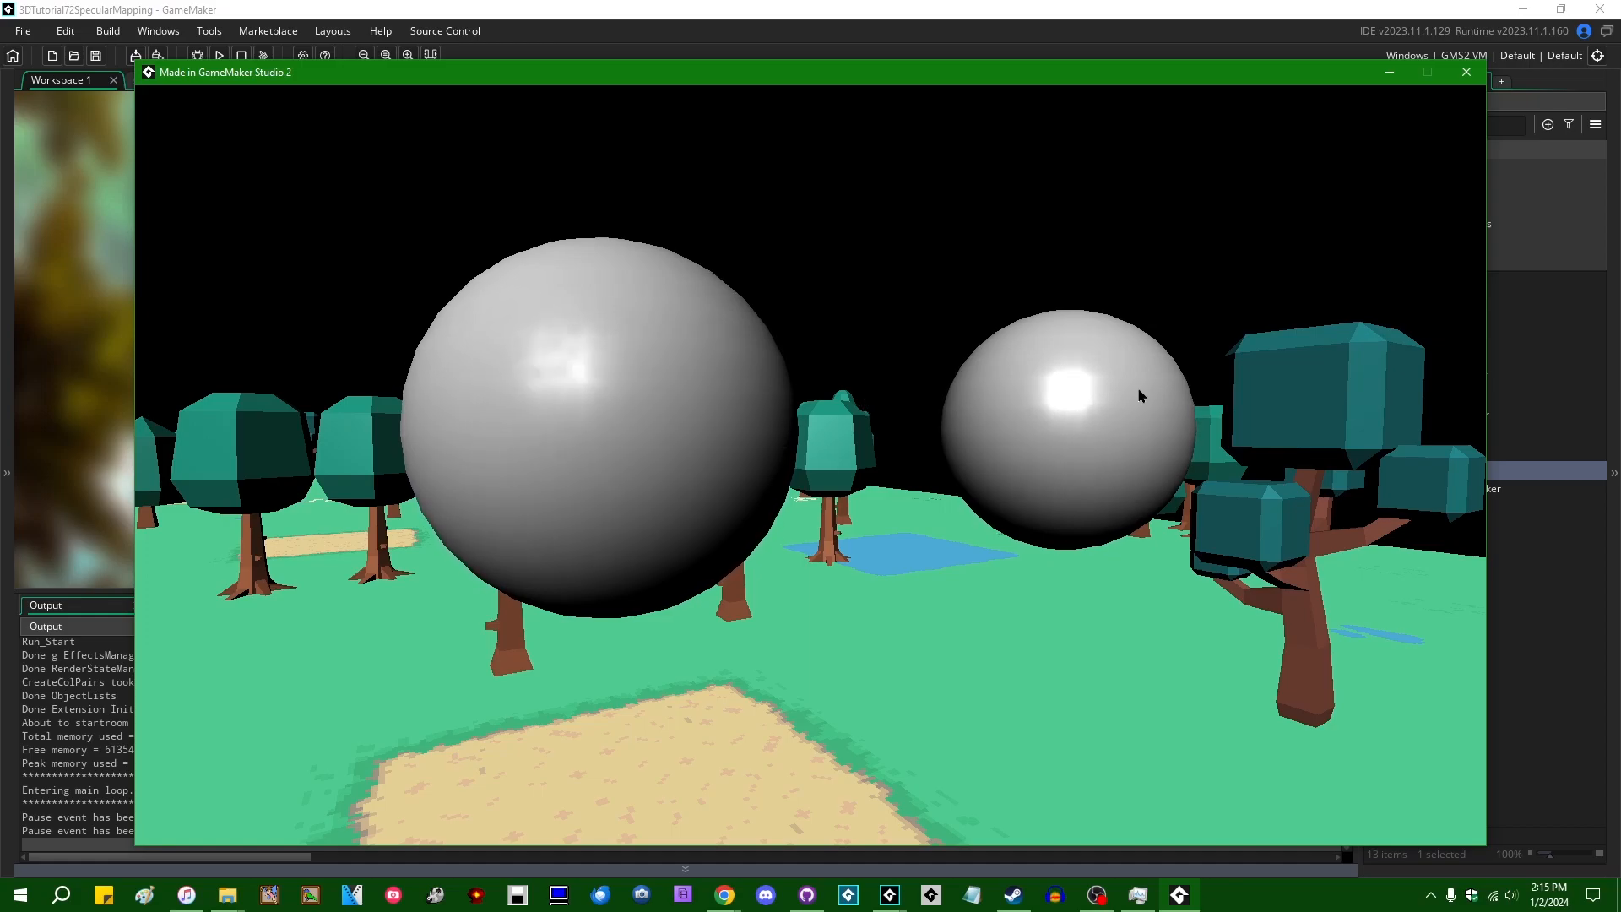
click(1465, 71)
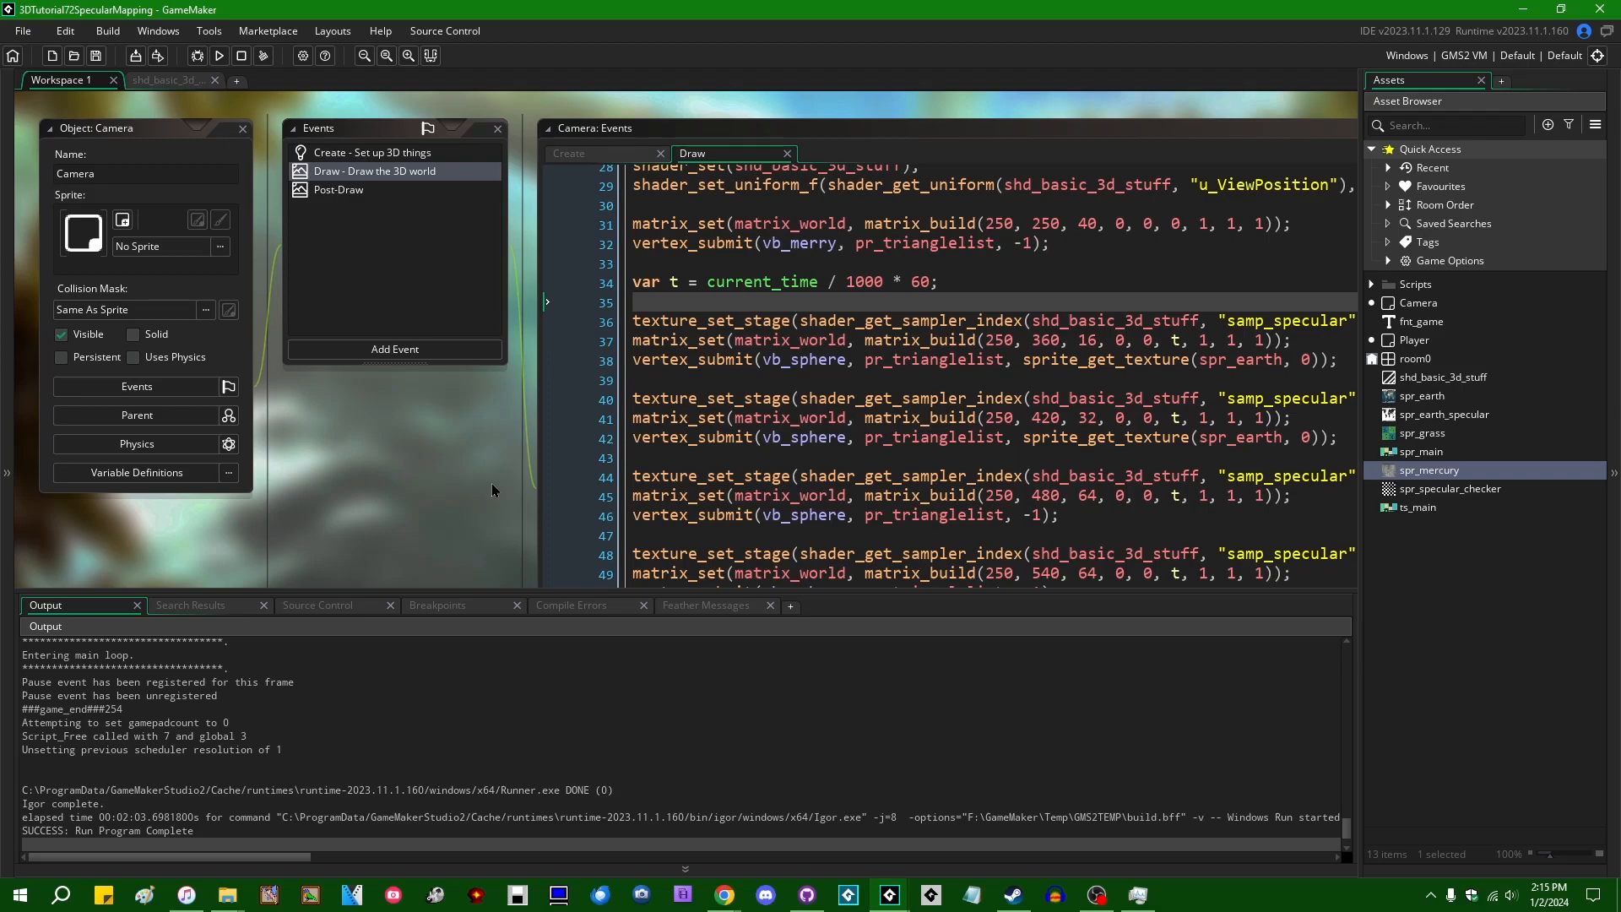
mouse_move(499, 540)
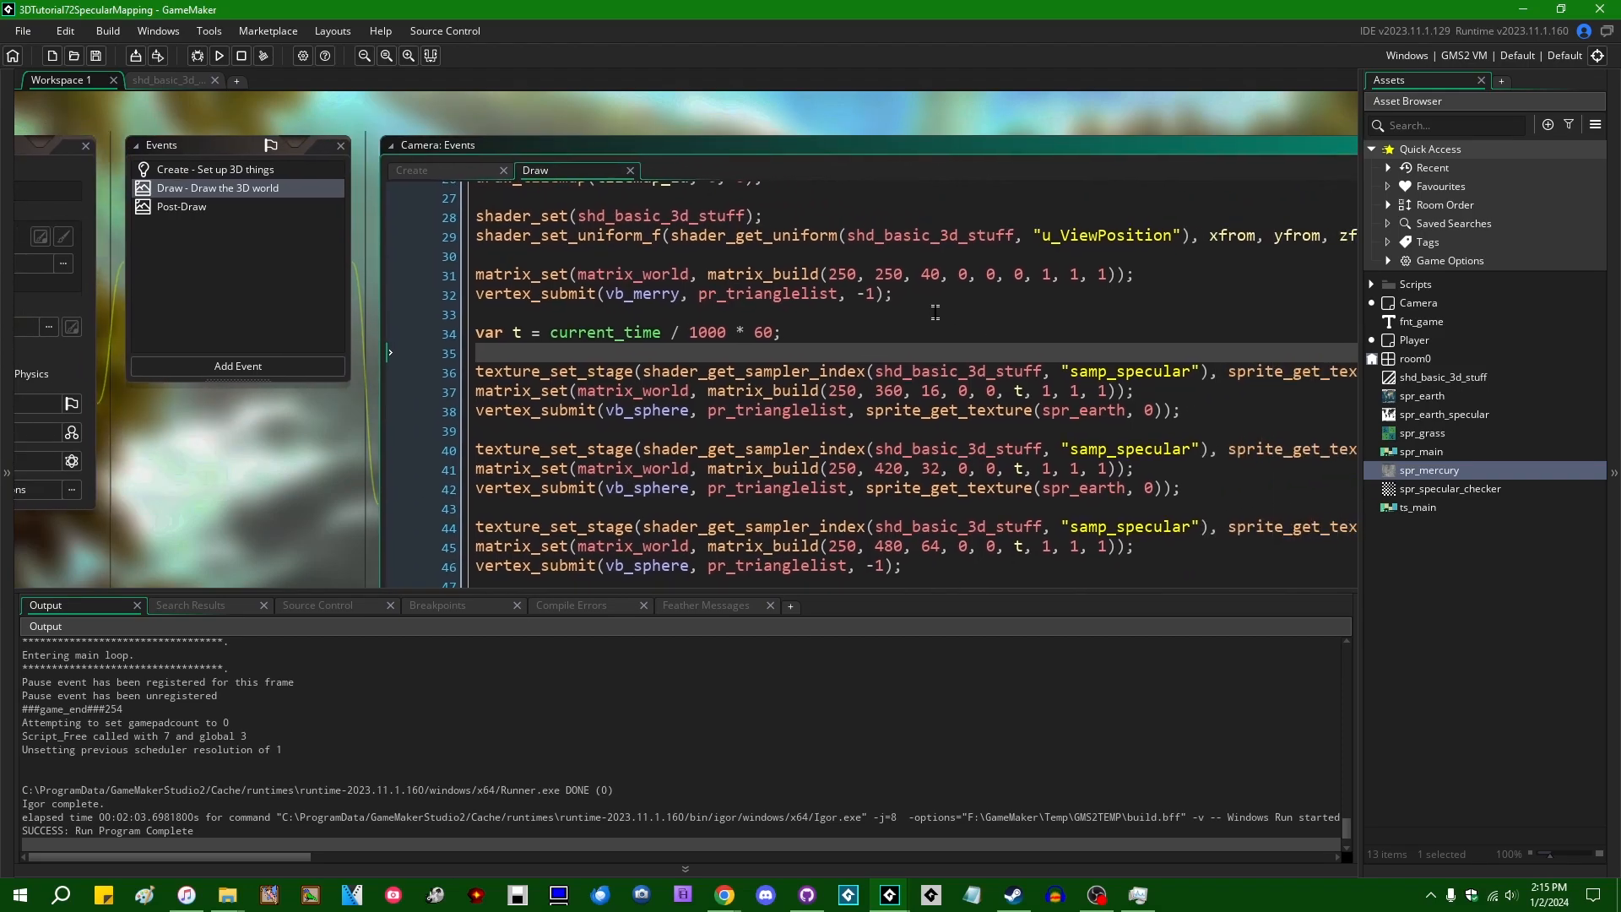
Step: Bring the Camera Draw code forward and run the game to compare the earth-textured spheres
click(341, 144)
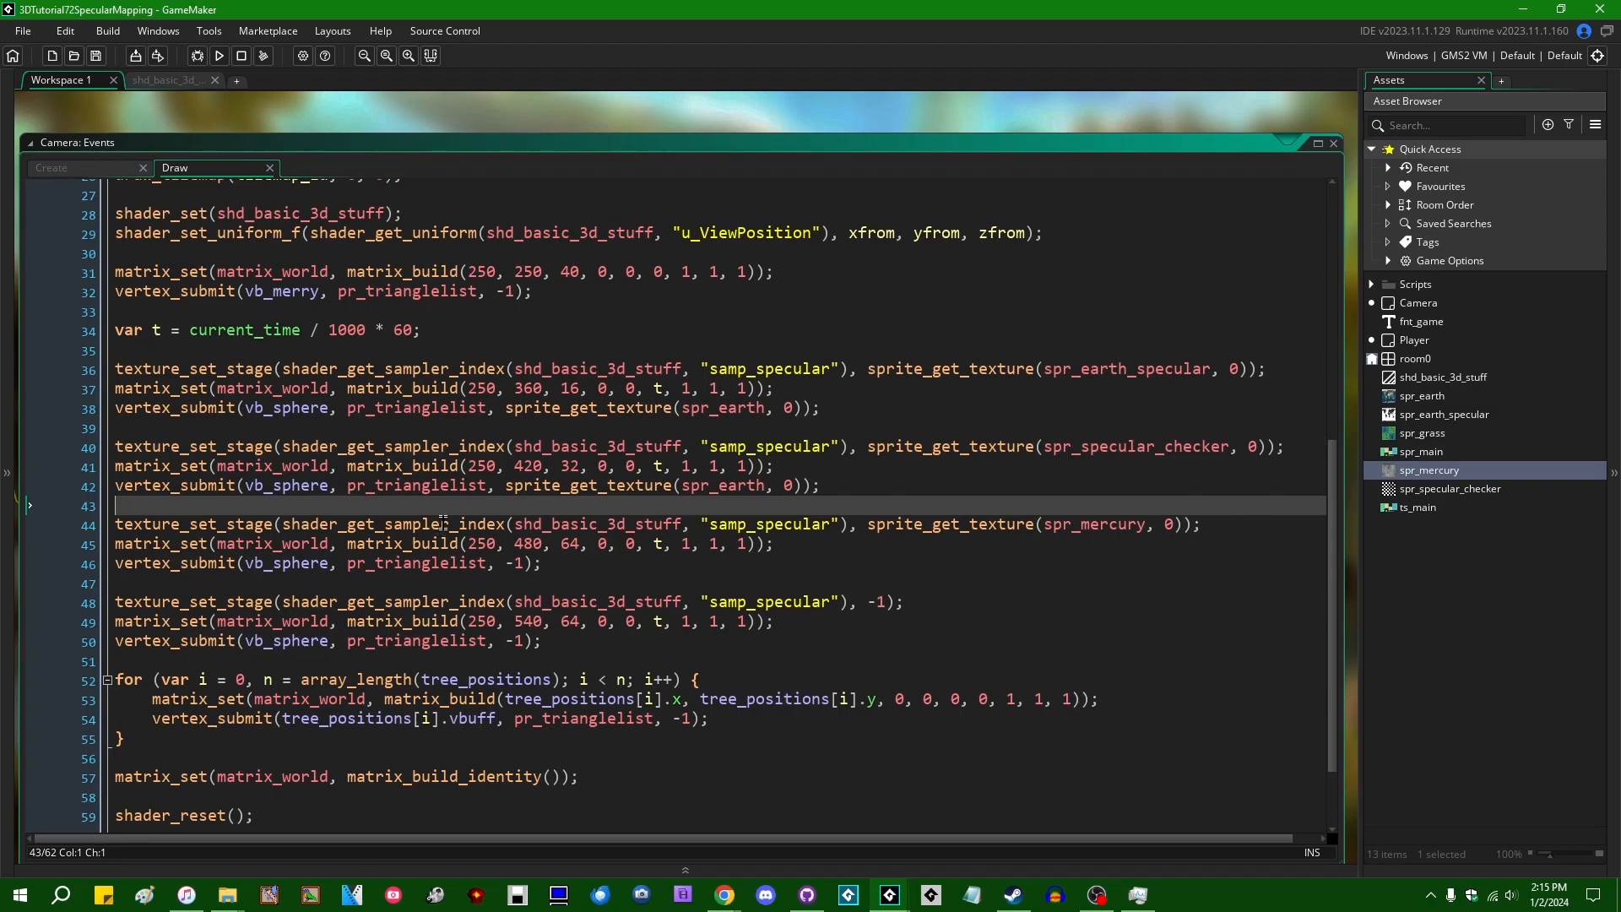
click(672, 428)
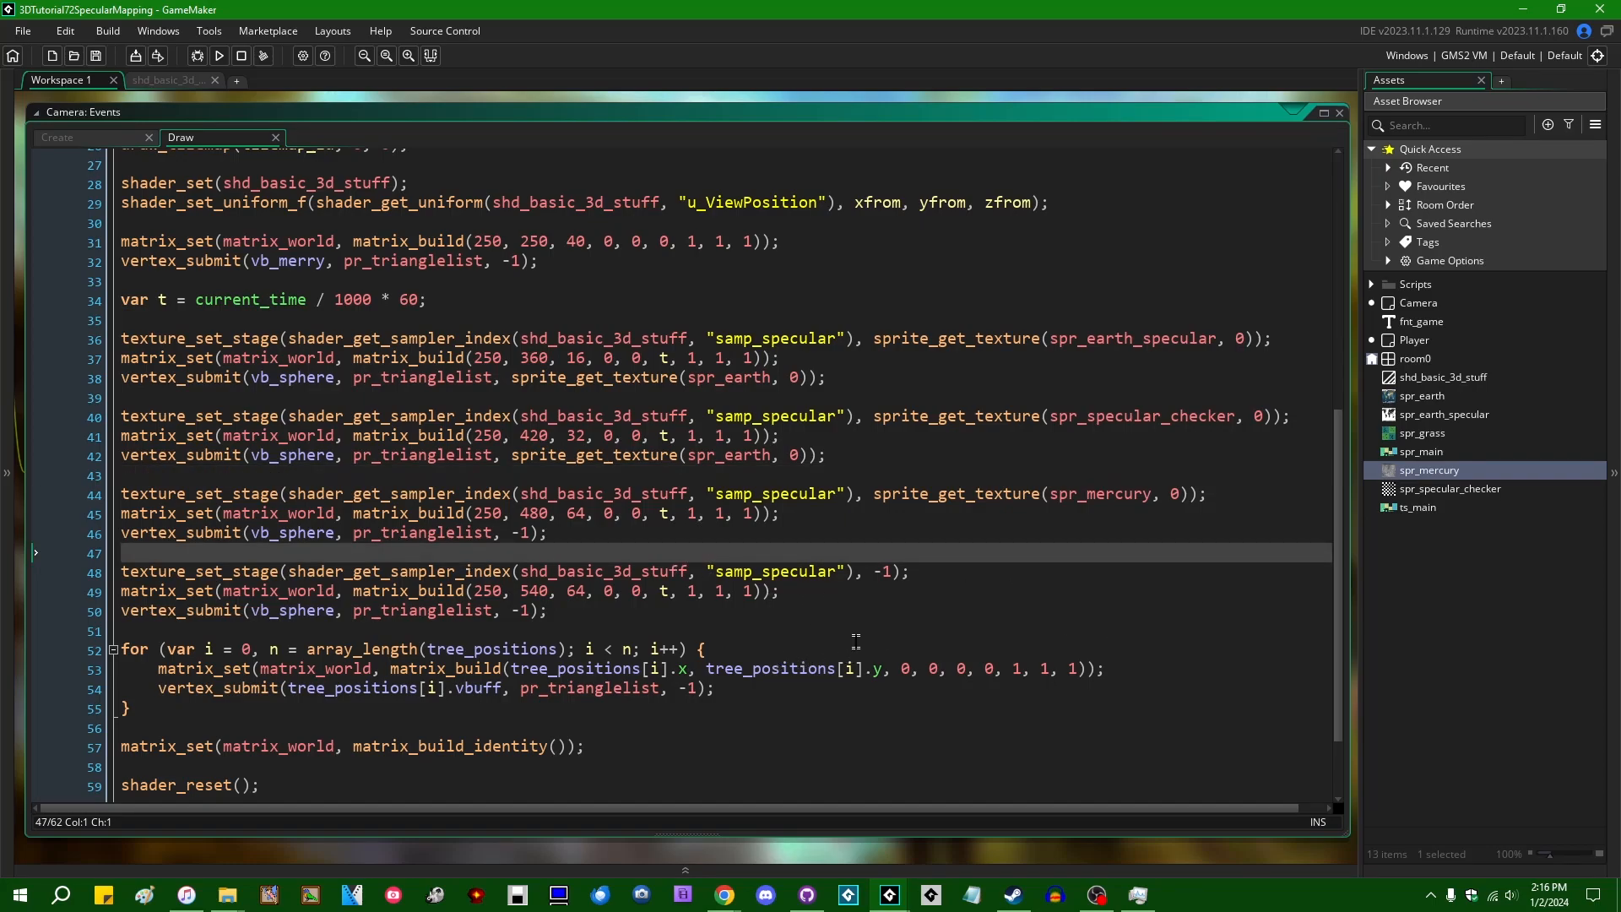
mouse_move(865, 548)
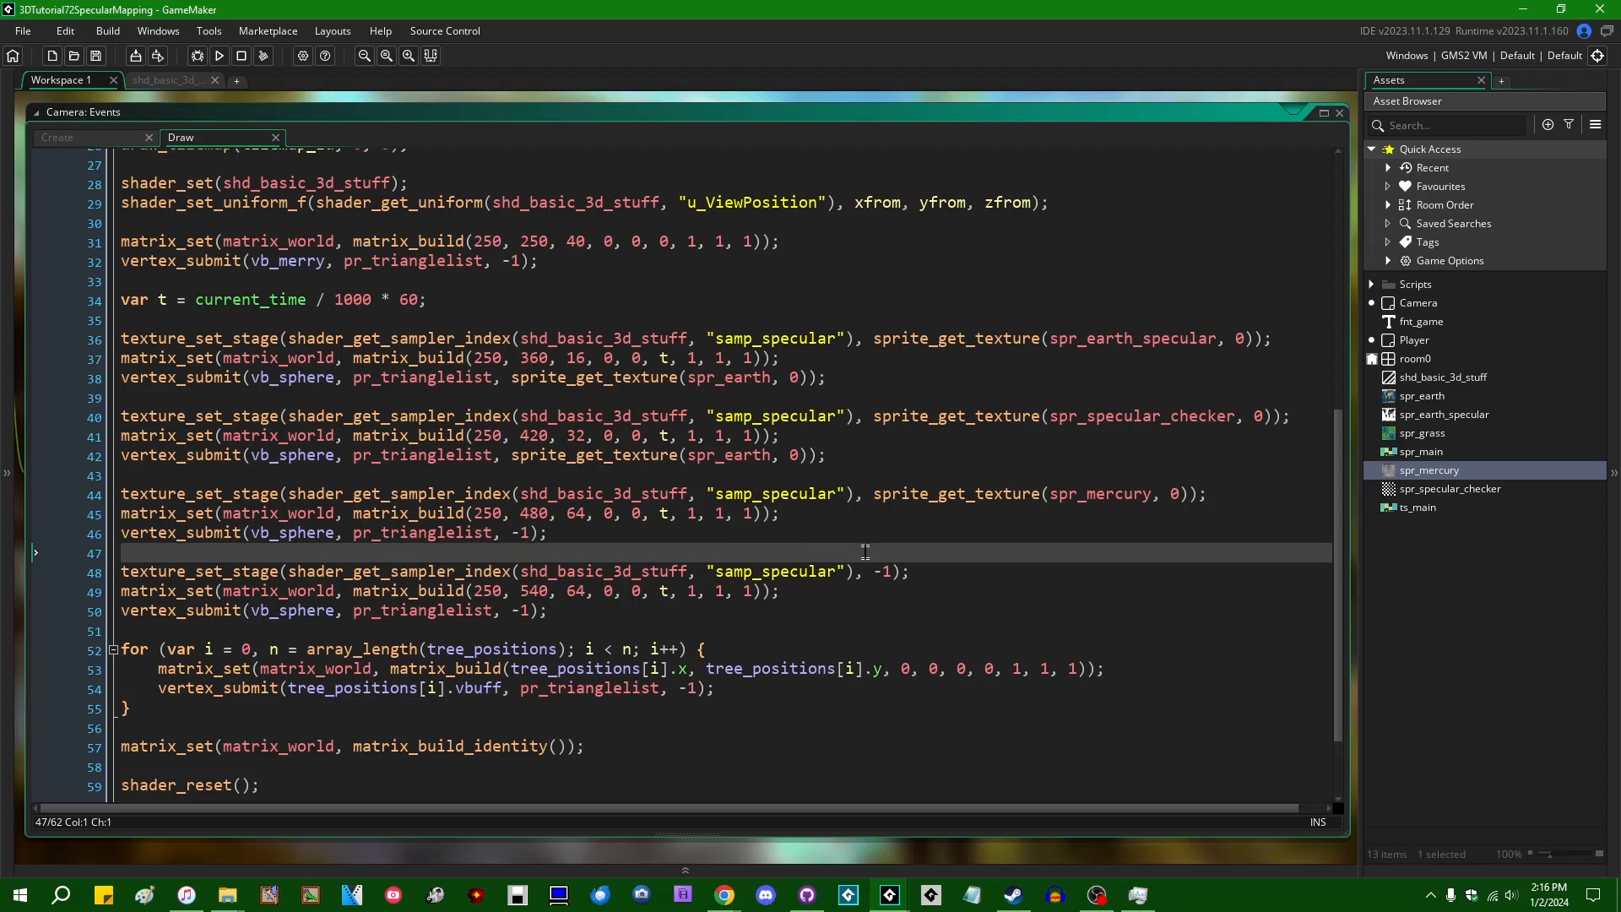
click(218, 56)
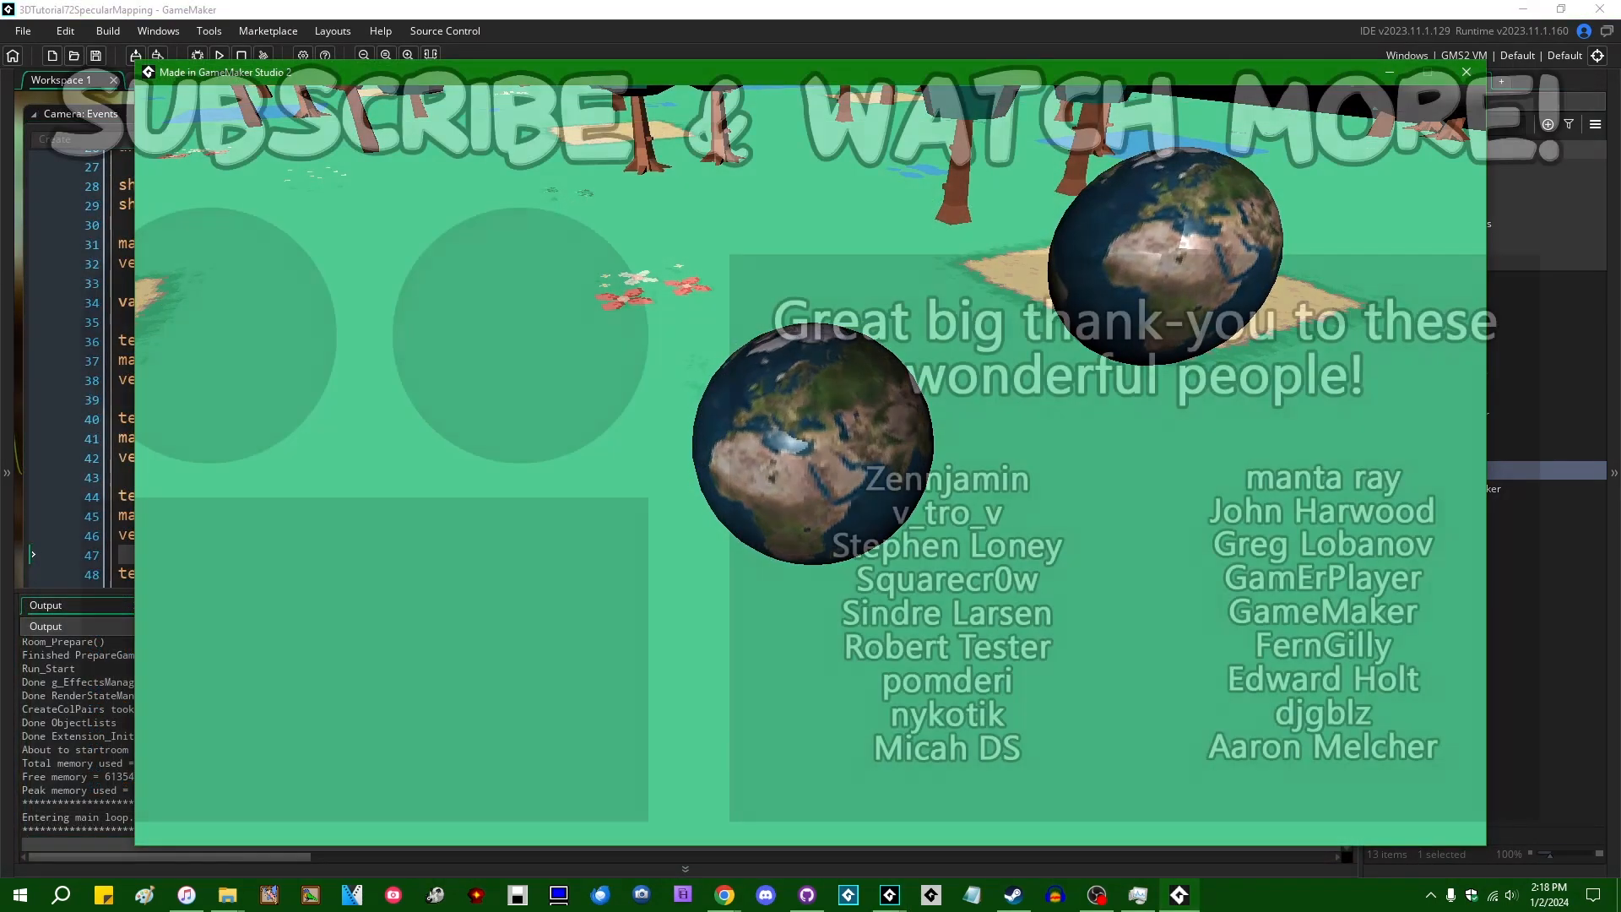